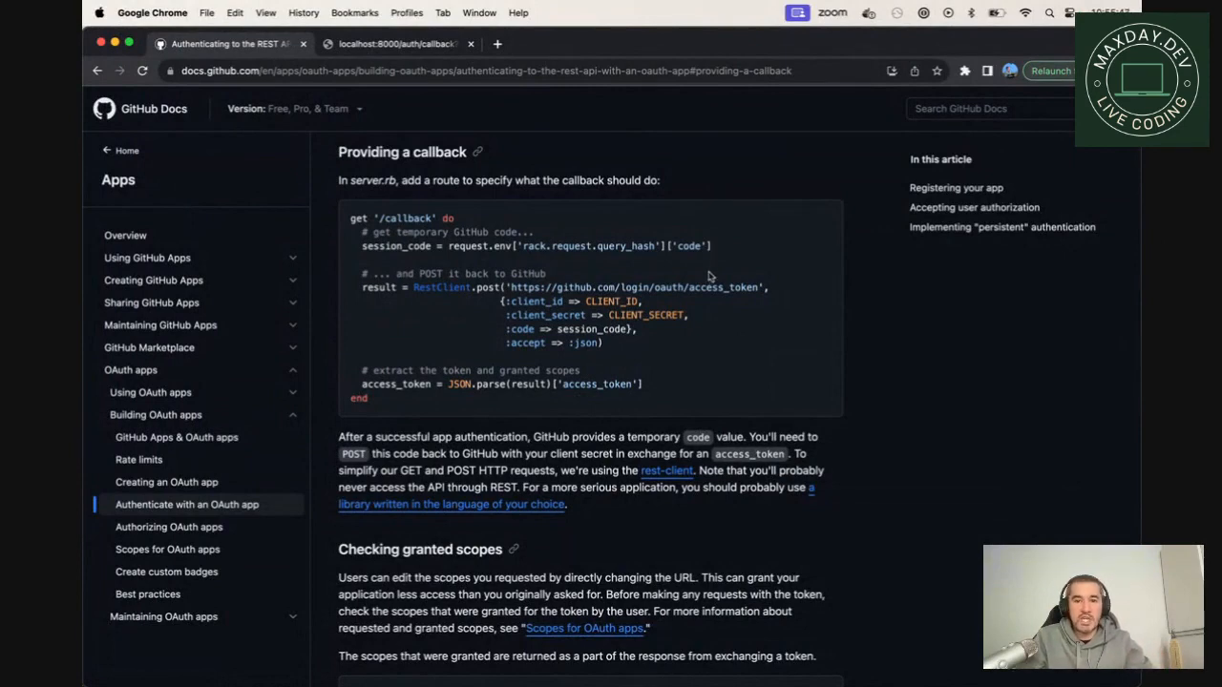
Step: Give get_callback a req: HttpRequest parameter in auth_service.rs
double_click(721, 286)
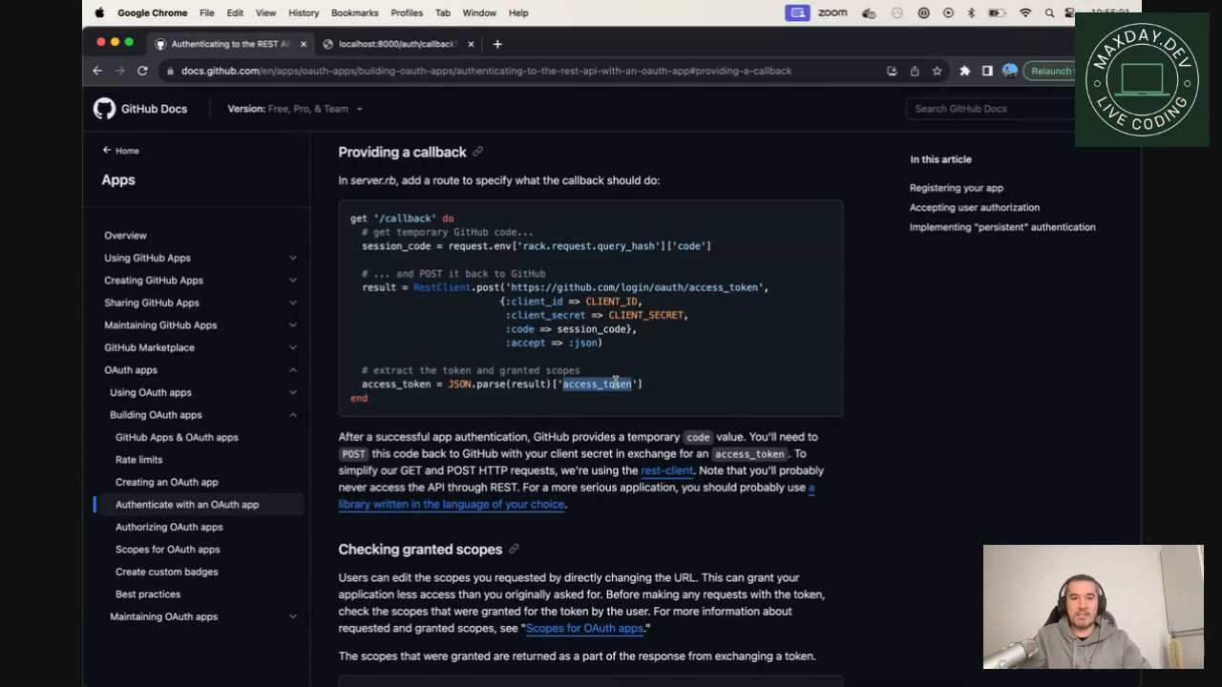
click(391, 42)
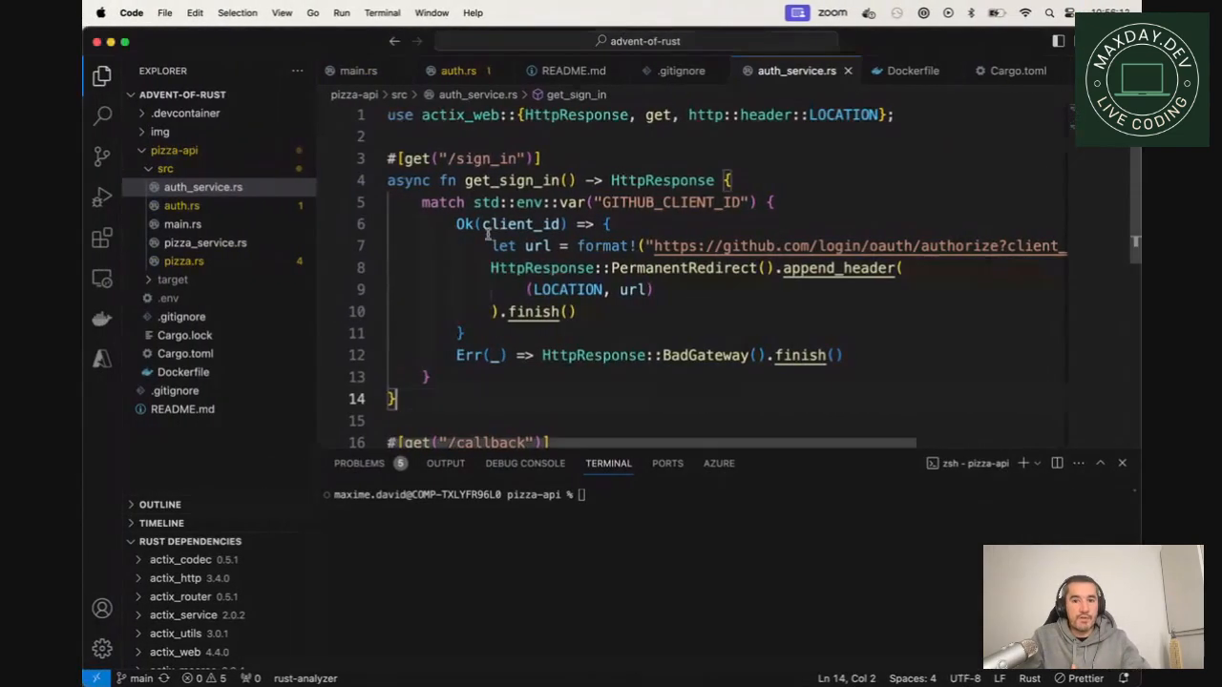
scroll(down, 3)
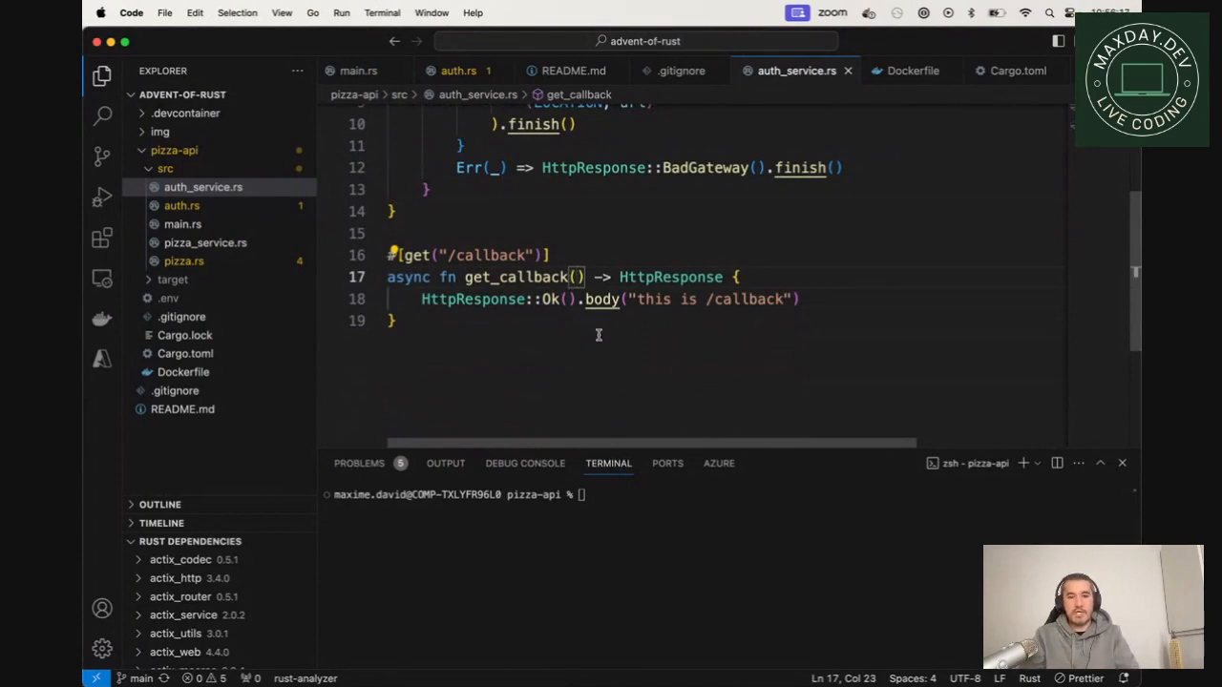
text(req:)
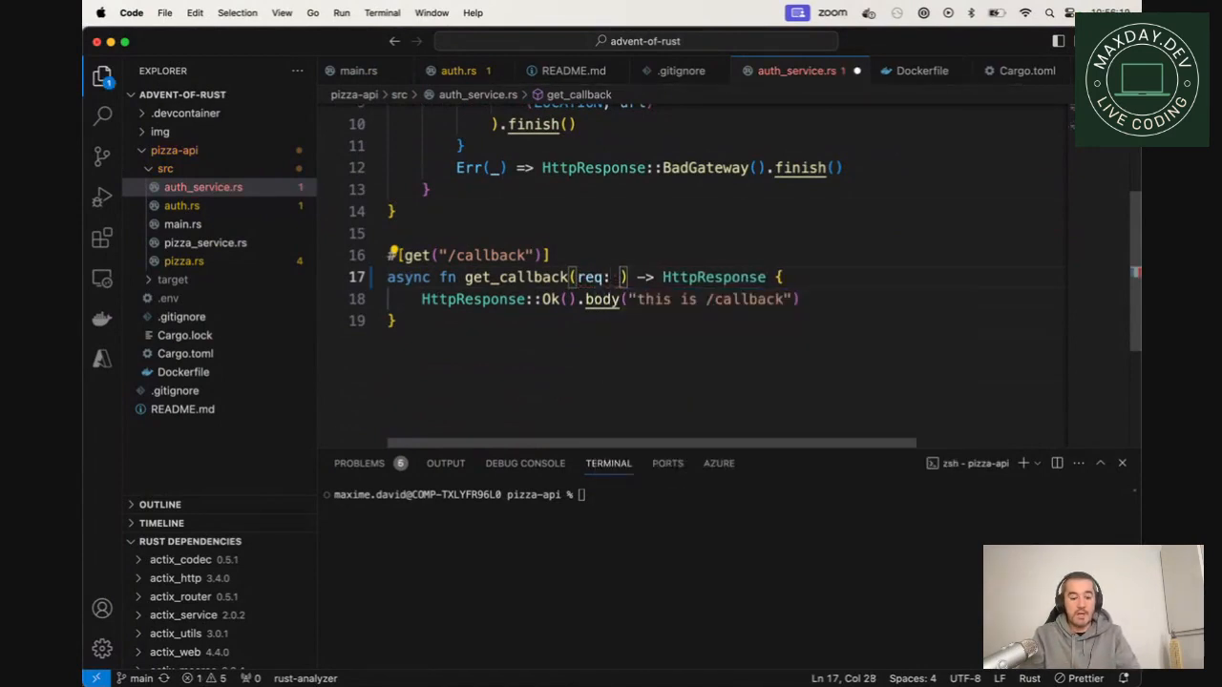
text(HttpRequest)
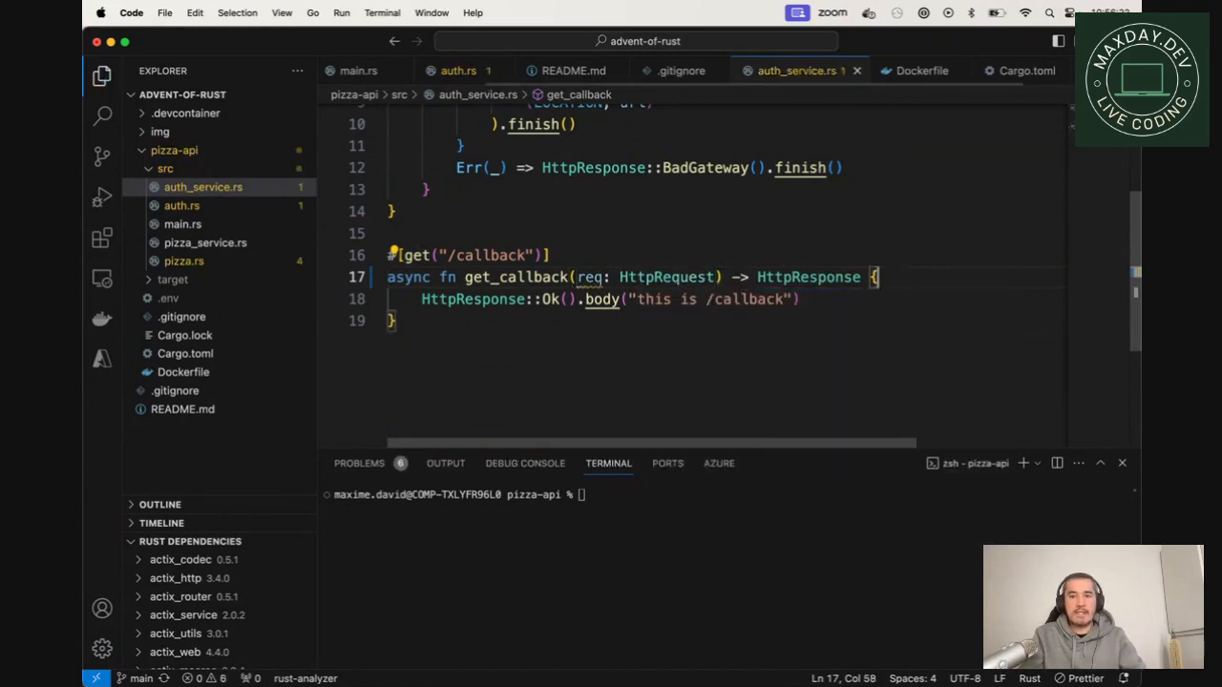
Step: Add println!("{}", req.query_string()); to print the request's query string
text(println!()
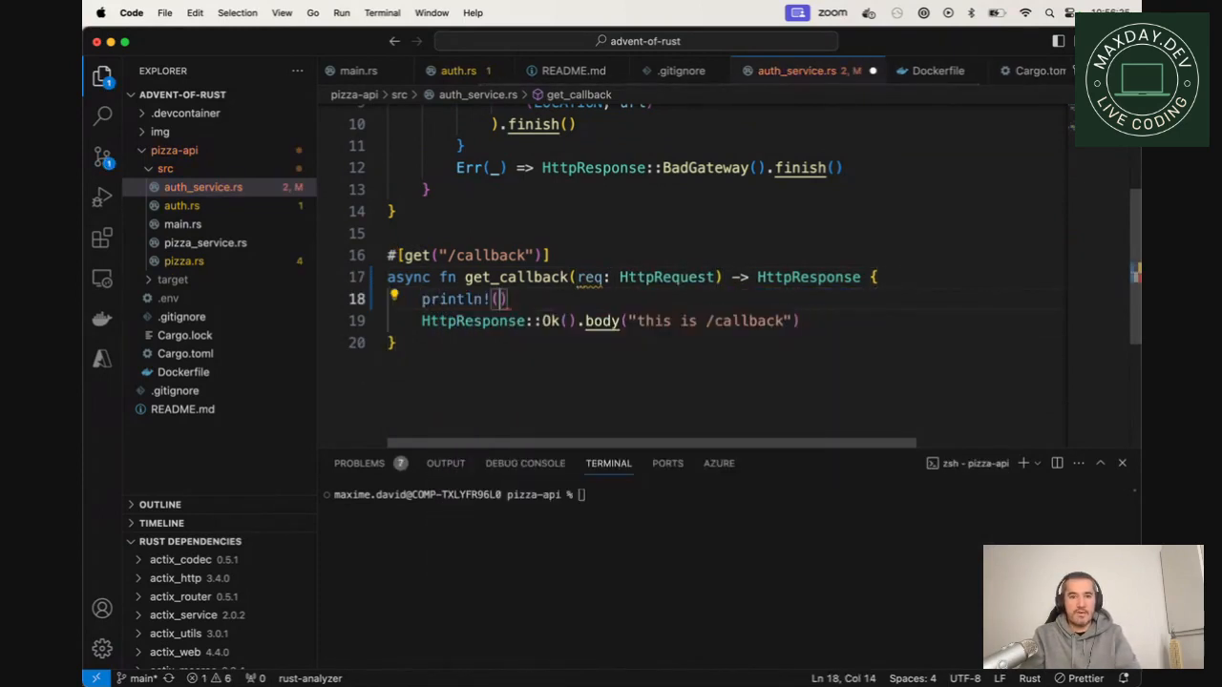
text("{}", req.)
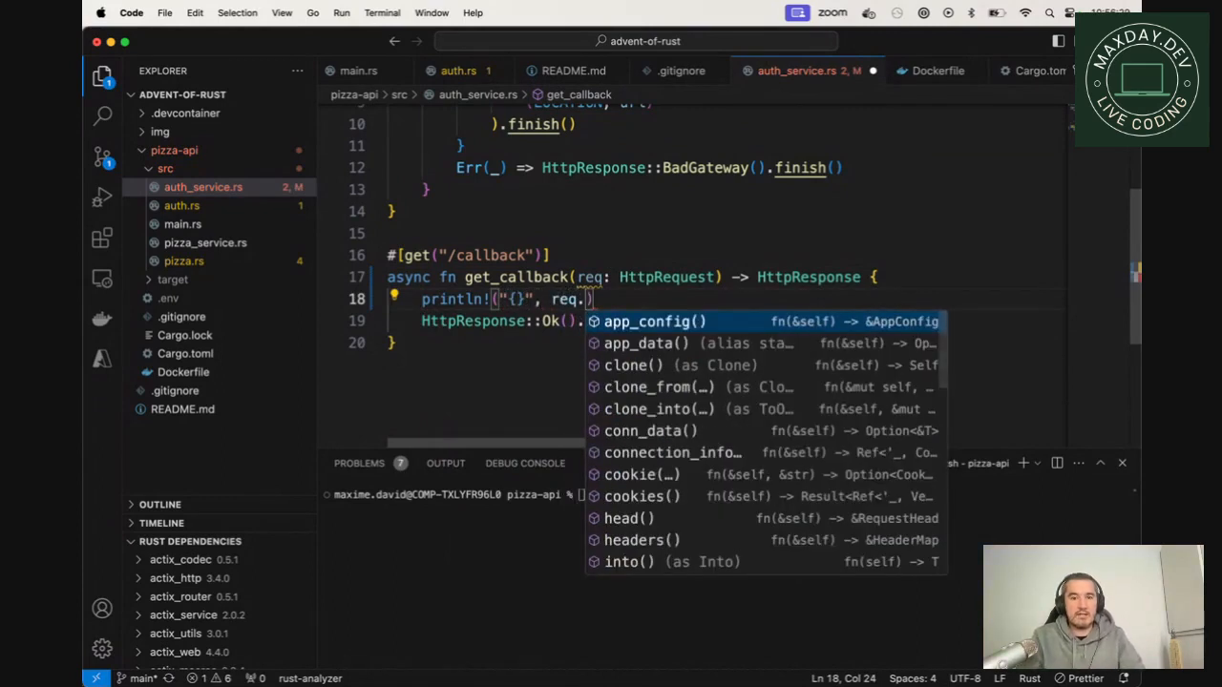
scroll(down, 3)
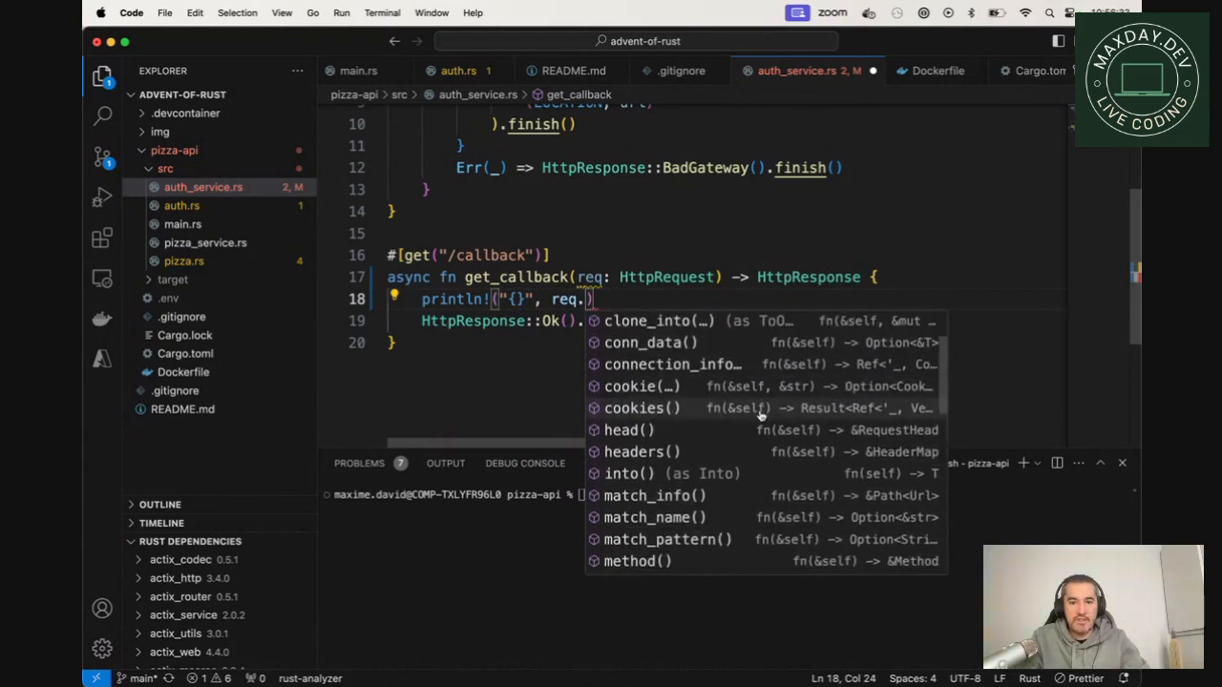
scroll(down, 3)
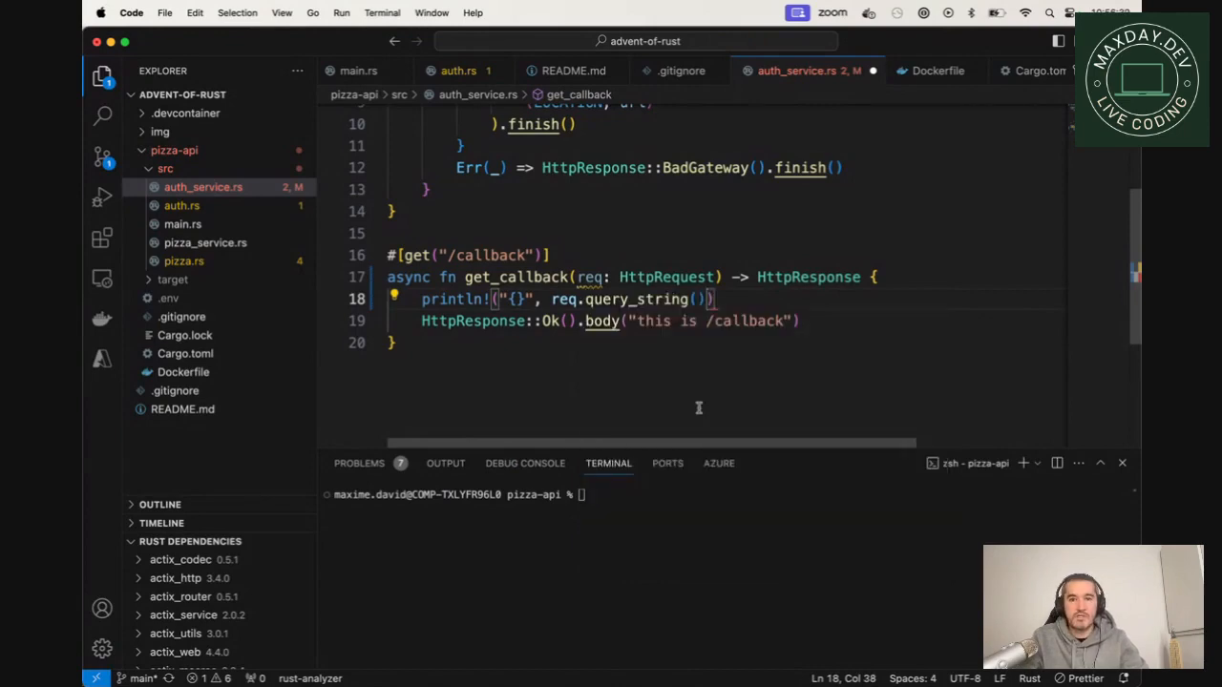
text(;)
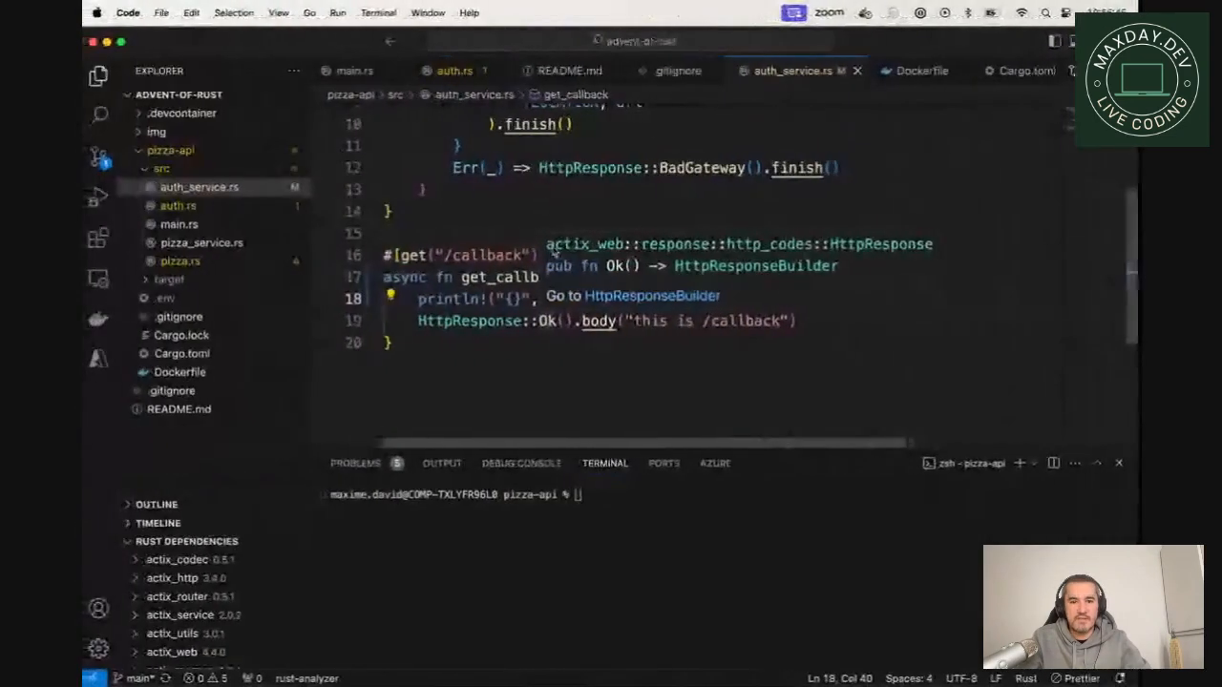
Step: Start pizza-api with cargo run and allow incoming network connections on the macOS prompt
text(cargo ru)
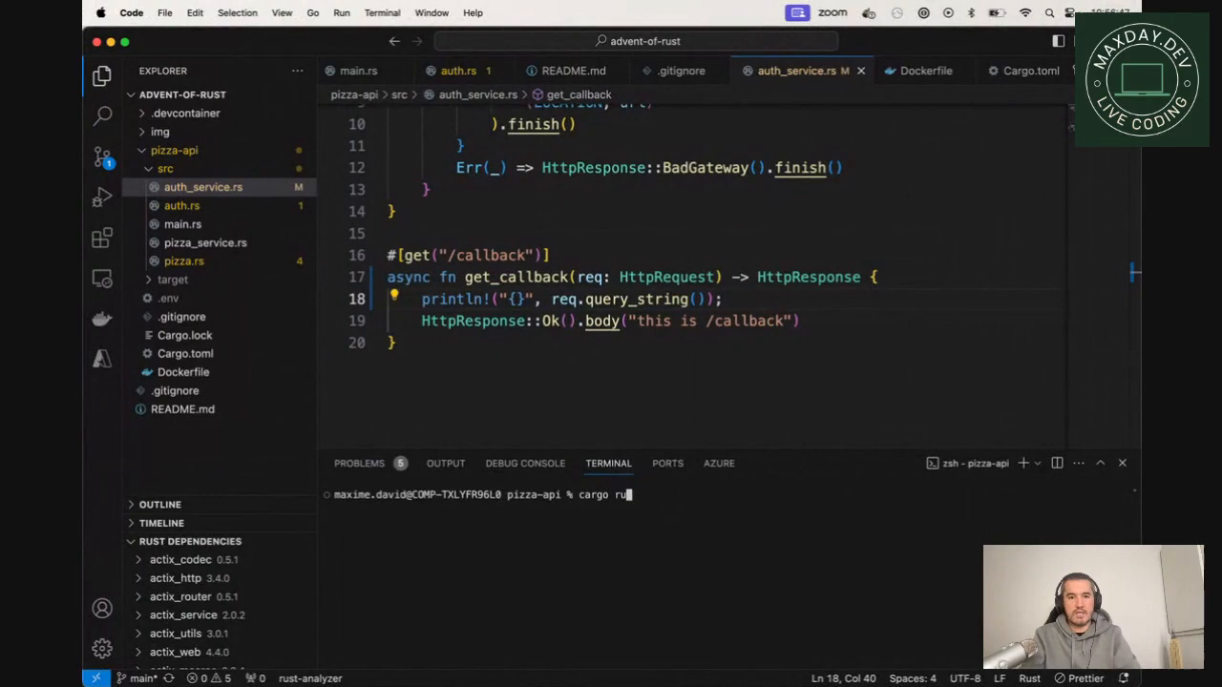
key(Return)
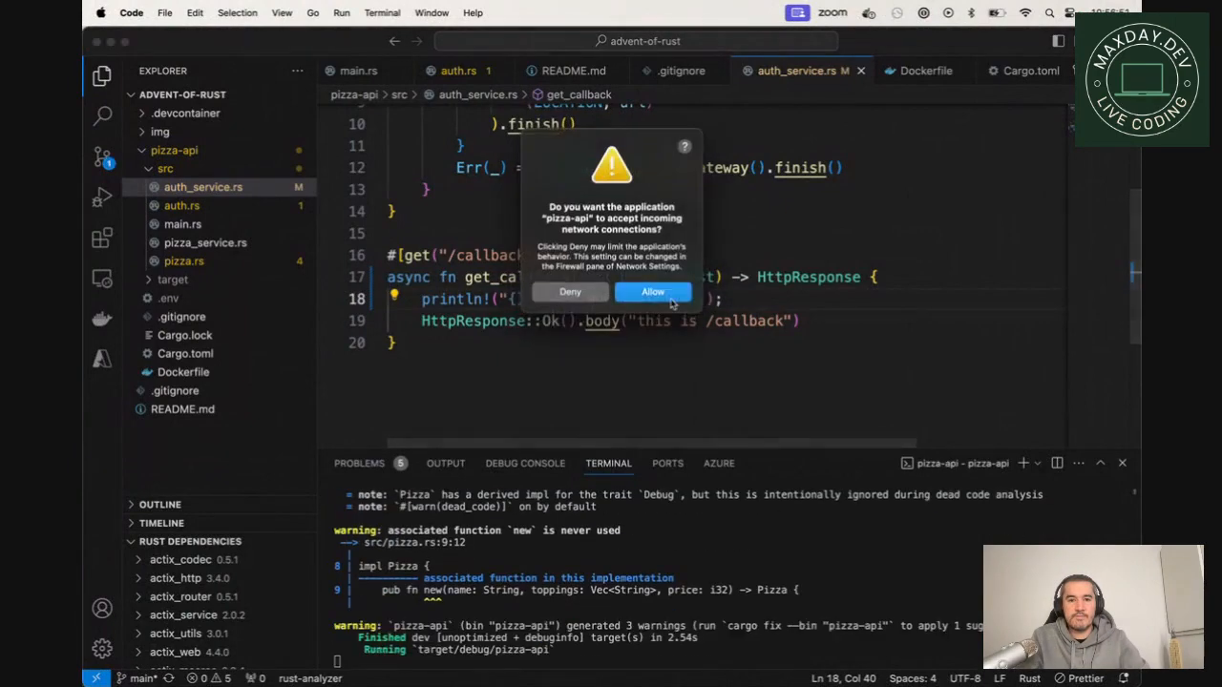
click(653, 290)
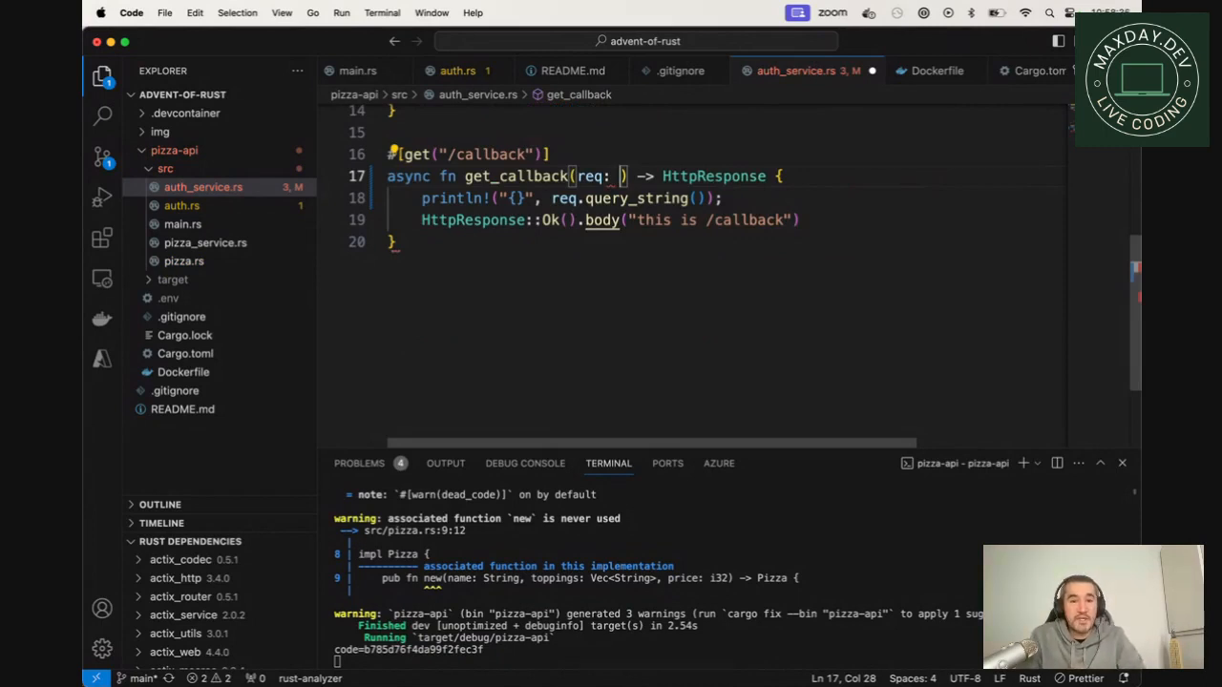
Step: Type req as web::Query<CodeRequest> and declare struct CodeRequest { code: String }
text(web::)
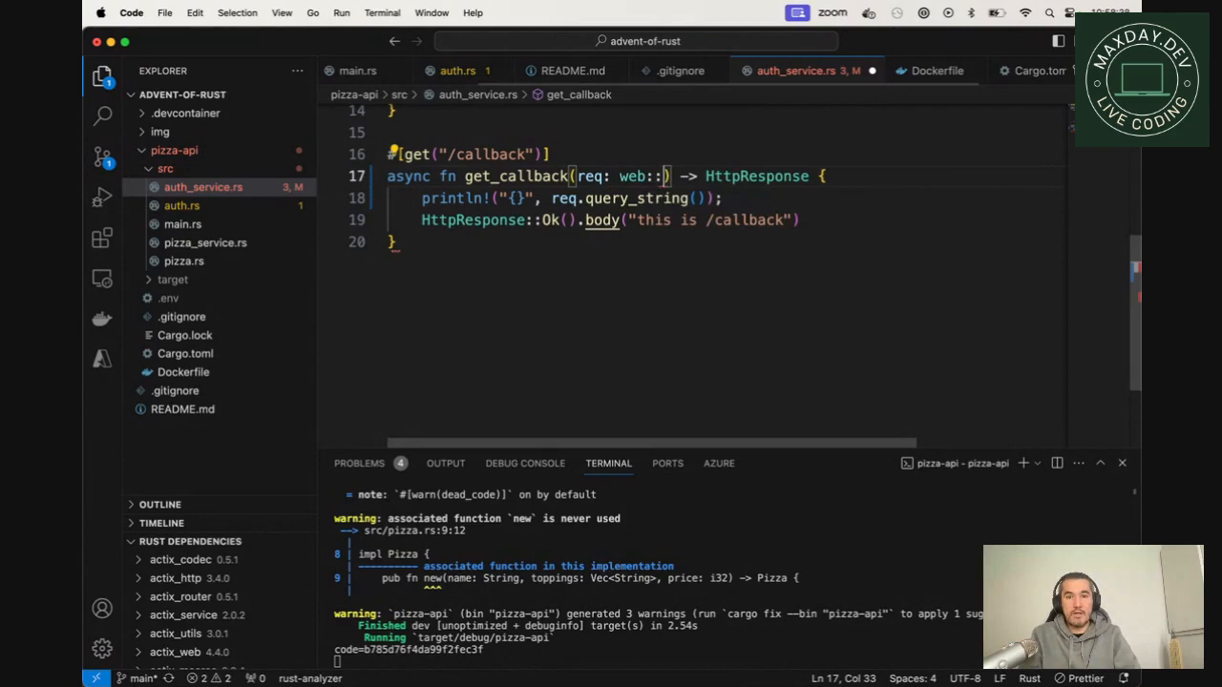
text(Query<>)
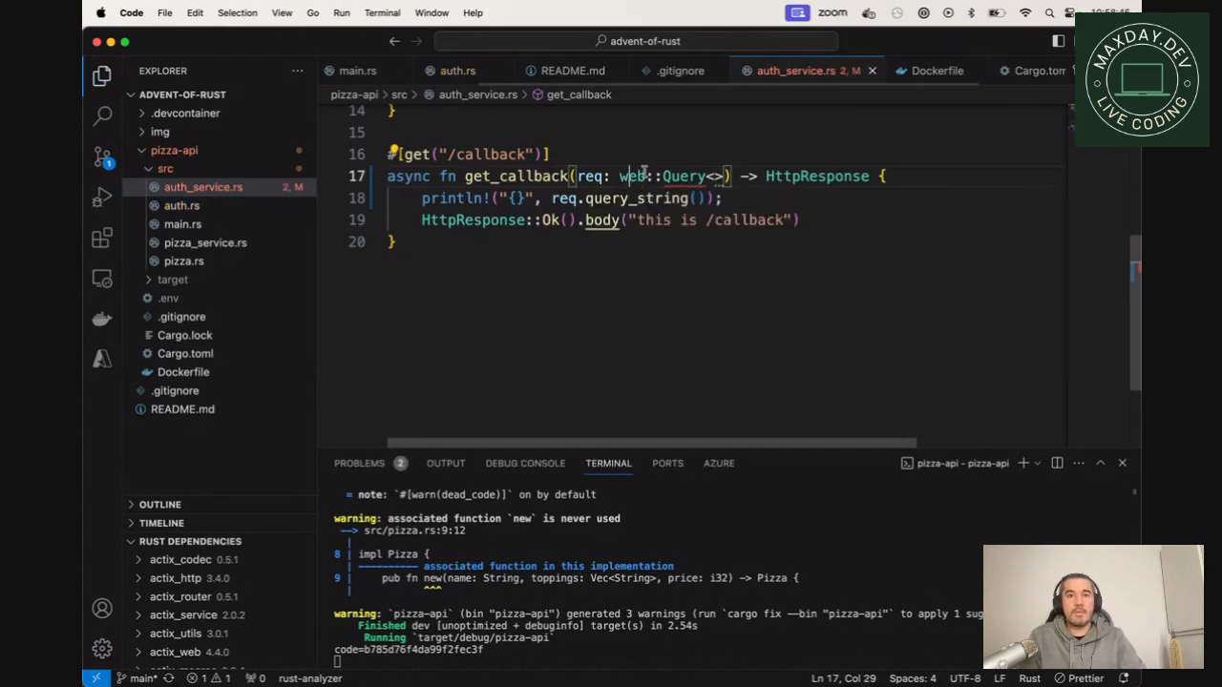
mouse_move(687, 176)
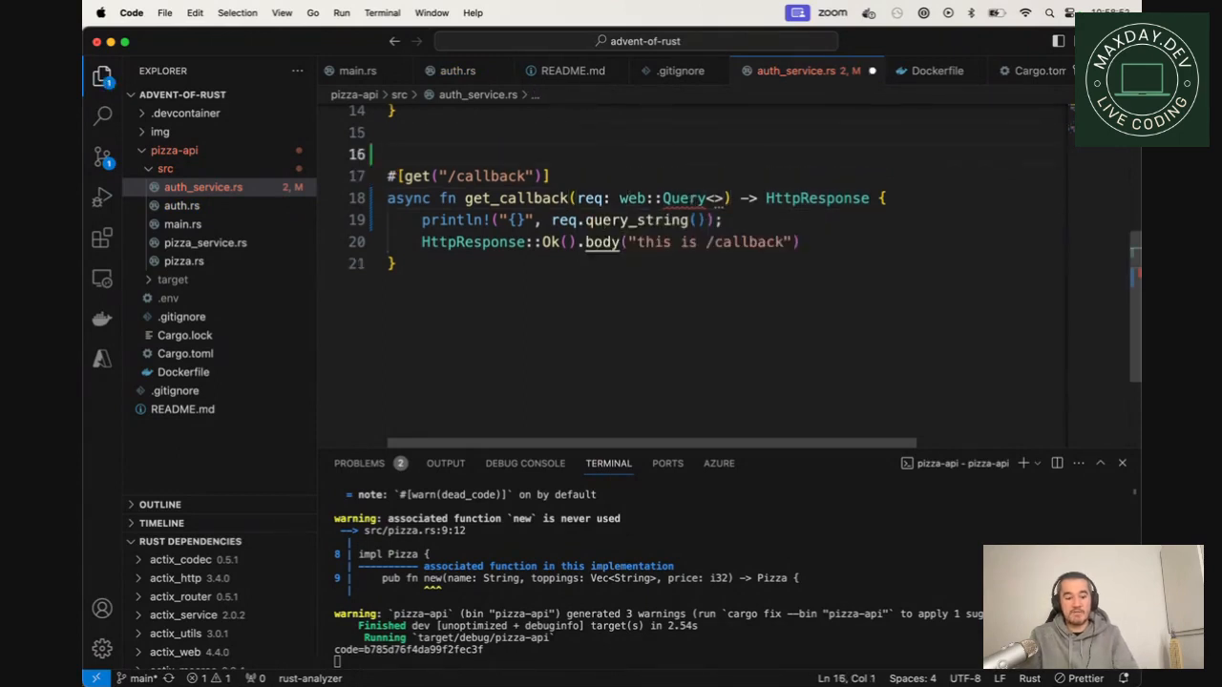
text(struct)
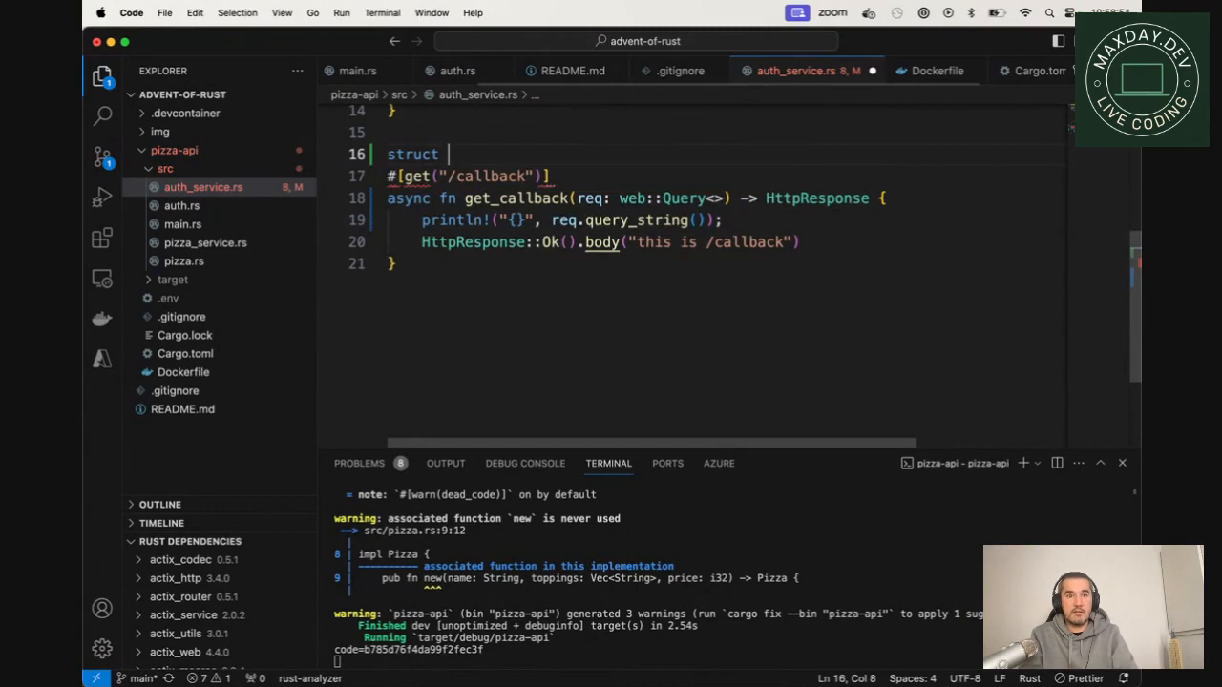
text(Code)
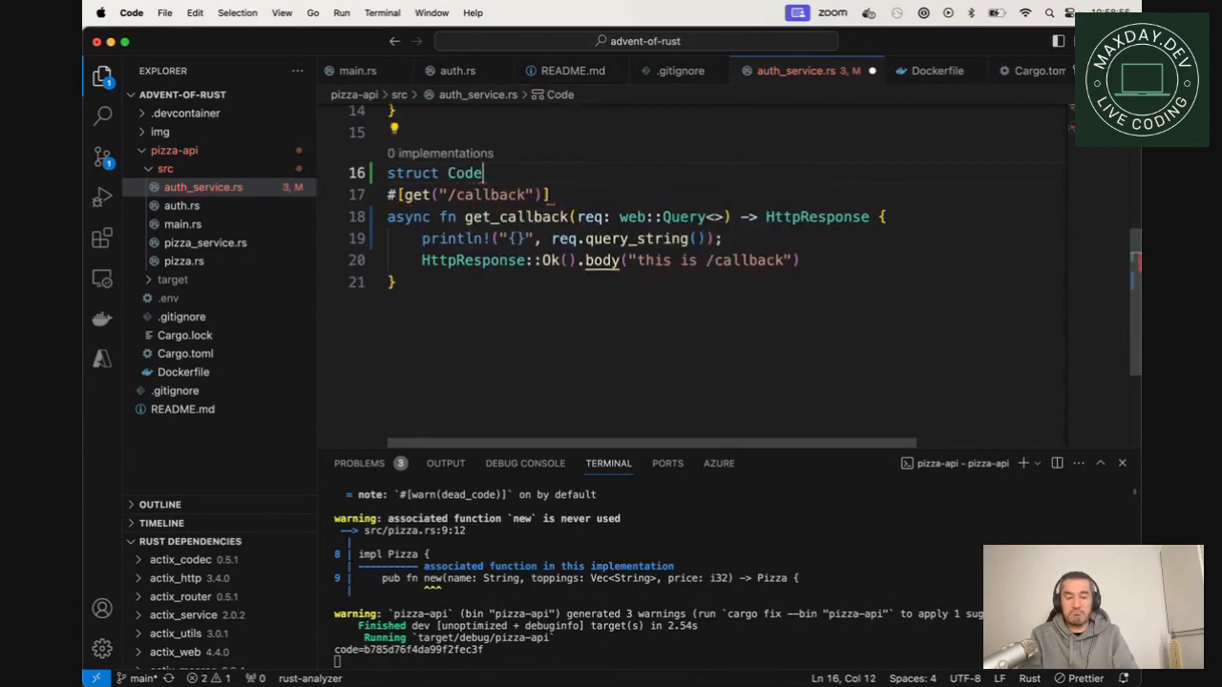
text(Rq)
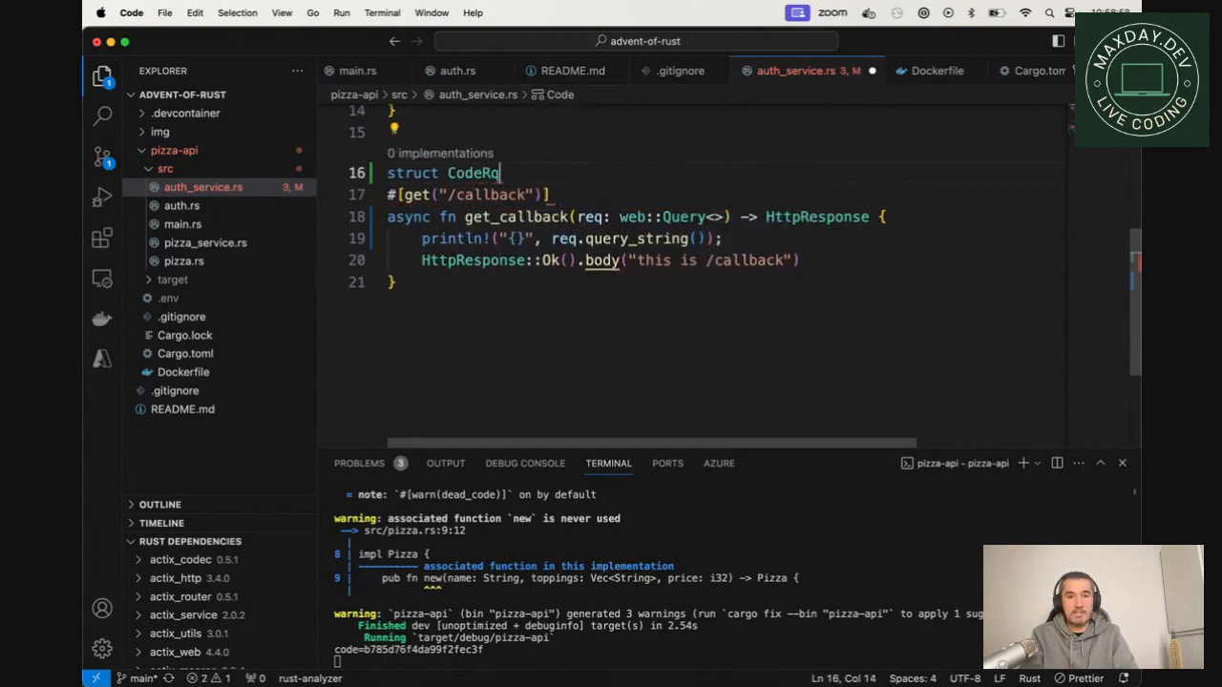
text(equest {)
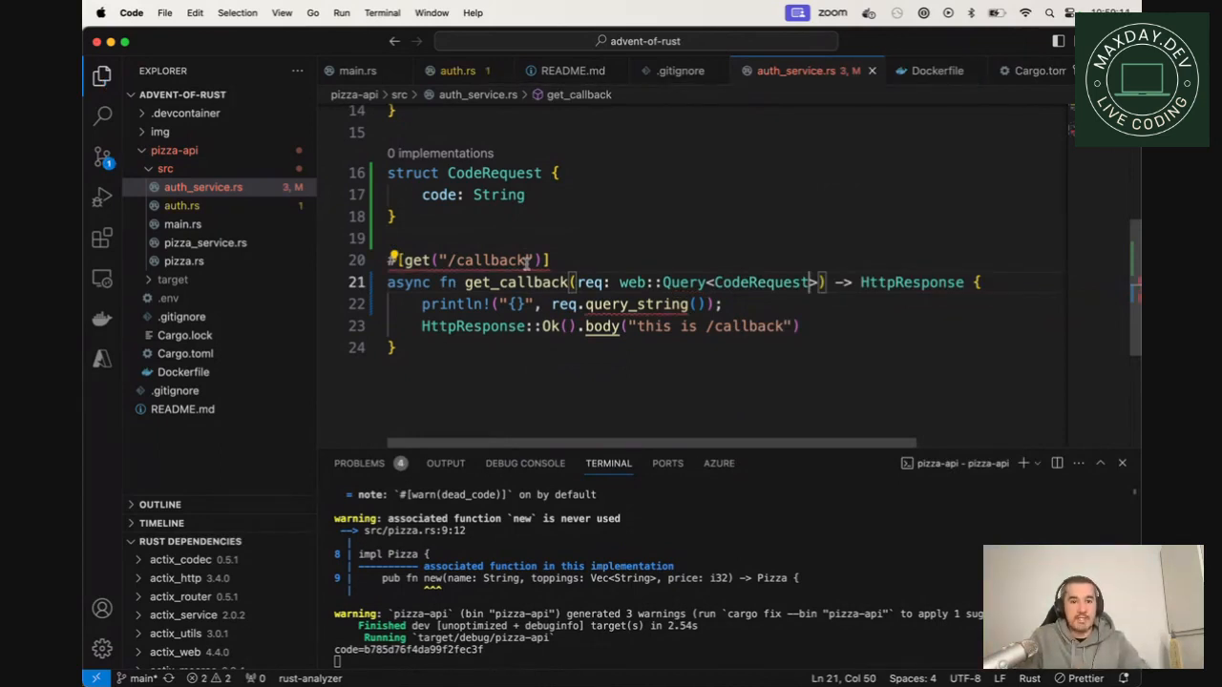
mouse_move(759, 282)
text(cargo a)
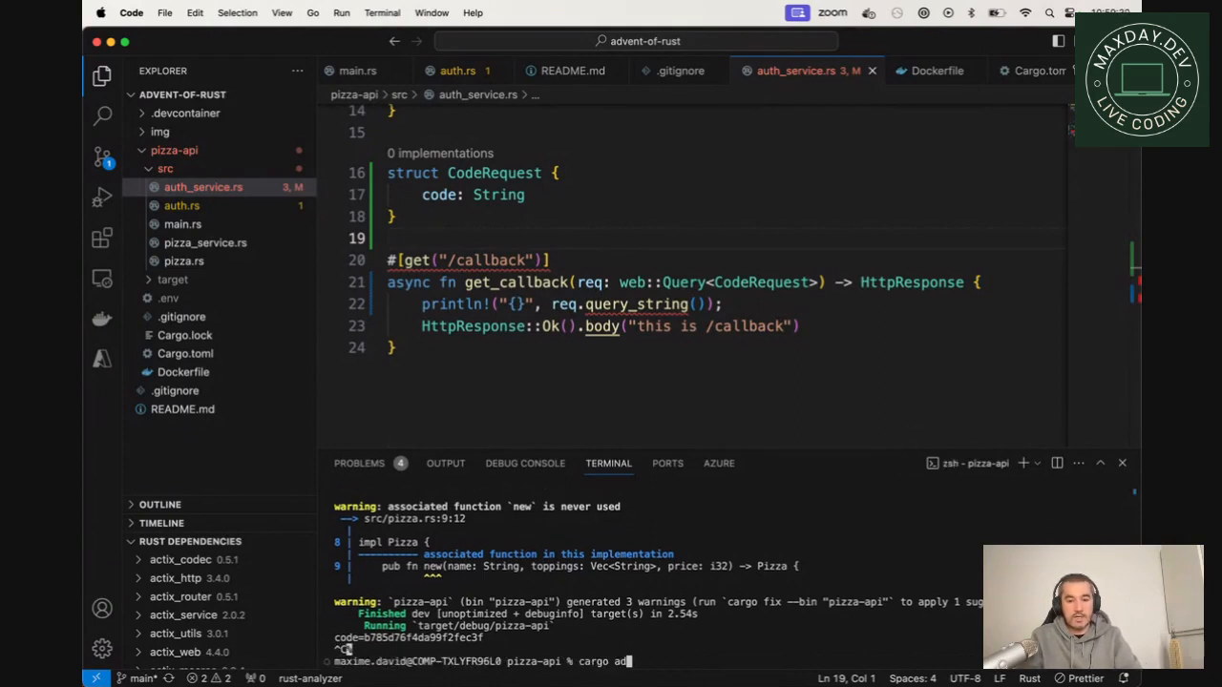
Step: Run cargo add serde --features derive in the terminal
text(d)
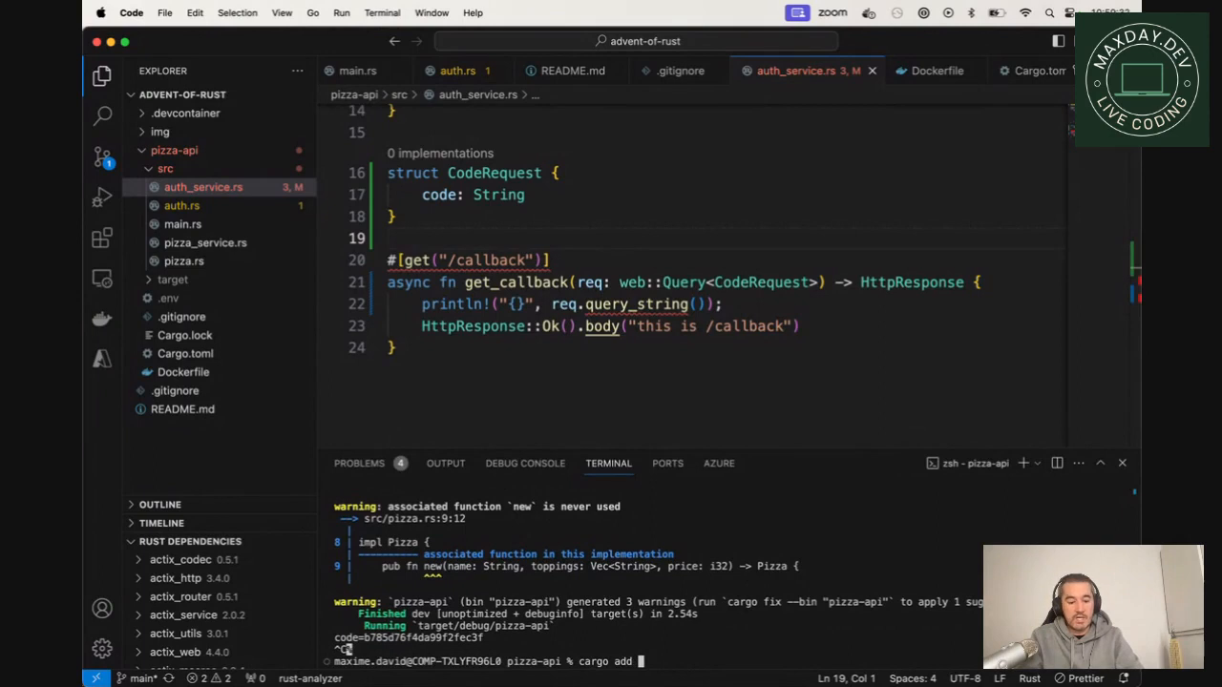
text(serde)
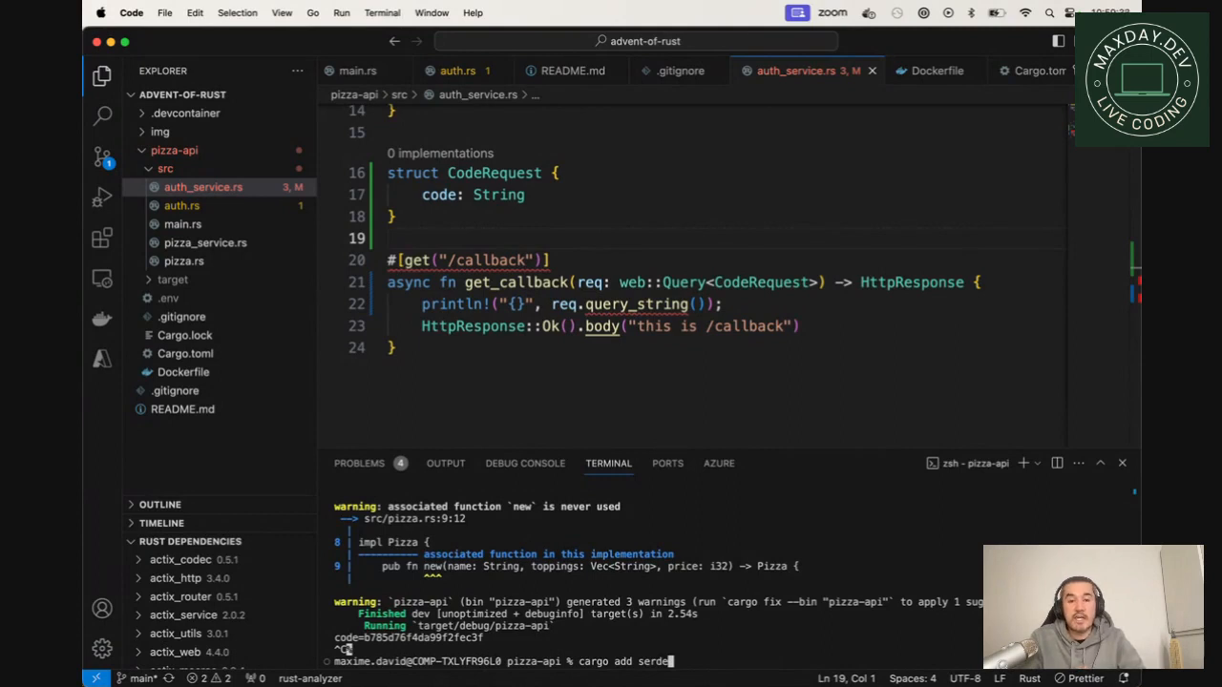
text(--f)
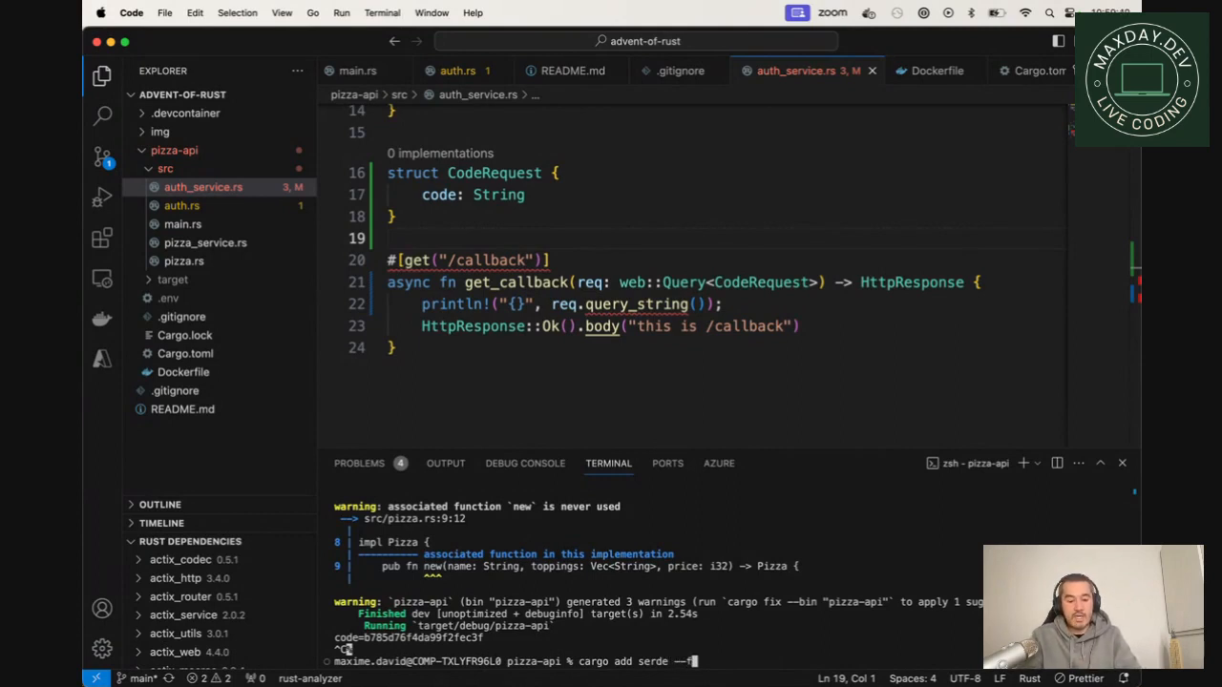
text(eatures)
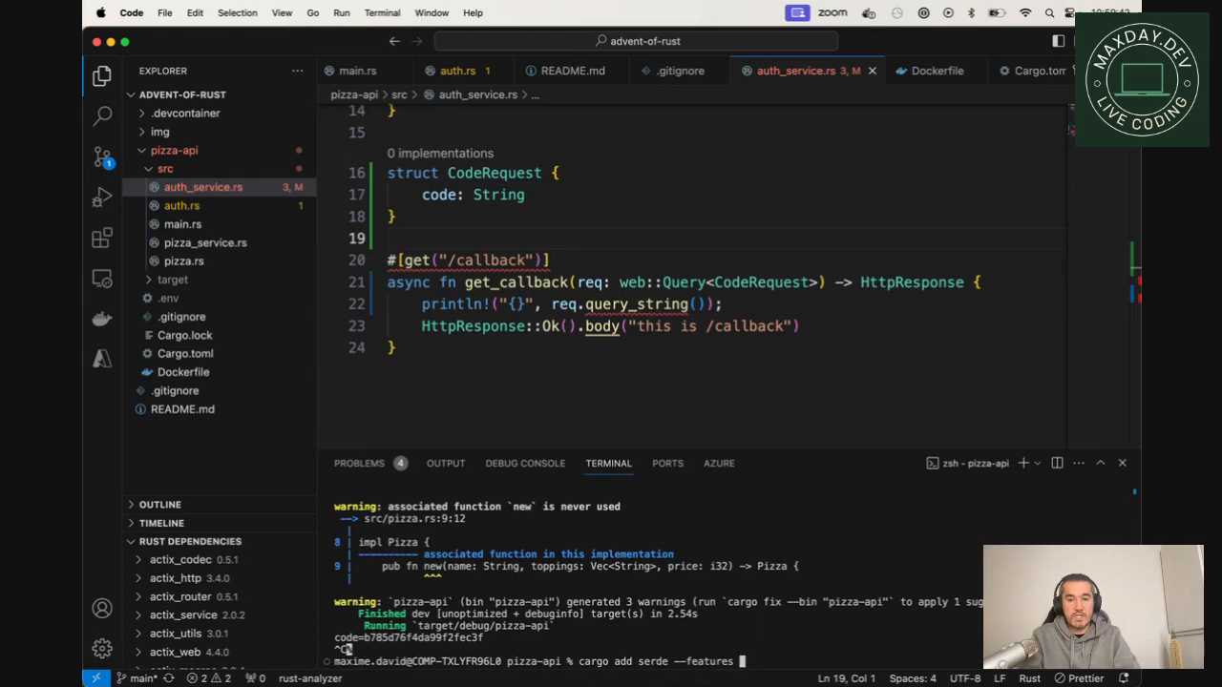
key(Return)
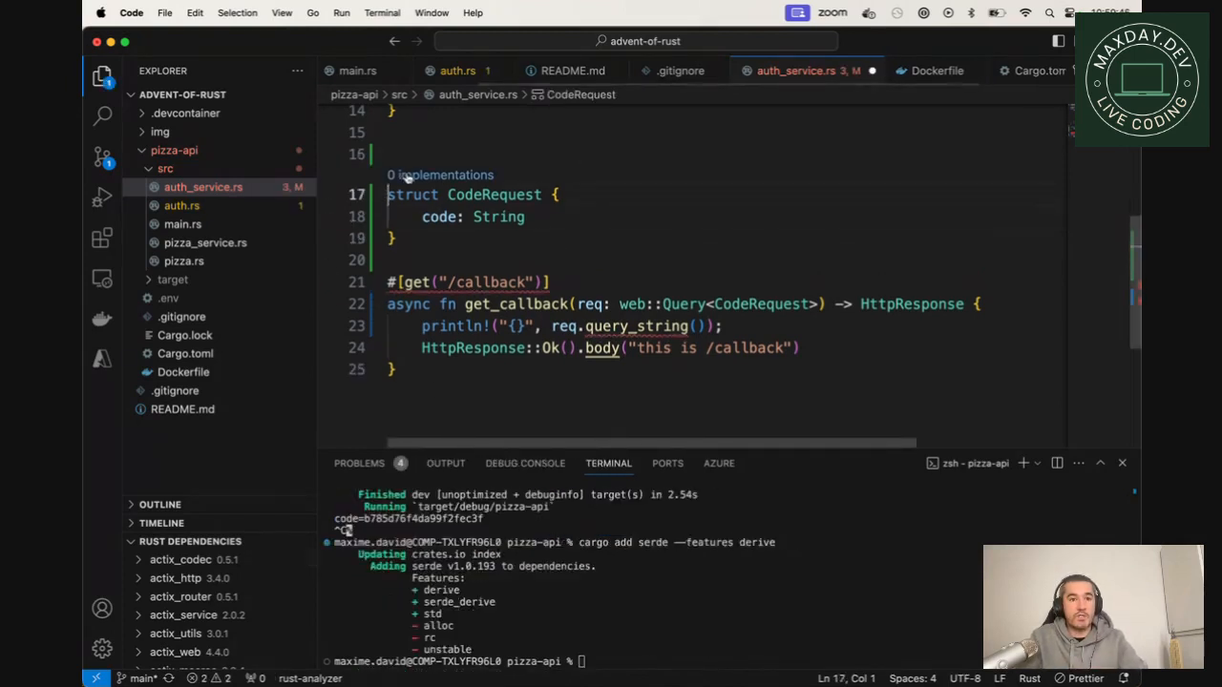
Step: Derive Deserialize on CodeRequest and print req.code instead of req.query_string(), then rerun with cargo
text(#[d)
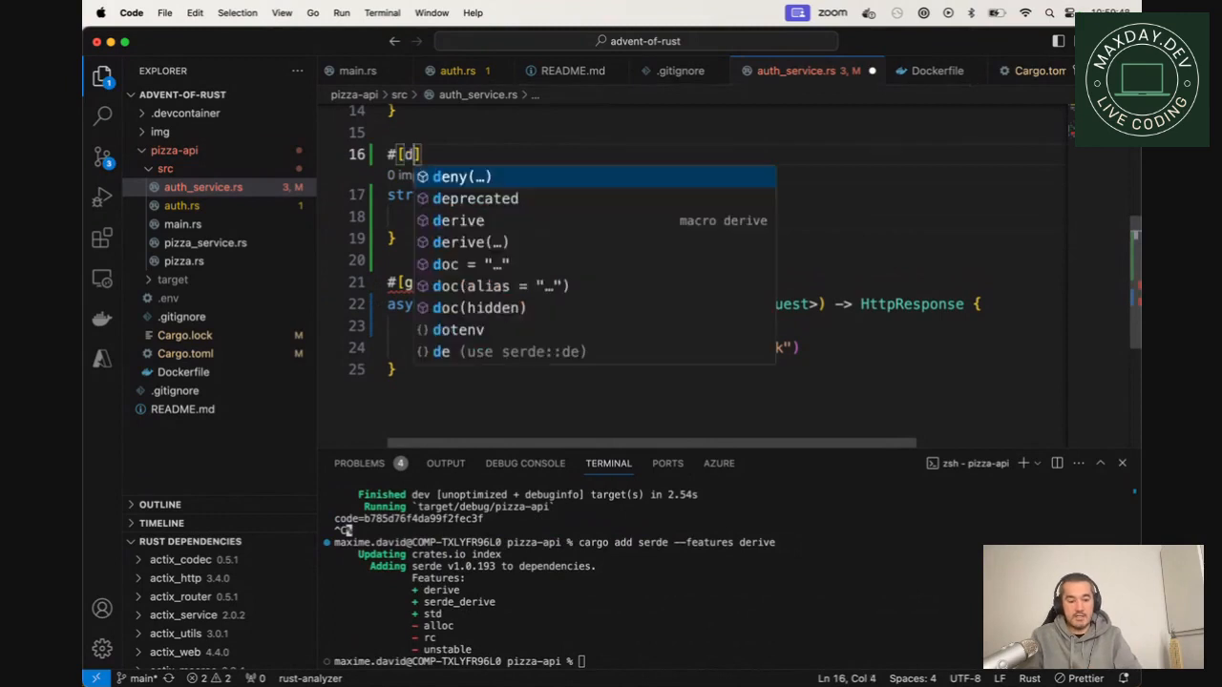
text(erive(Deserialize)
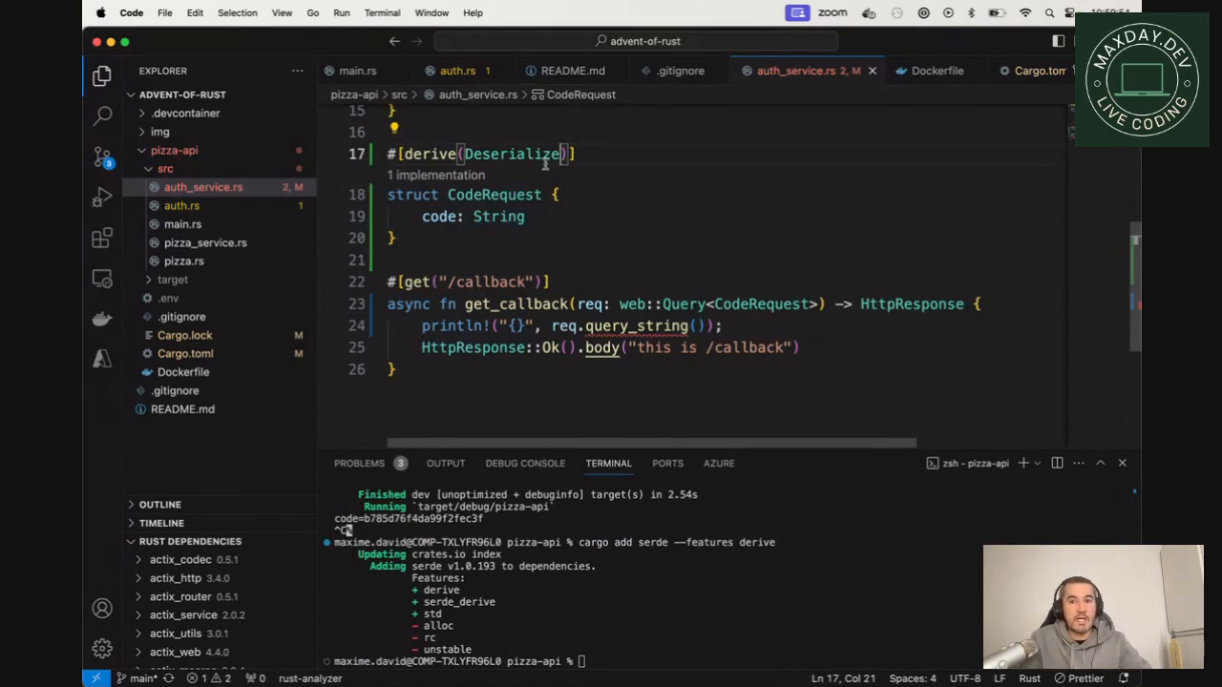
mouse_move(760, 304)
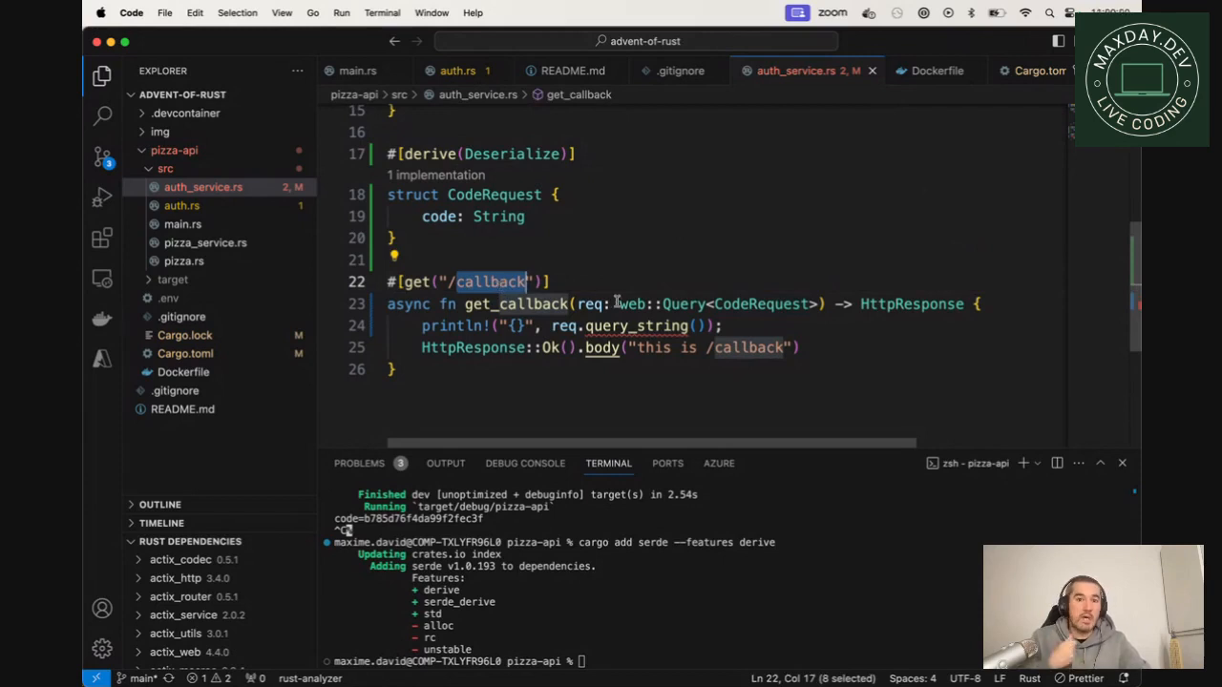
mouse_move(592, 304)
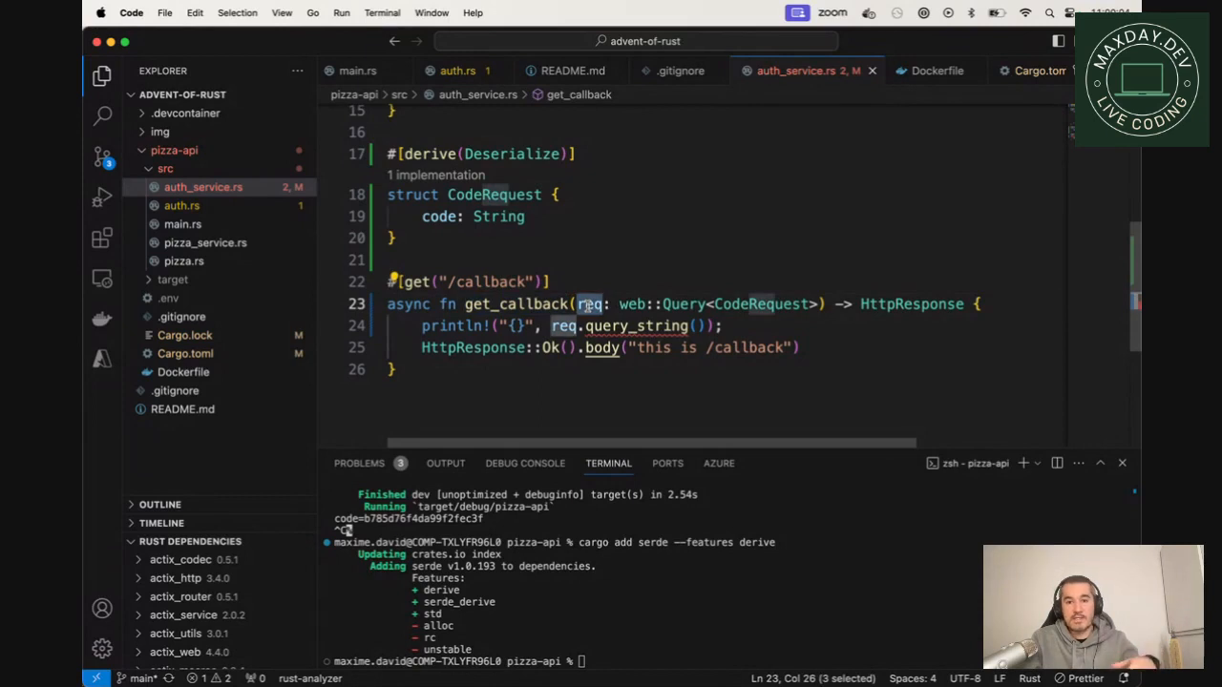
mouse_move(729, 276)
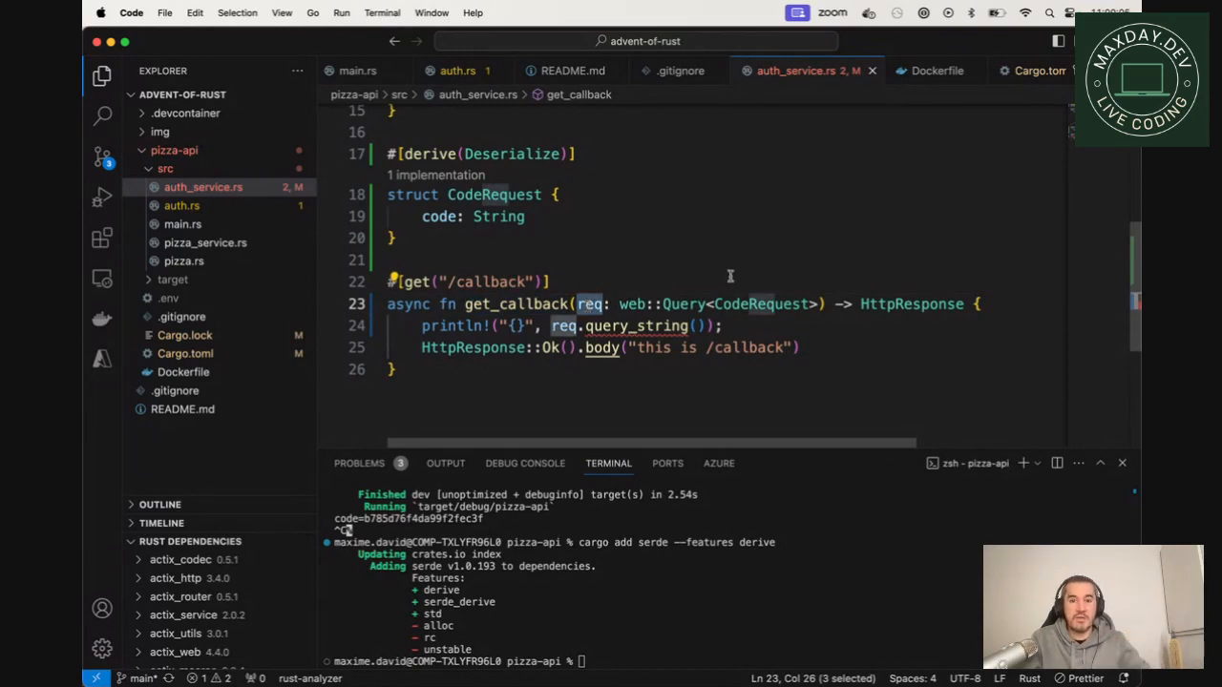
double_click(759, 304)
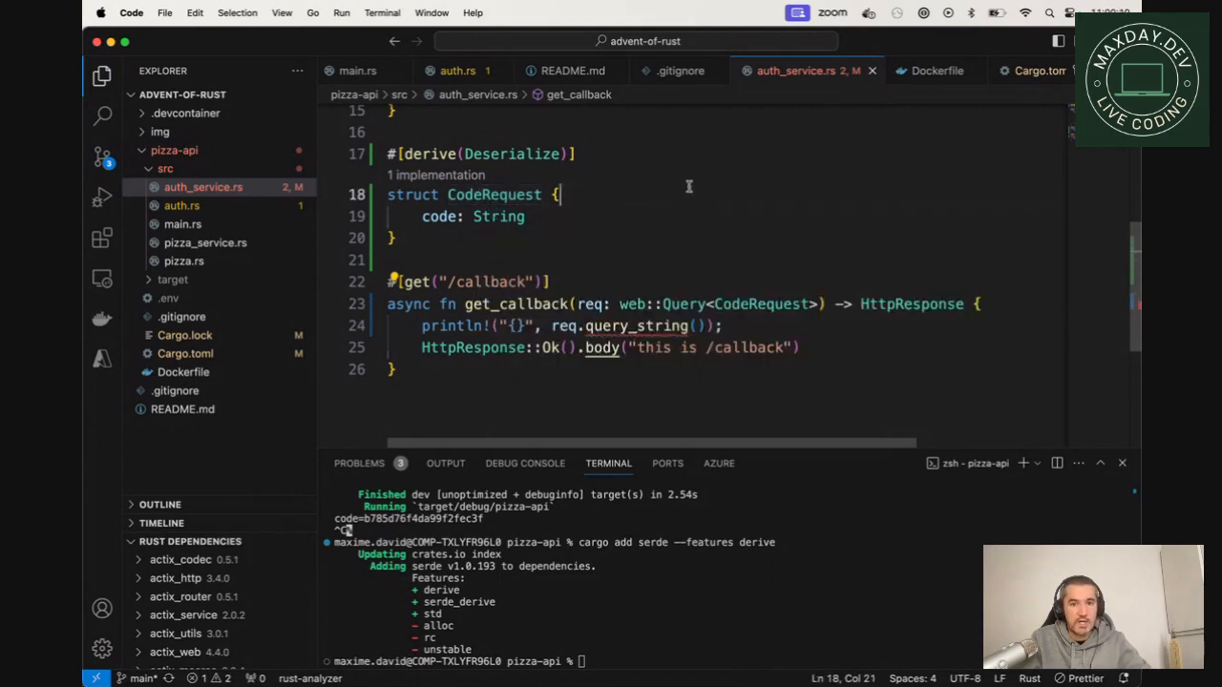
double_click(620, 325)
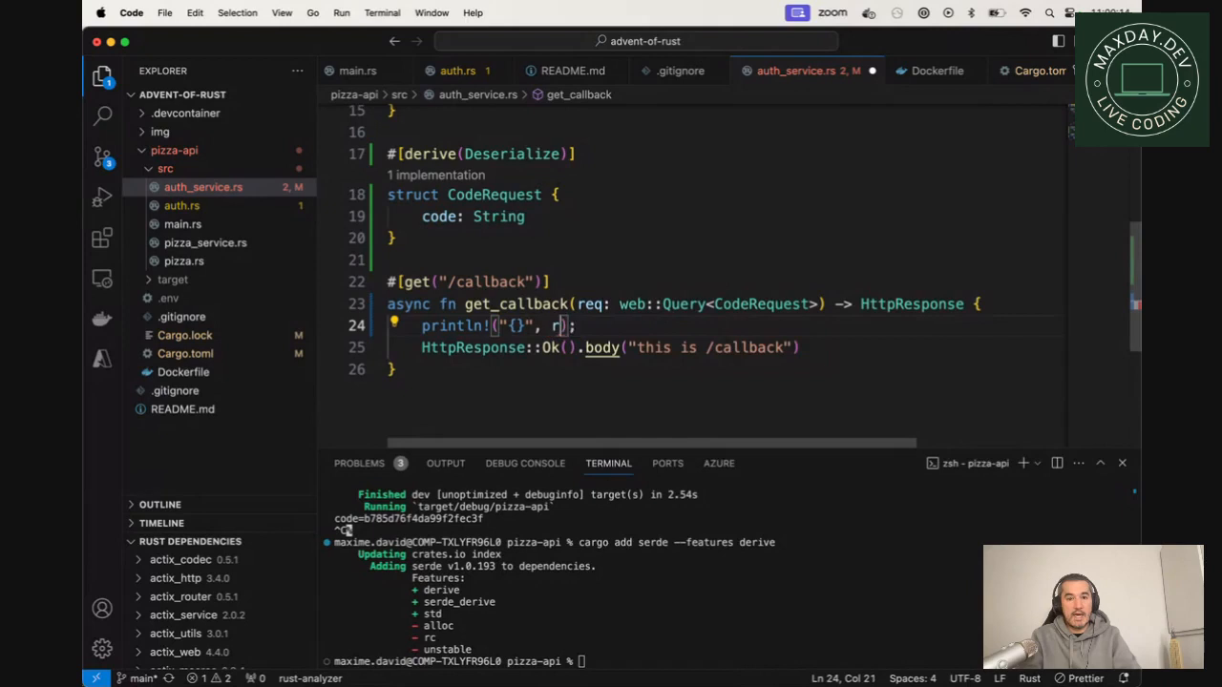
text(eq.code)
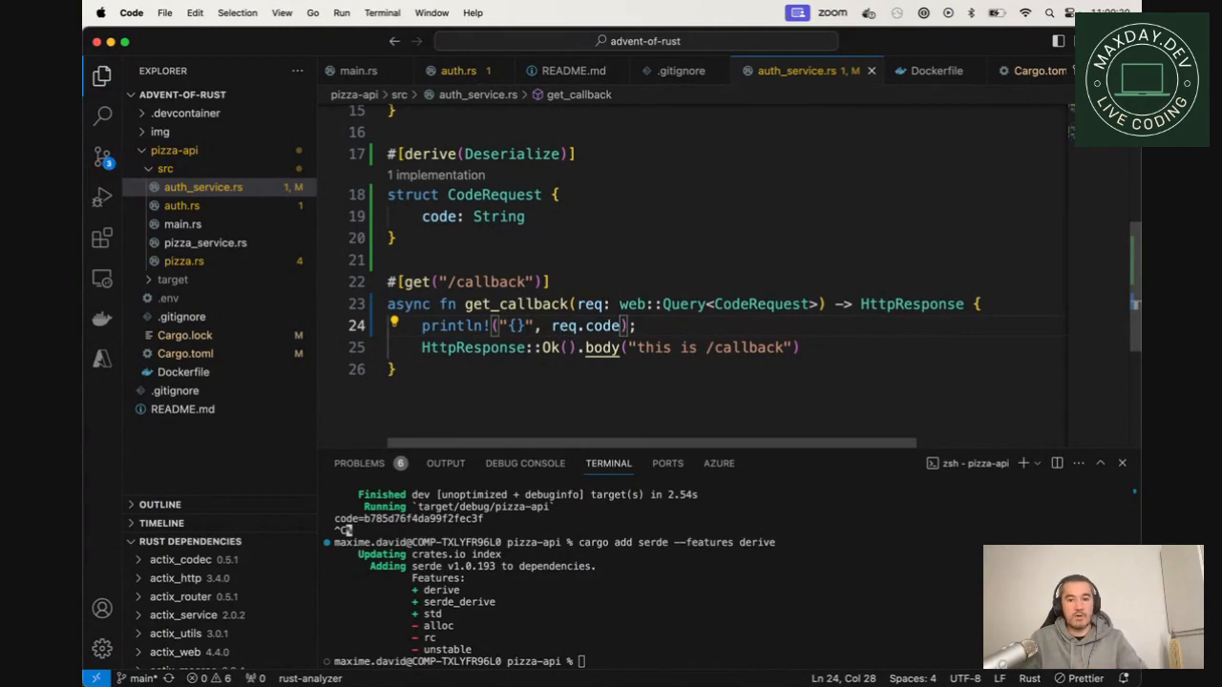
text(cargo)
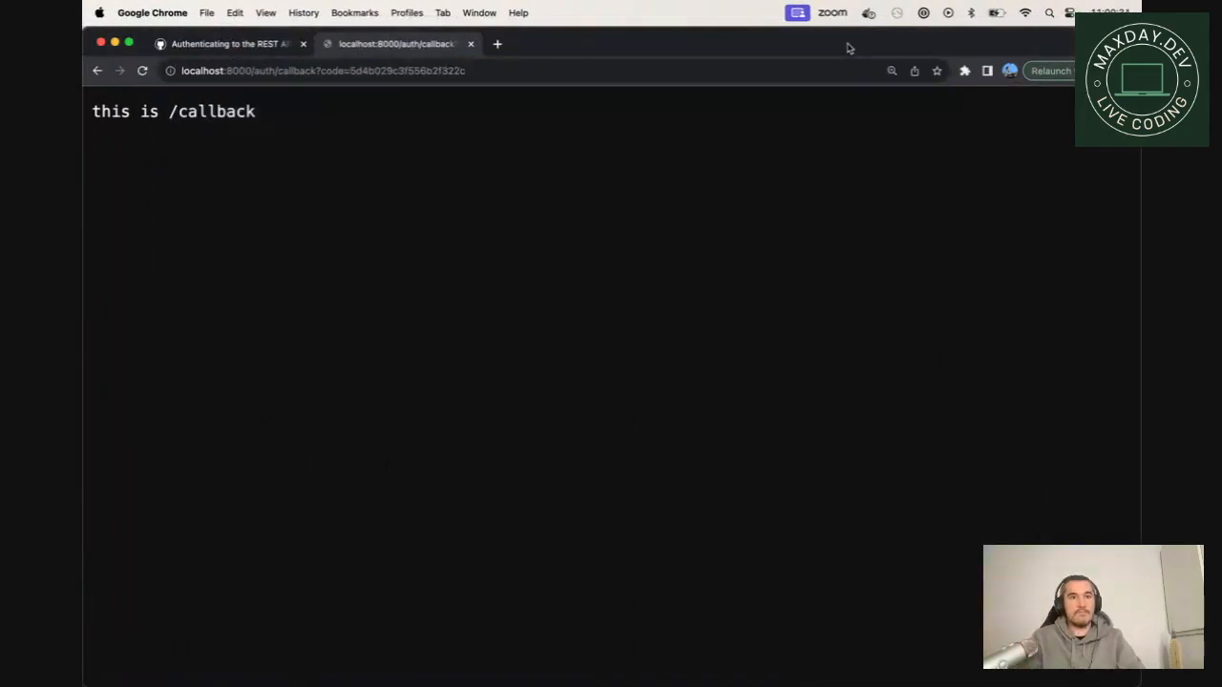
mouse_move(470, 132)
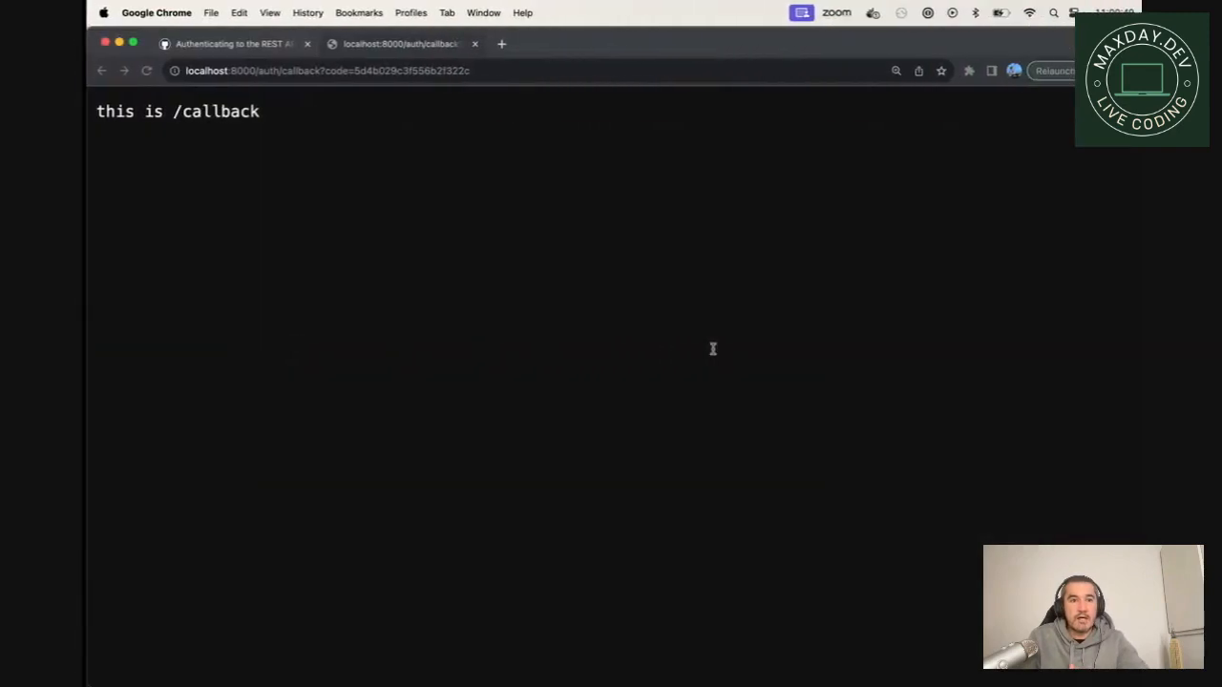
Step: Switch to the GitHub authentication docs tab in Chrome
click(229, 42)
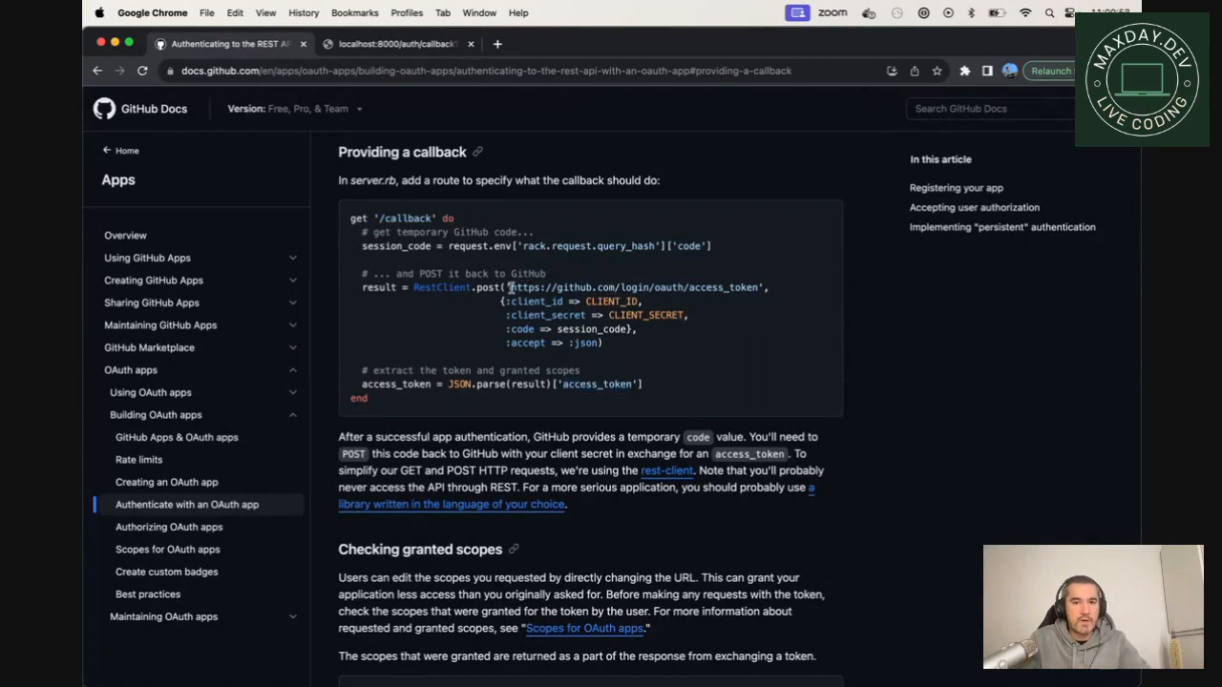
double_click(634, 287)
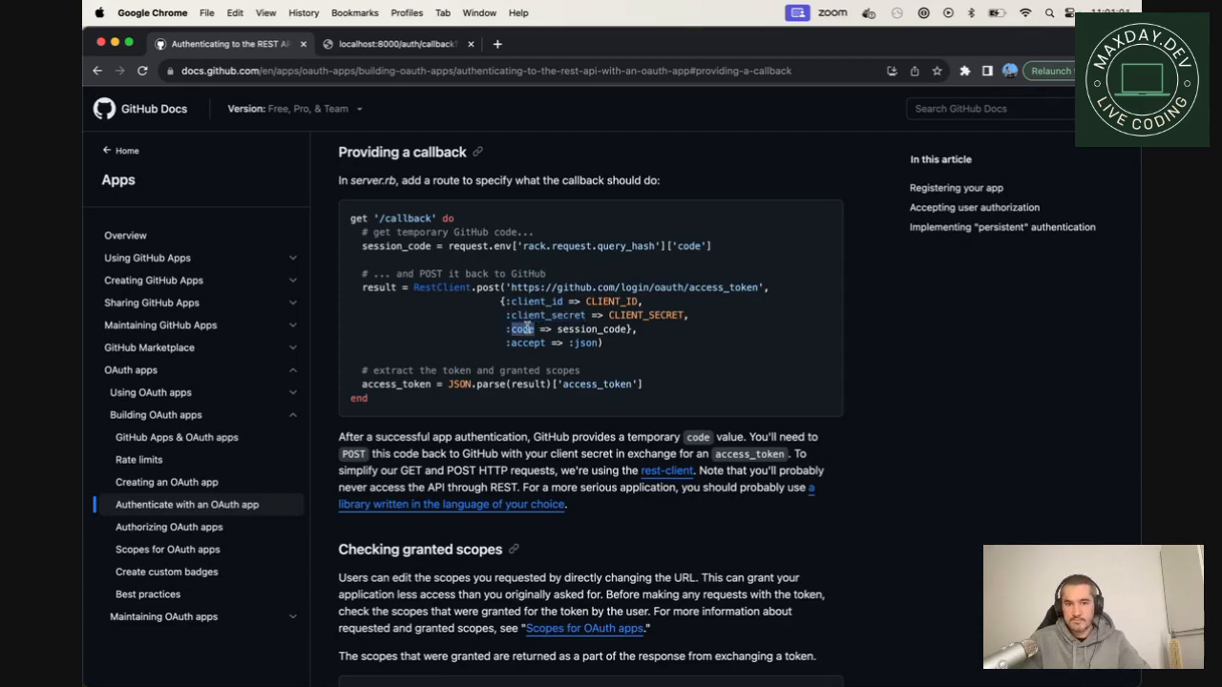
double_click(527, 344)
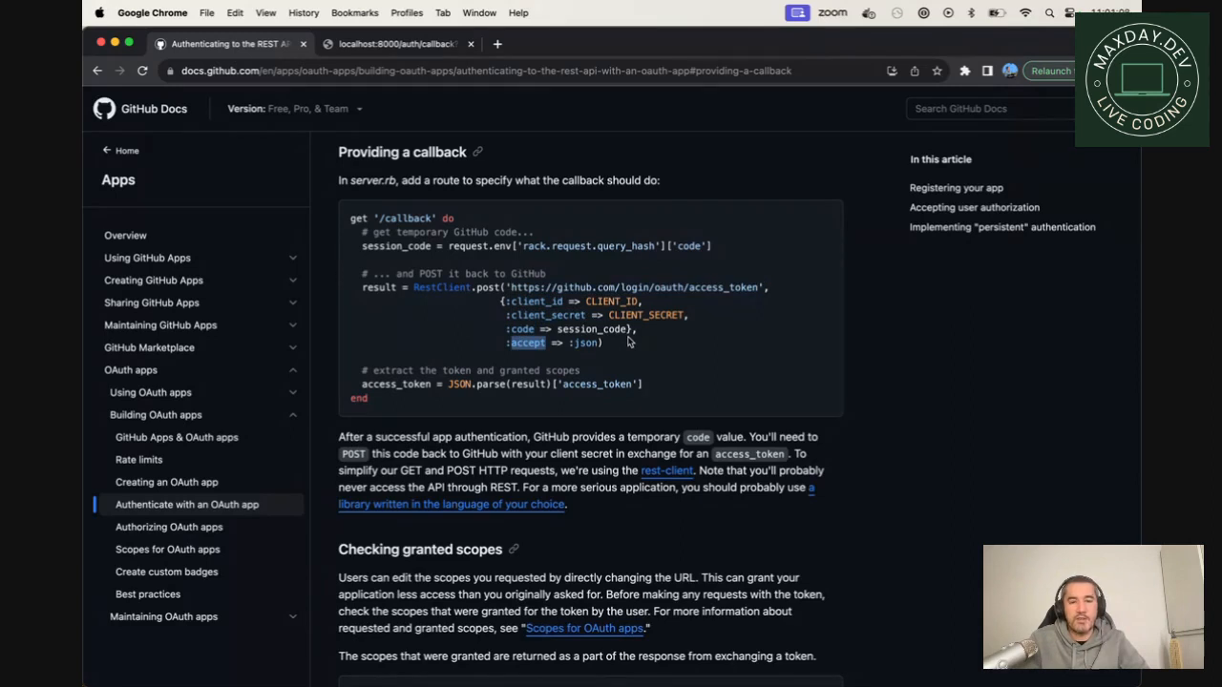
mouse_move(506, 274)
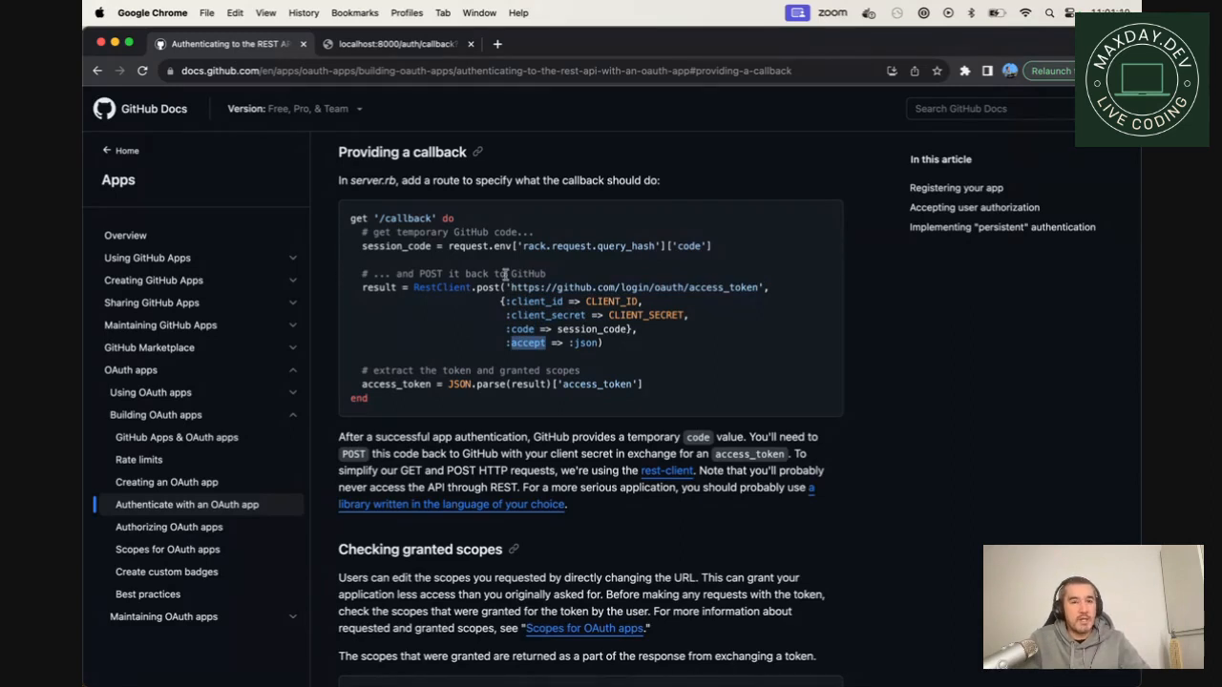
mouse_move(437, 298)
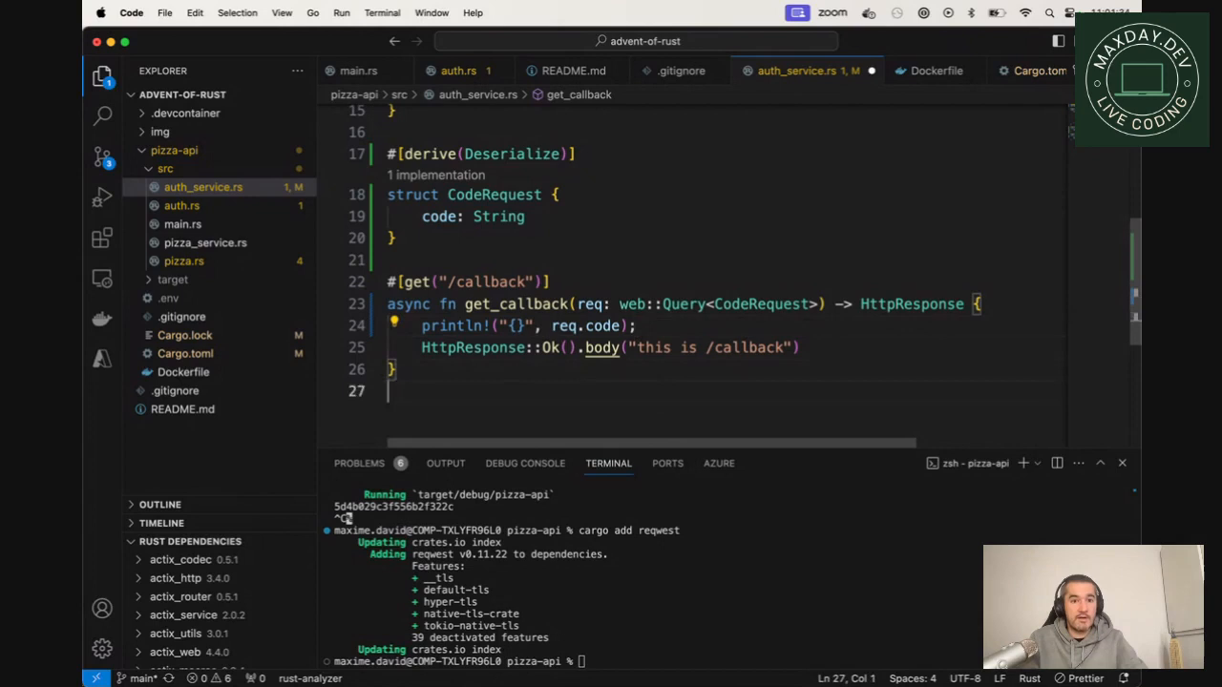
Step: Declare async fn exchange_code_for_token() returning a String
text(f)
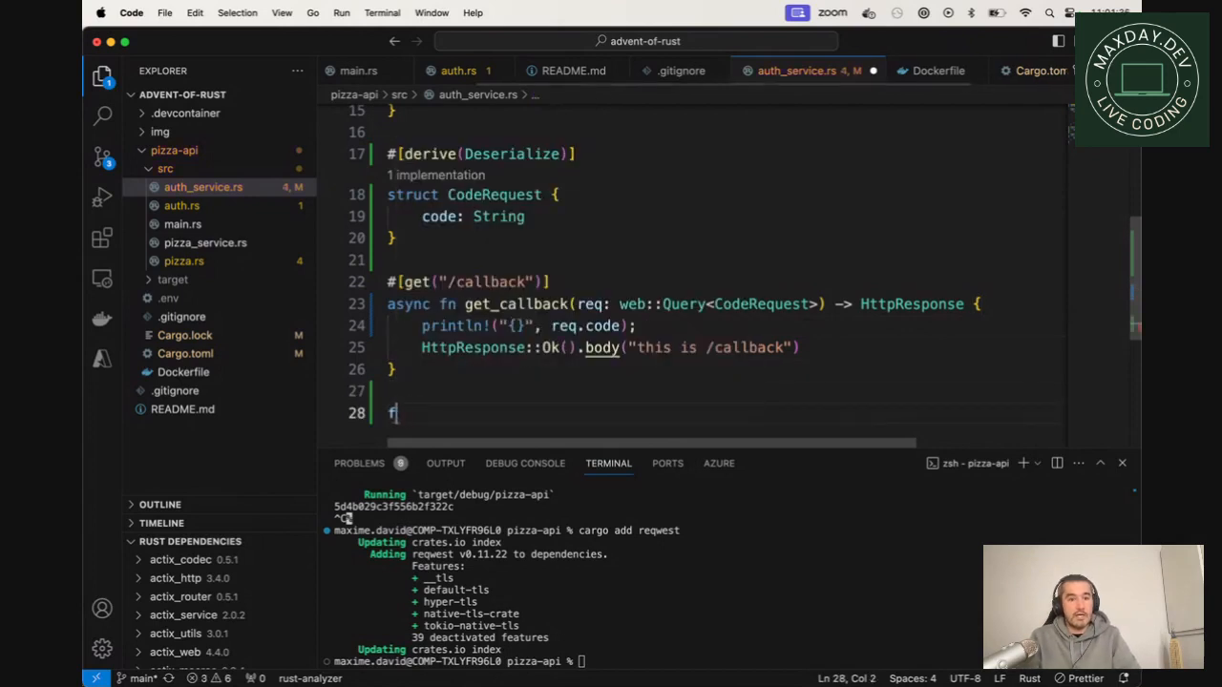
text(sync)
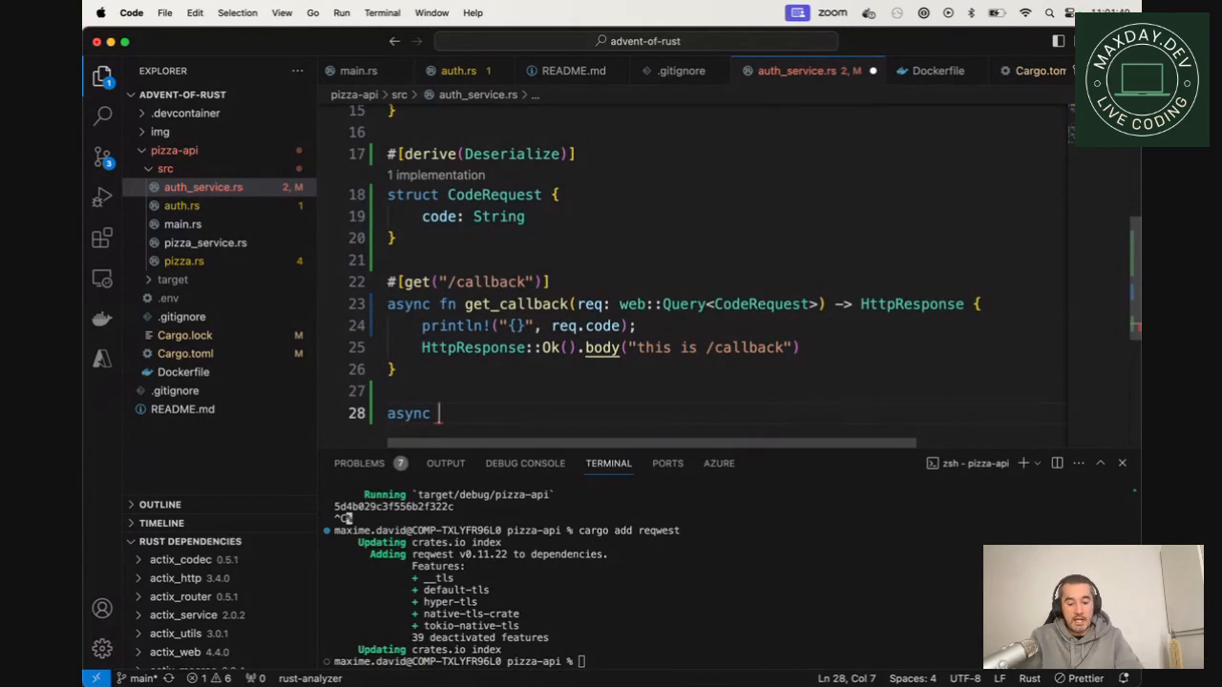
text(fn exchange_code)
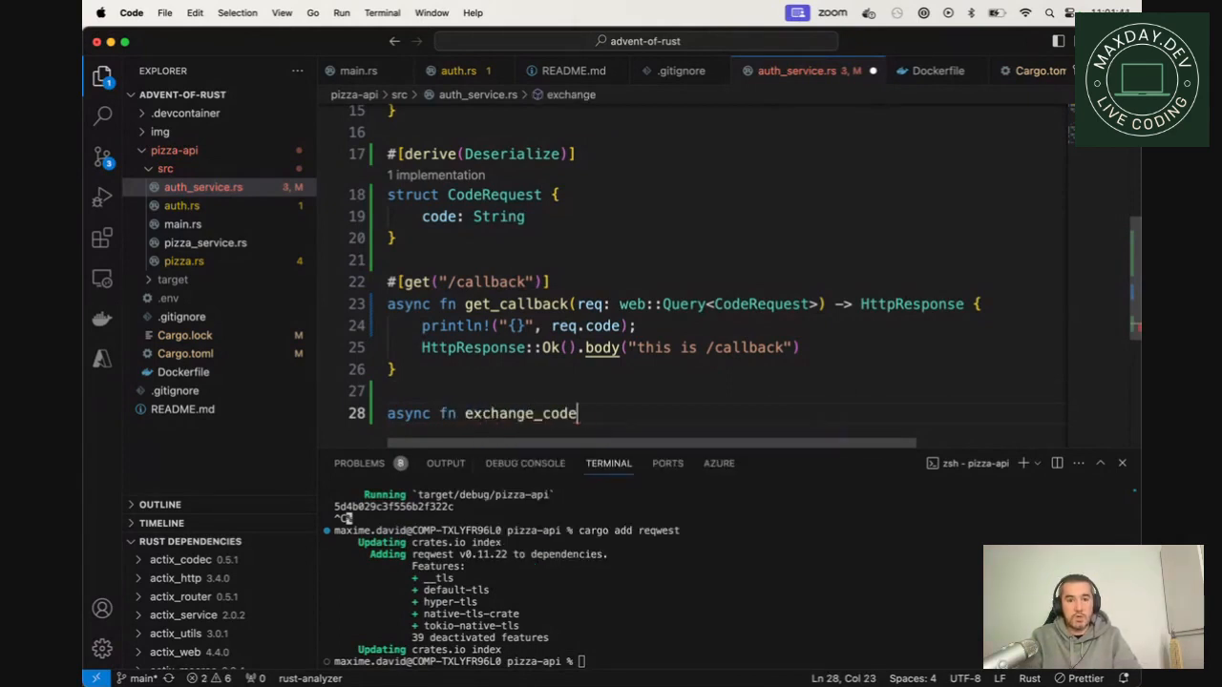
text(_for_token() -> String {)
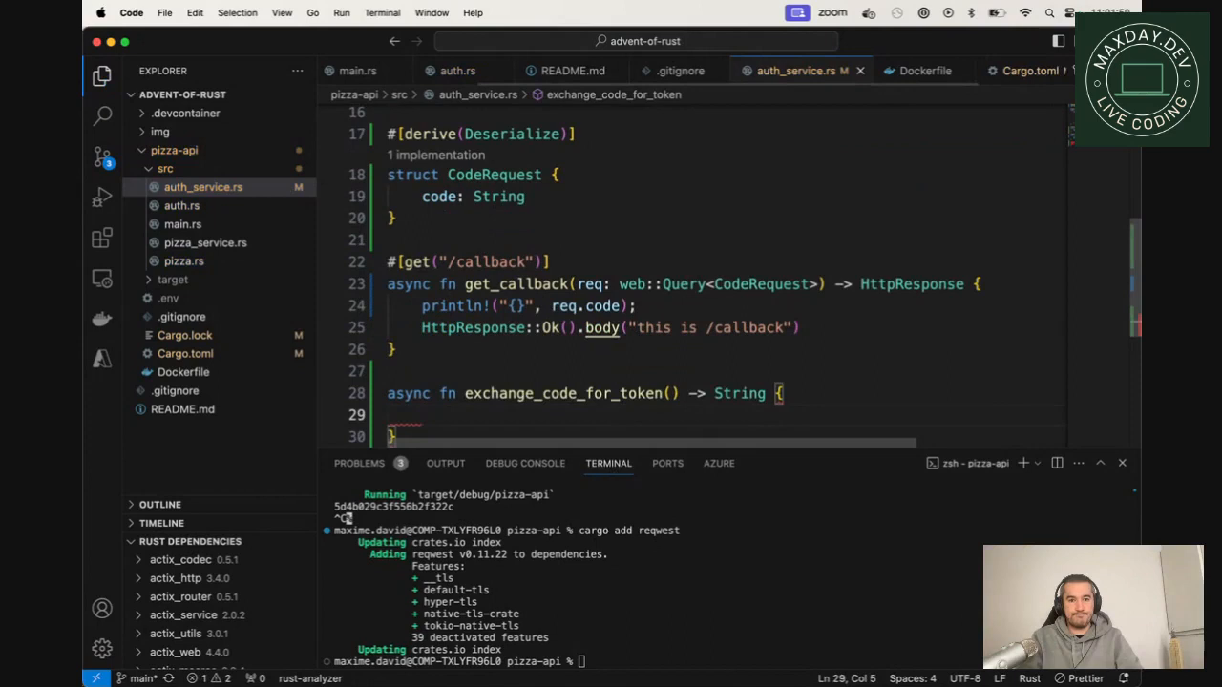
scroll(up, 3)
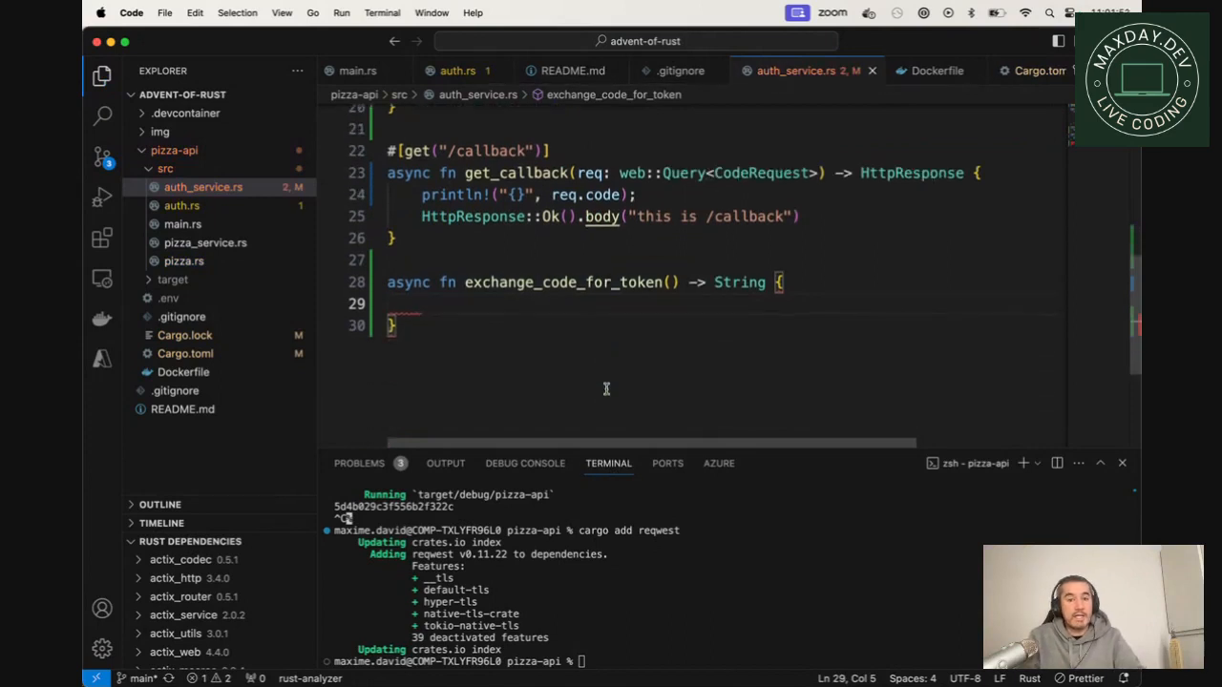
Step: Create let client = Client::new() and begin a client.post() call with an empty argument
text(let client)
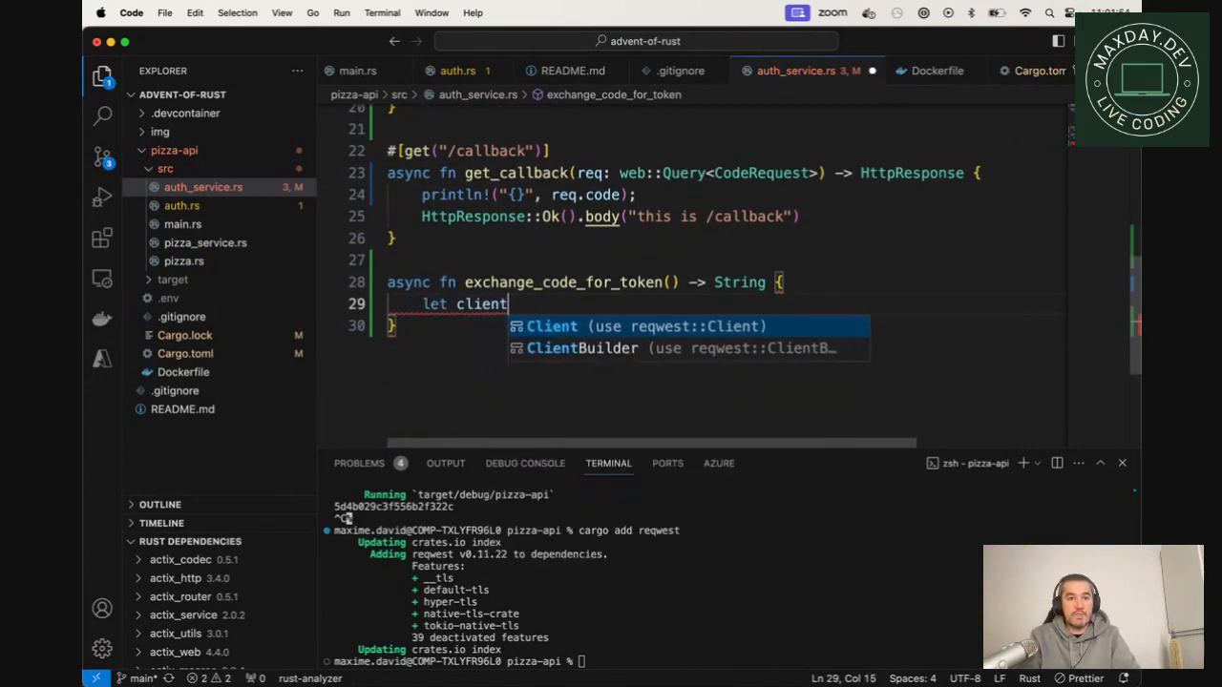
text(= C)
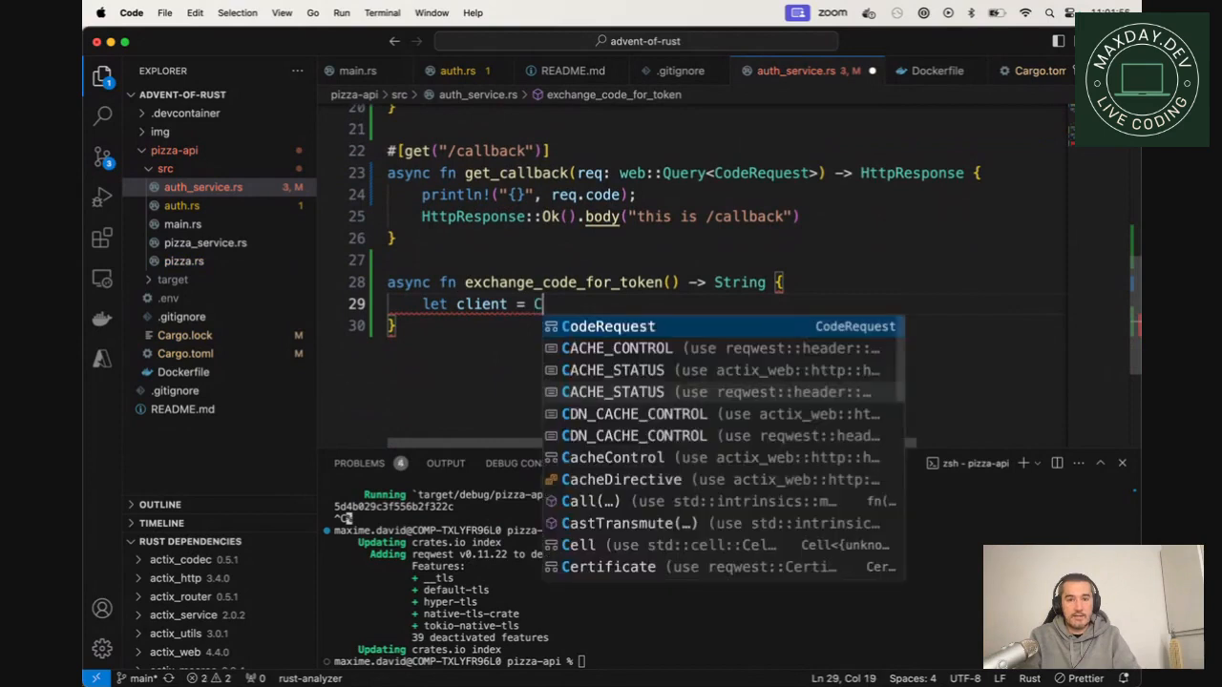
text(lient::new()
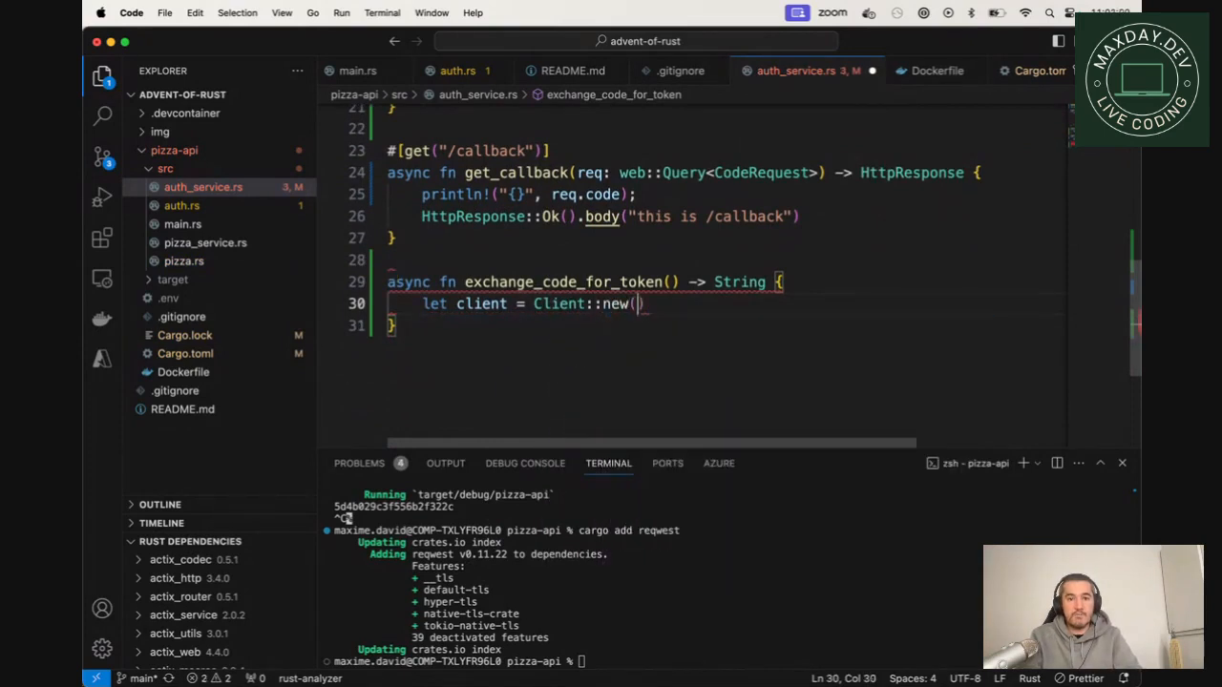
text(c)
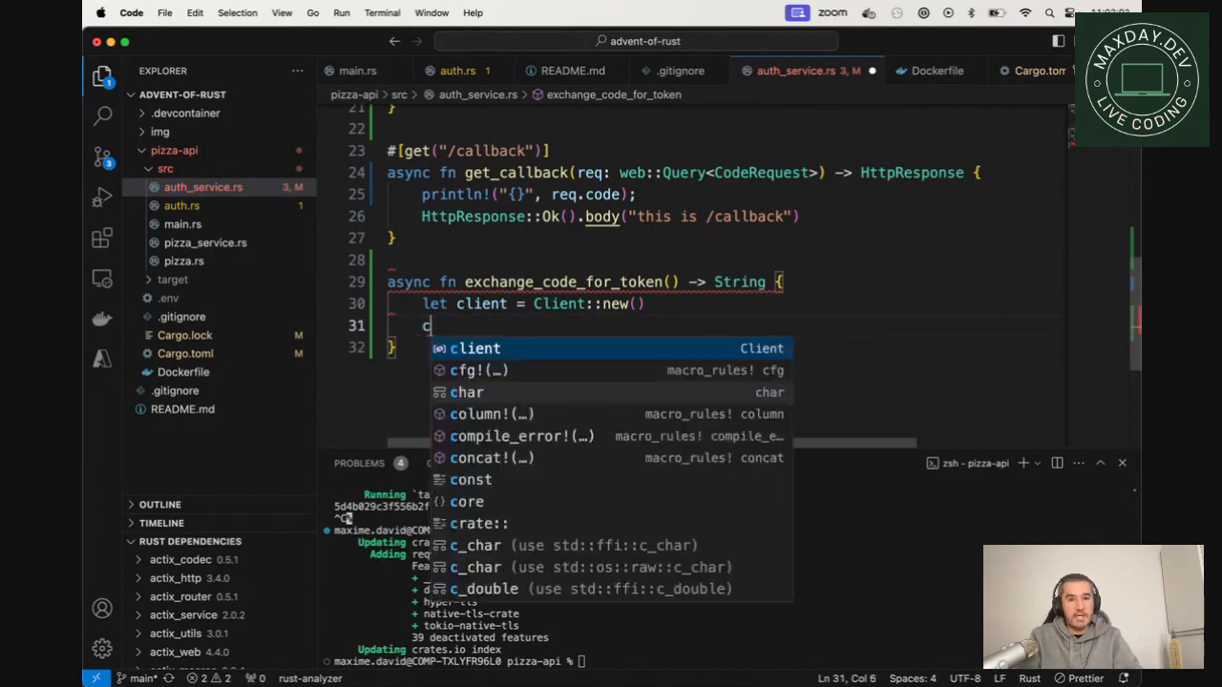
text(lient.post(url))
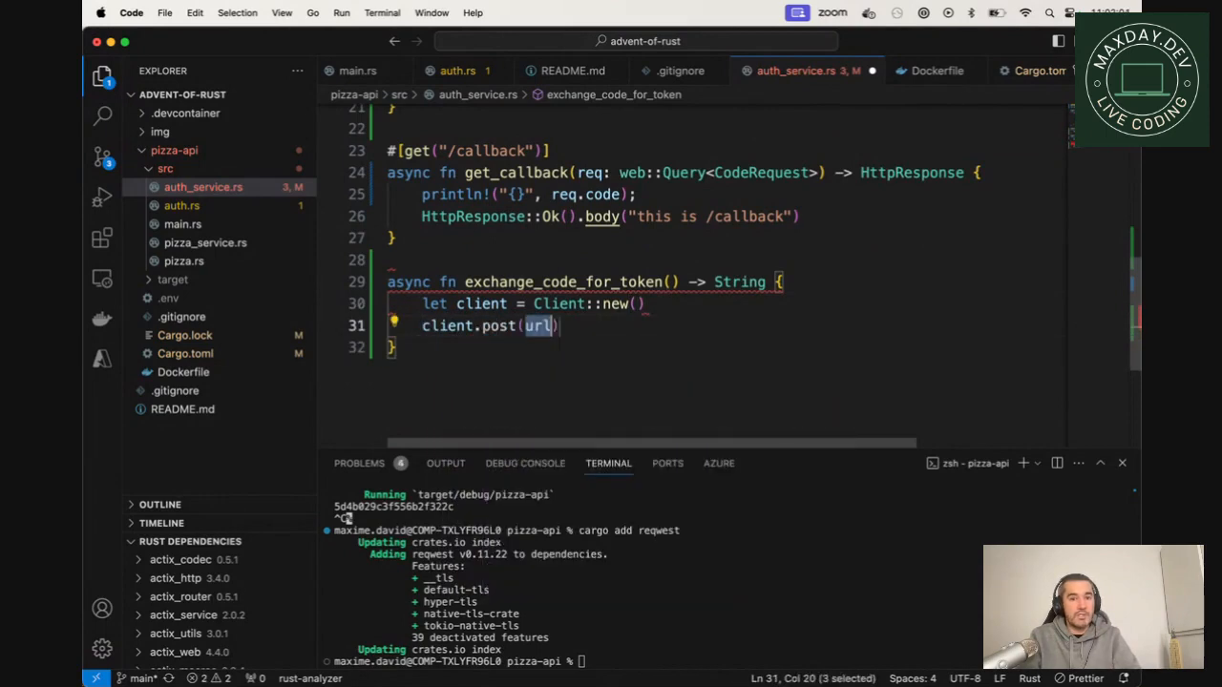
key(Backspace)
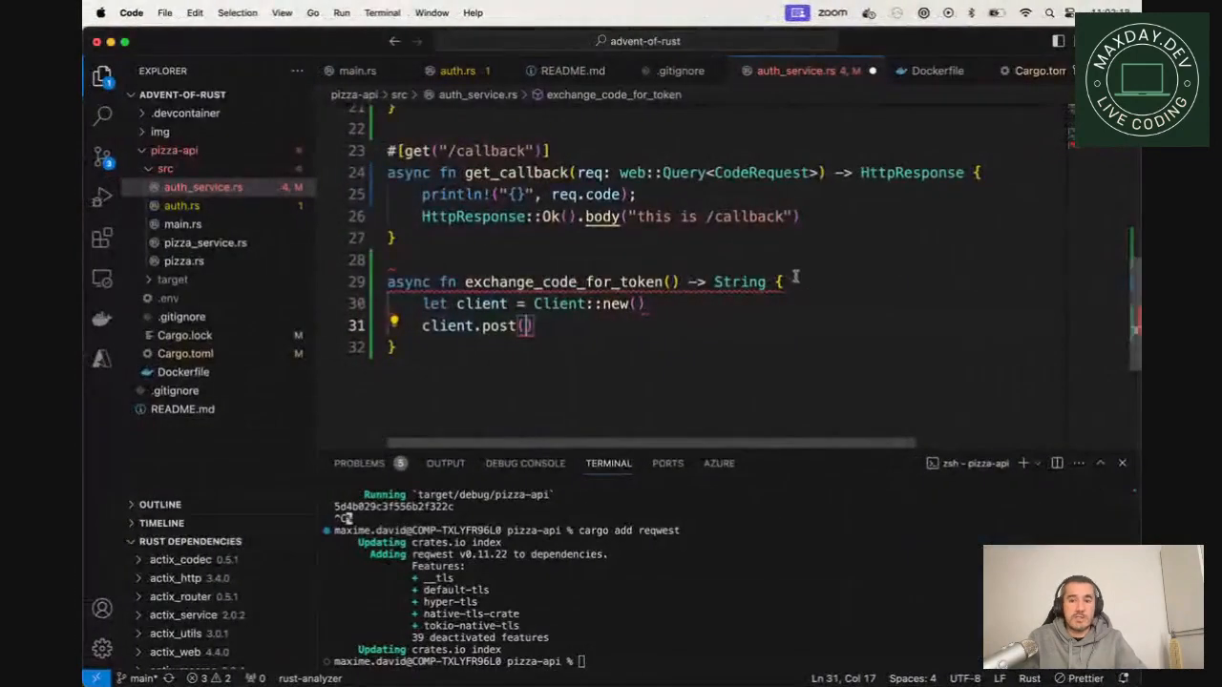
text(let url =)
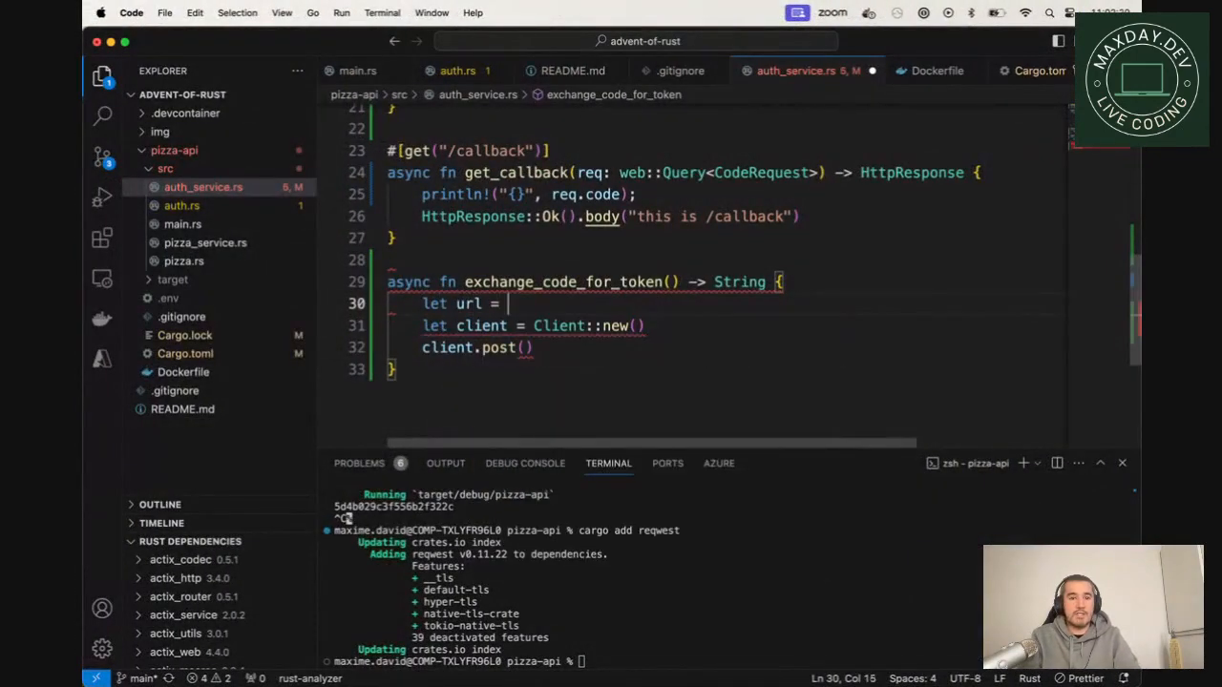
text("https://github.com/login/oauth/access_token";)
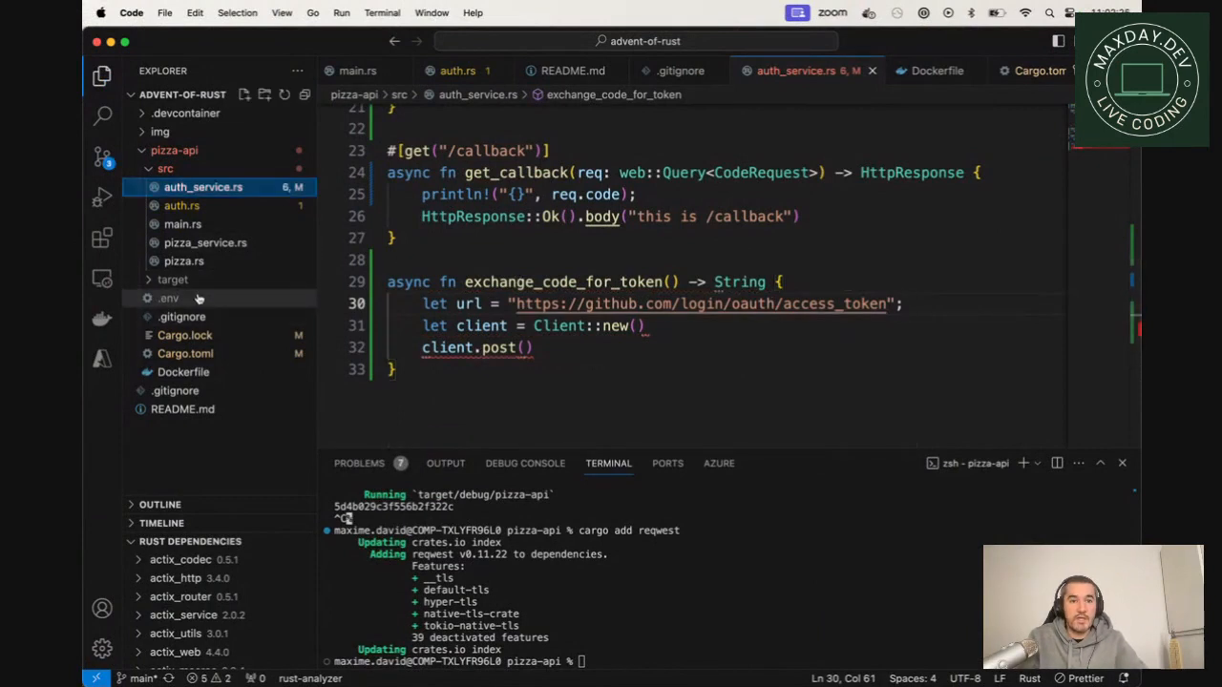
click(168, 298)
text(GITHUB_TO)
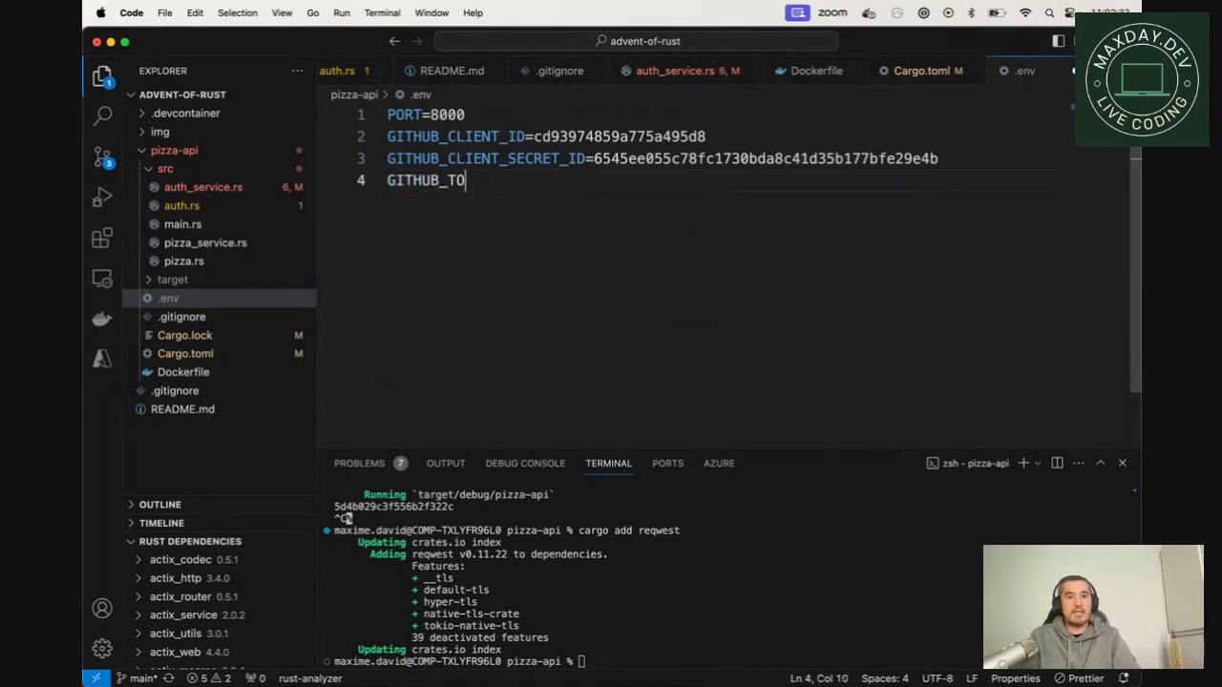
key(Backspace)
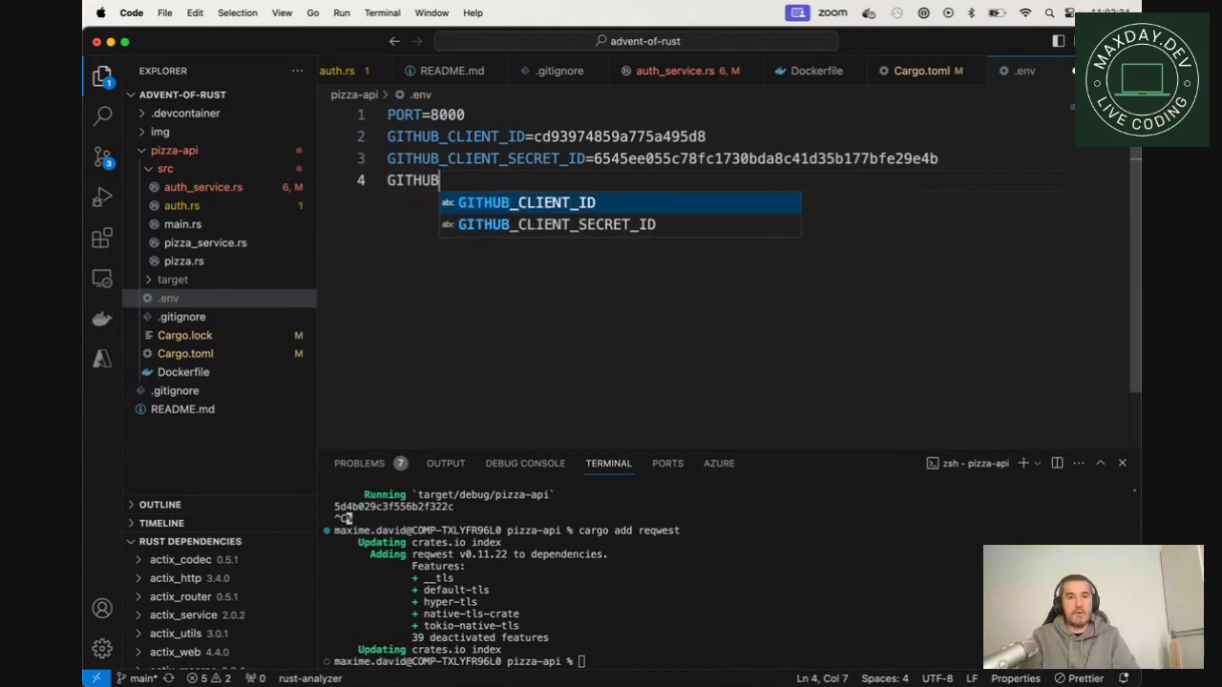
text(_TOKEN_)
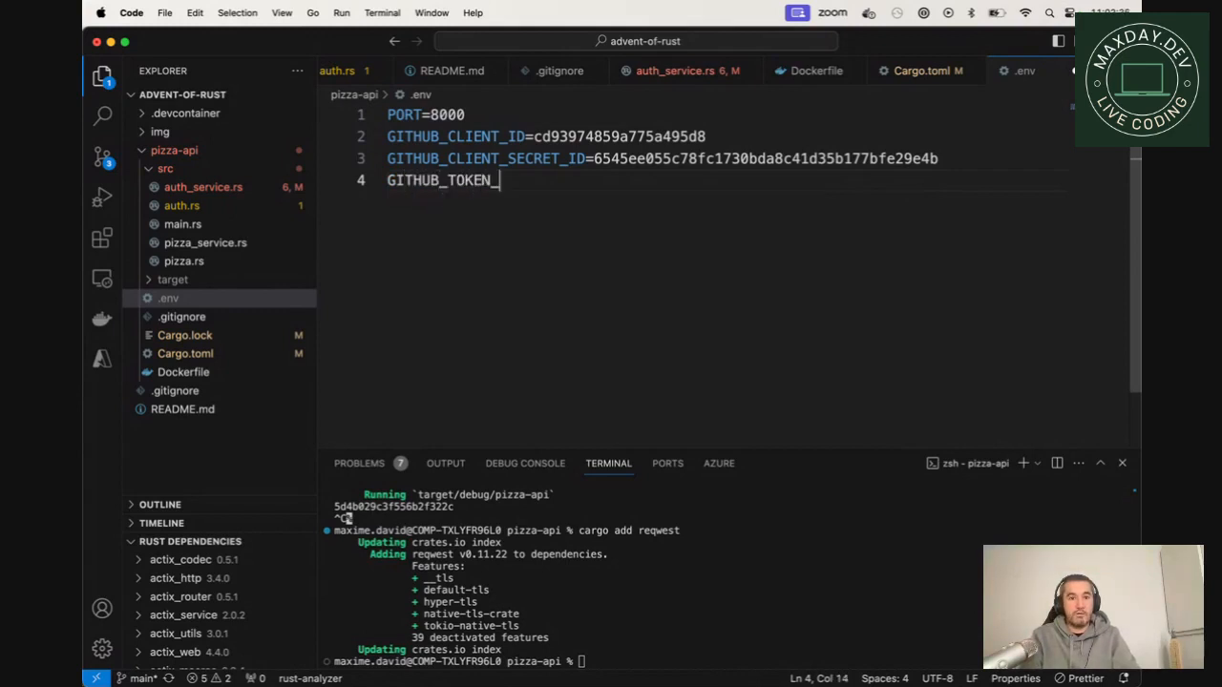
text(URL=https://github.com/login/oauth/access_token)
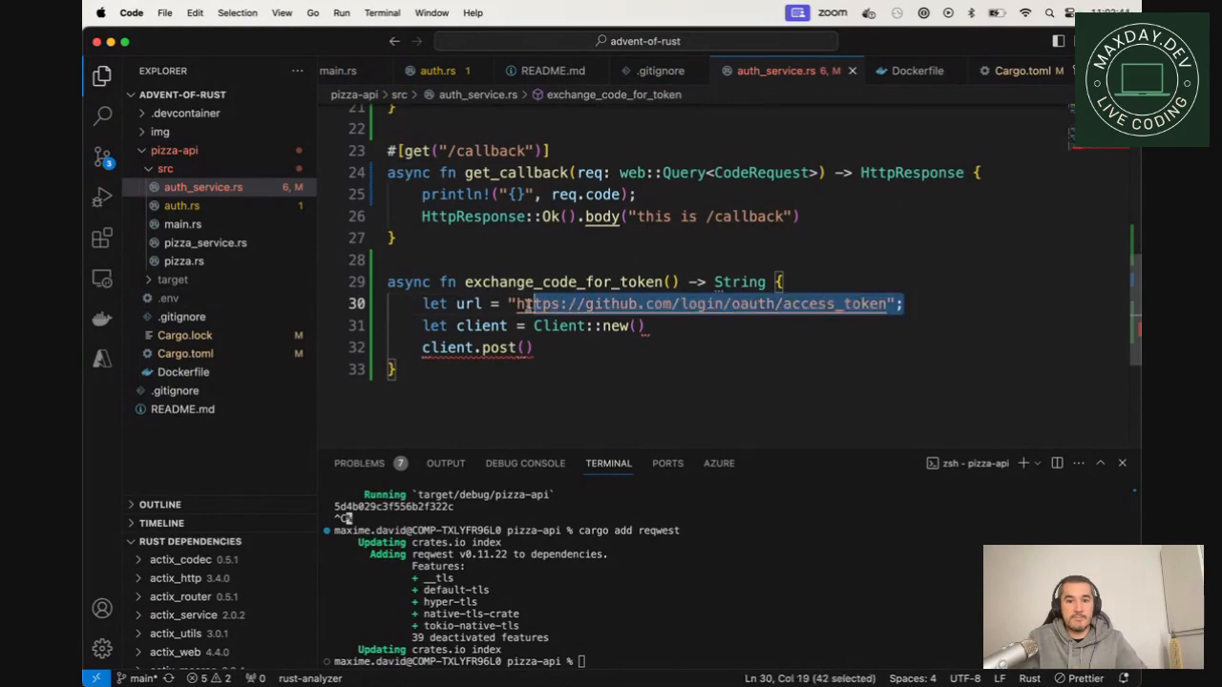
Step: Set let url = std::env::var("GITHUB_TOKEN_URL") copying the name from .env
text(std)
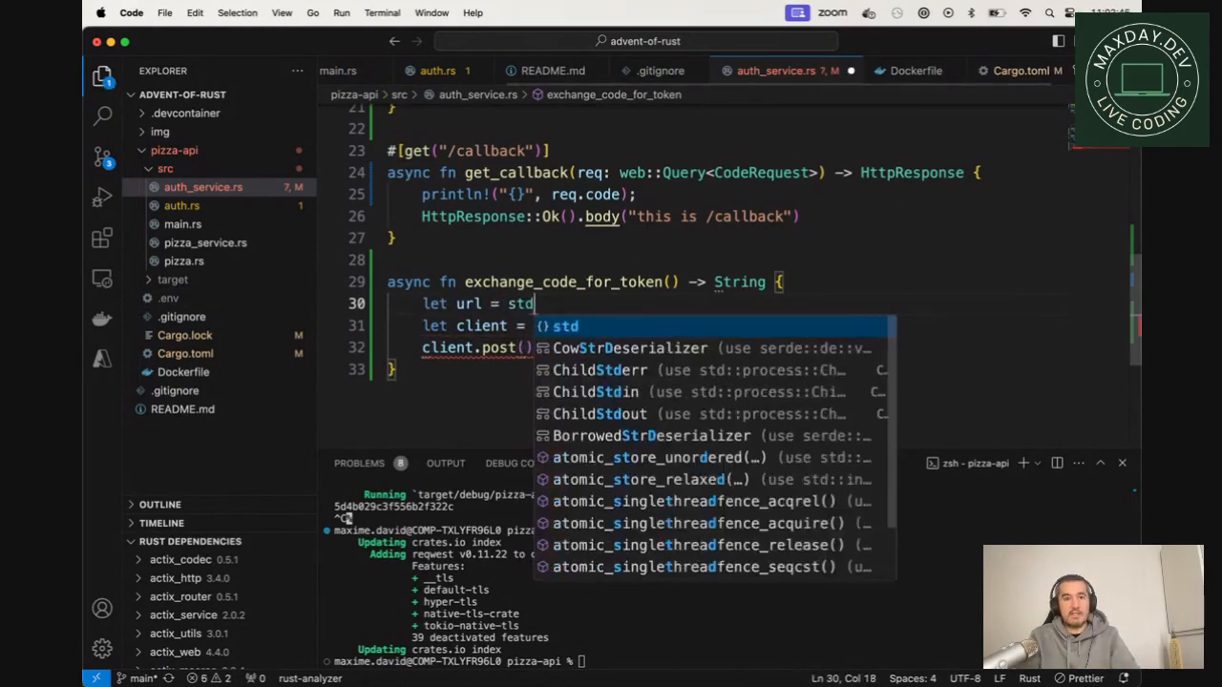
text(::env::Ca)
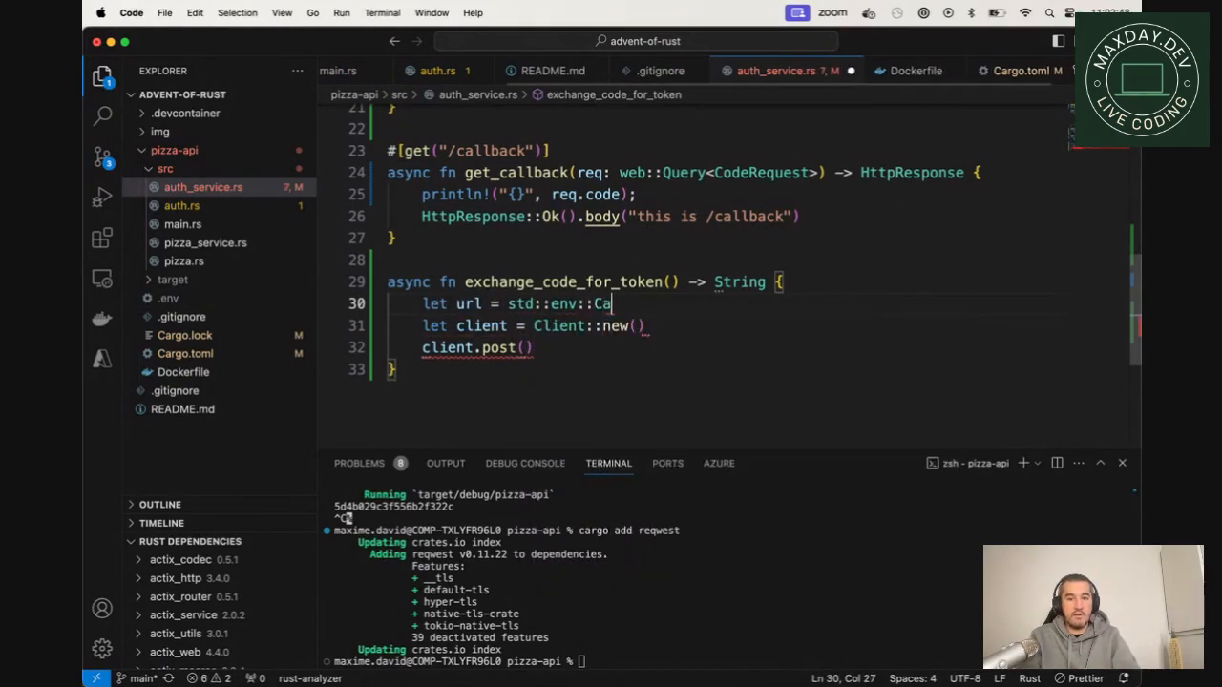
text(var(""))
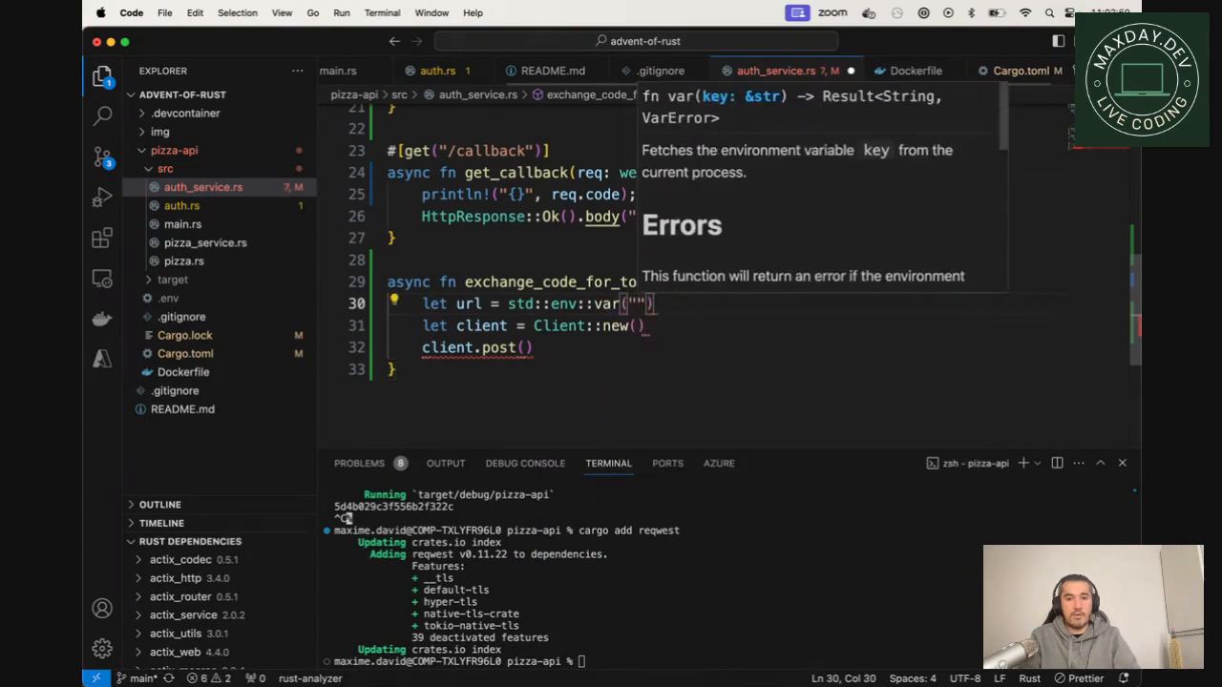
click(168, 316)
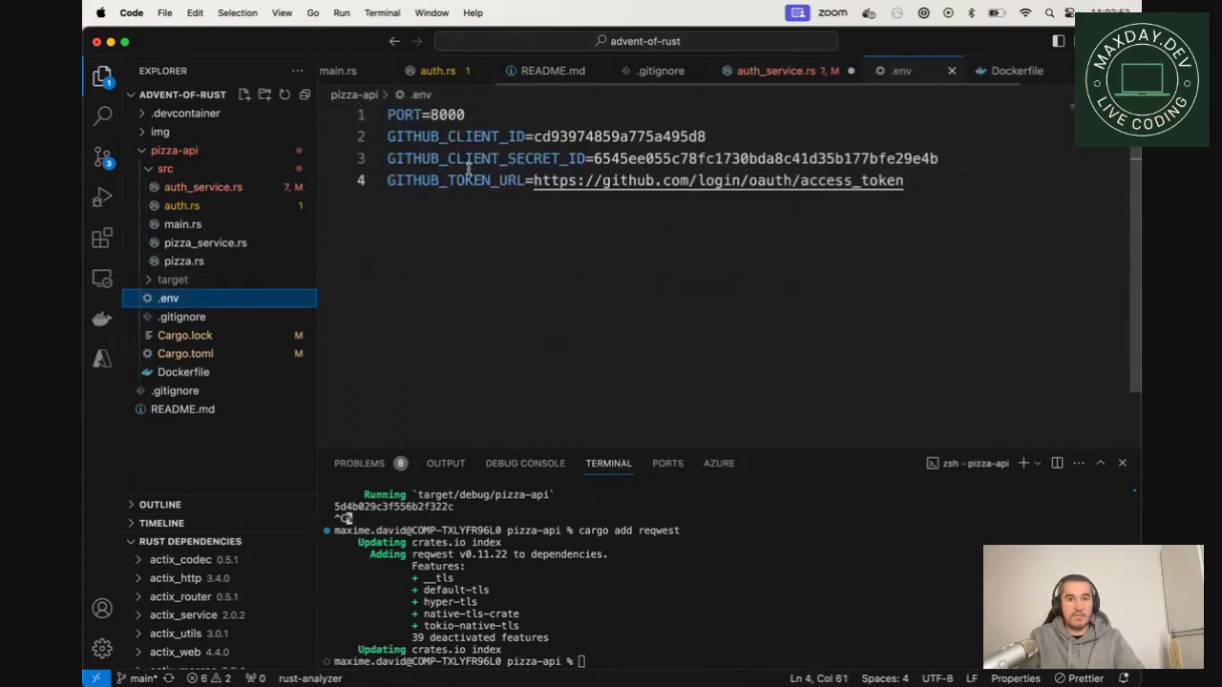
double_click(455, 179)
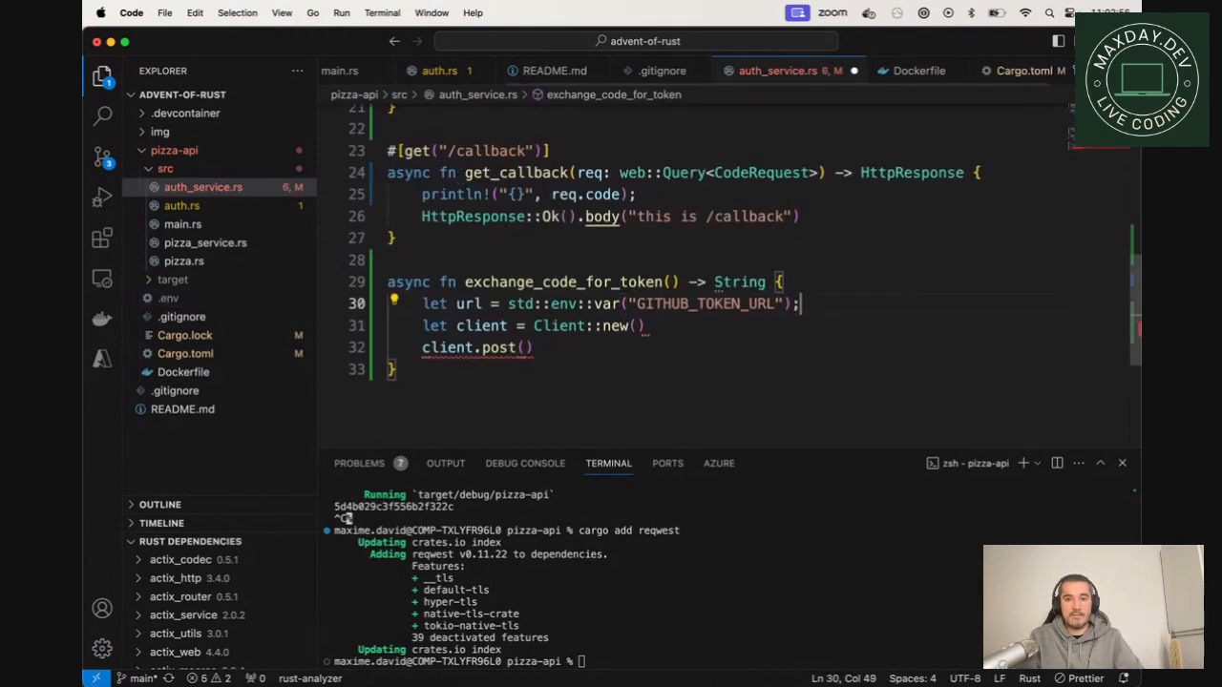
mouse_move(469, 303)
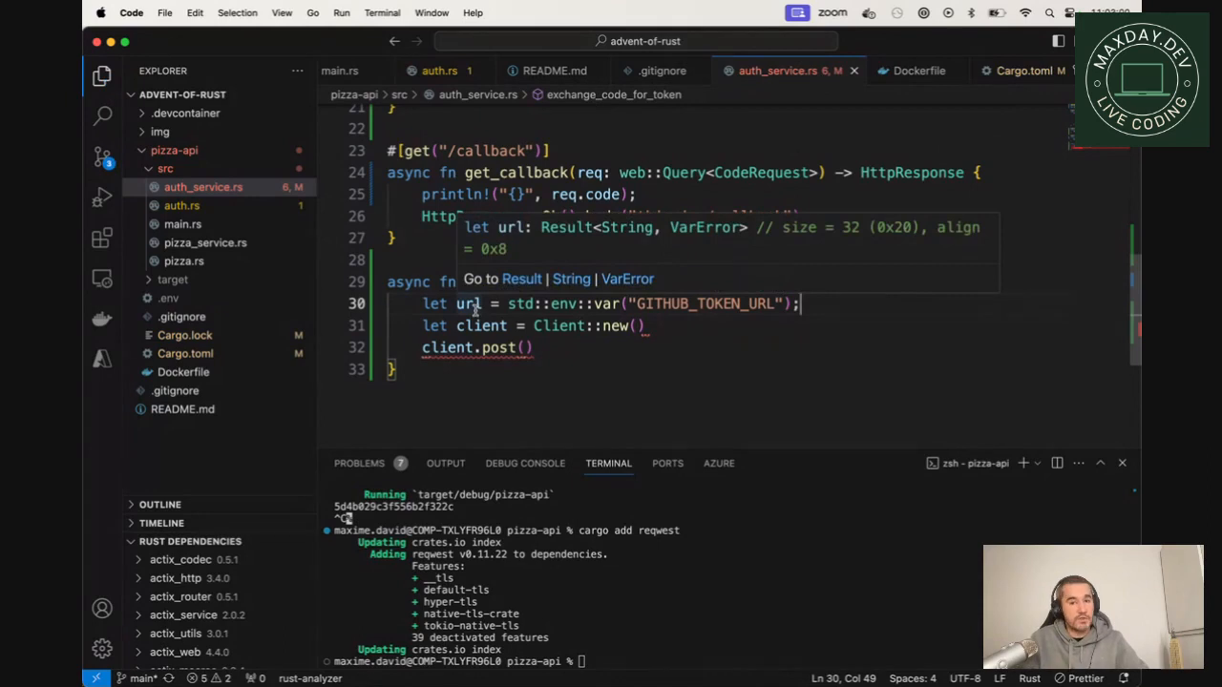
Step: Unwrap the GITHUB_TOKEN_URL lookup with a '// this is bad' comment and pass url to client.post
text(.unwrap())
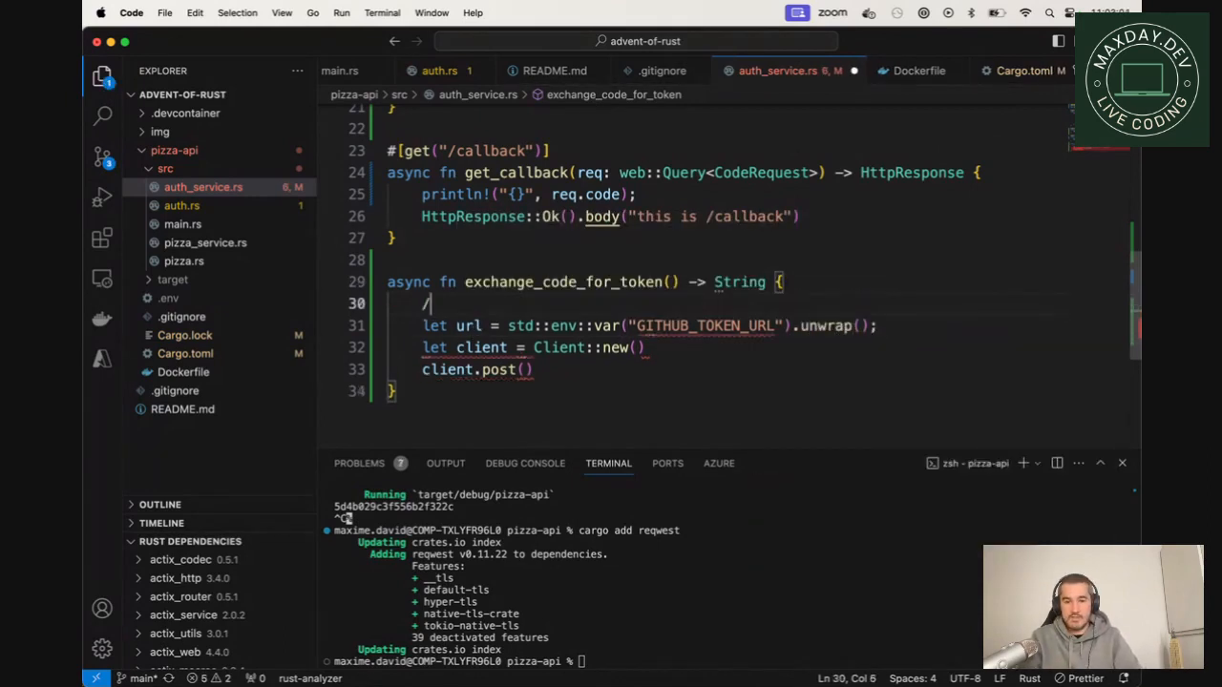
text(/ this is)
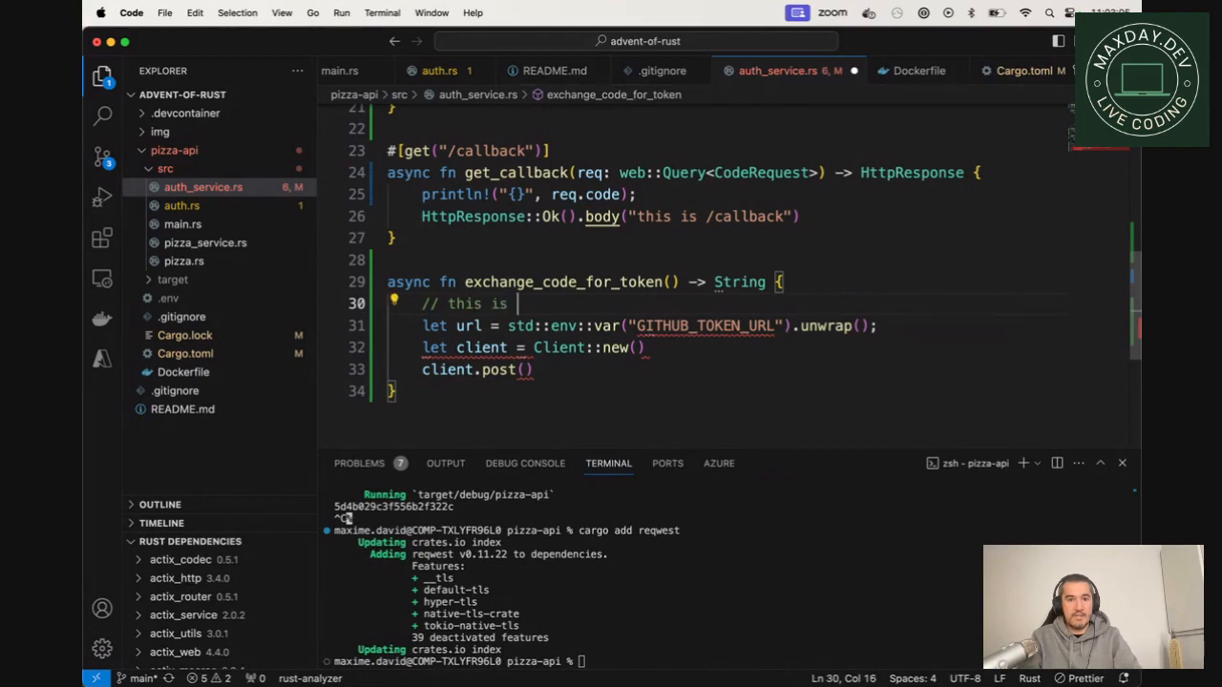
text(bad)
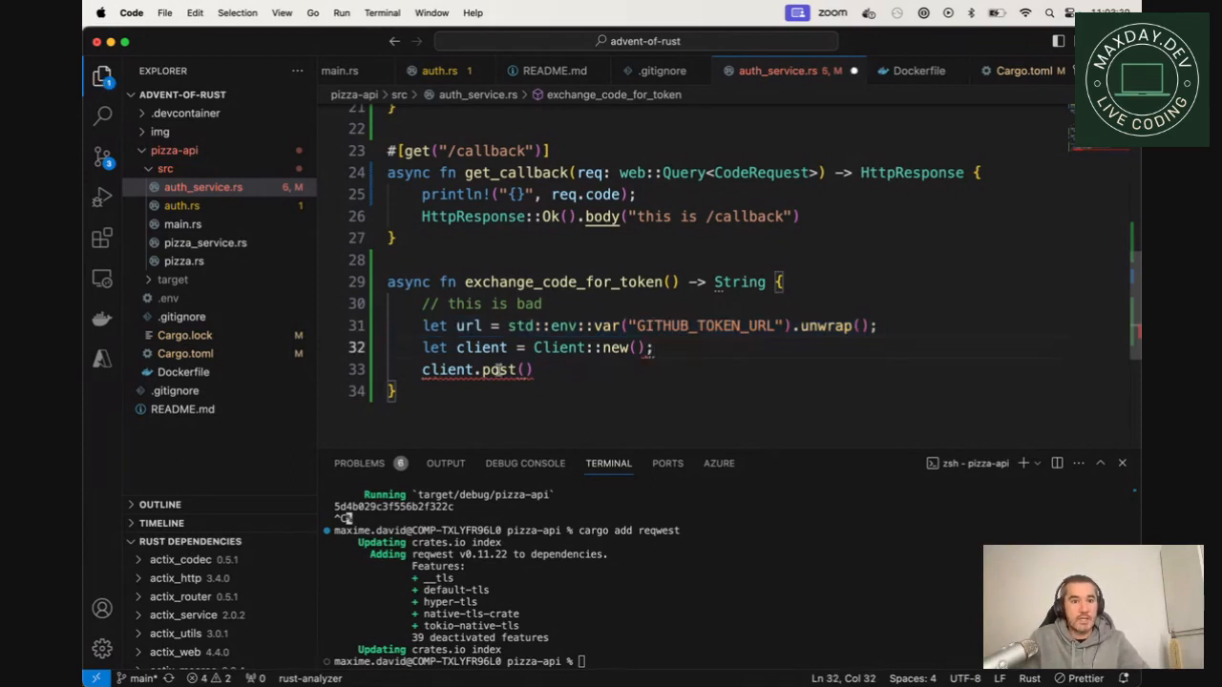
text(url)
text(let payload =)
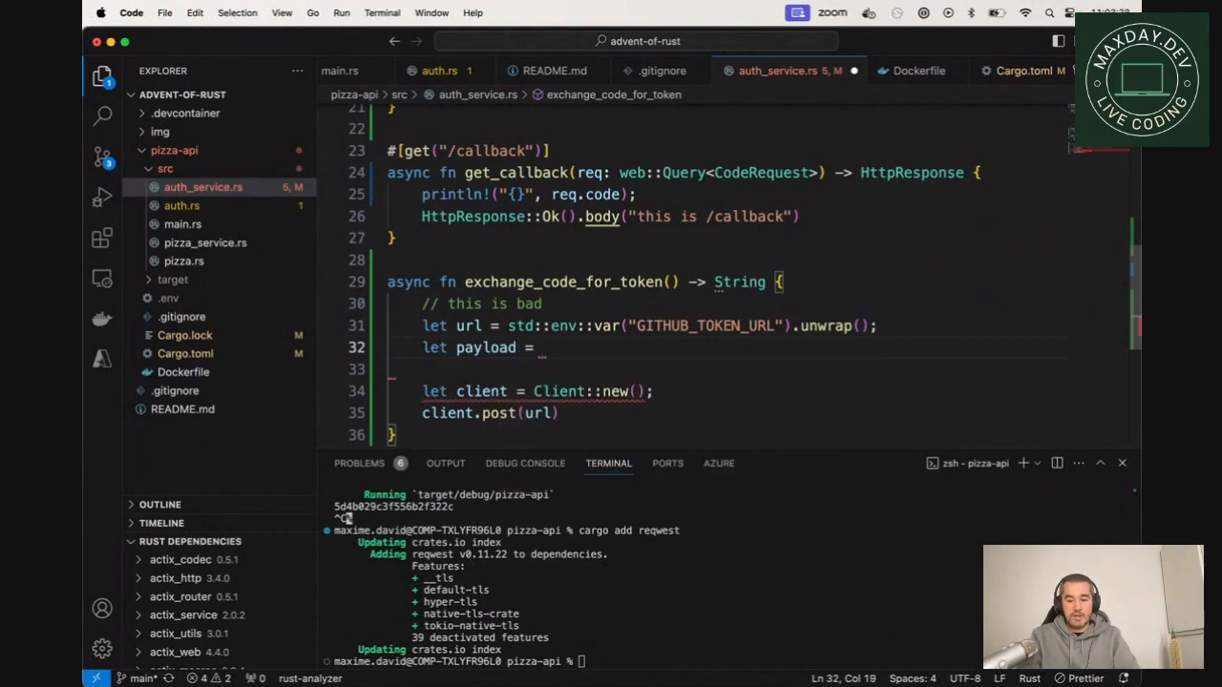
Step: Start a payload array of tuples and begin let client_id = std::env::var("")
text([)
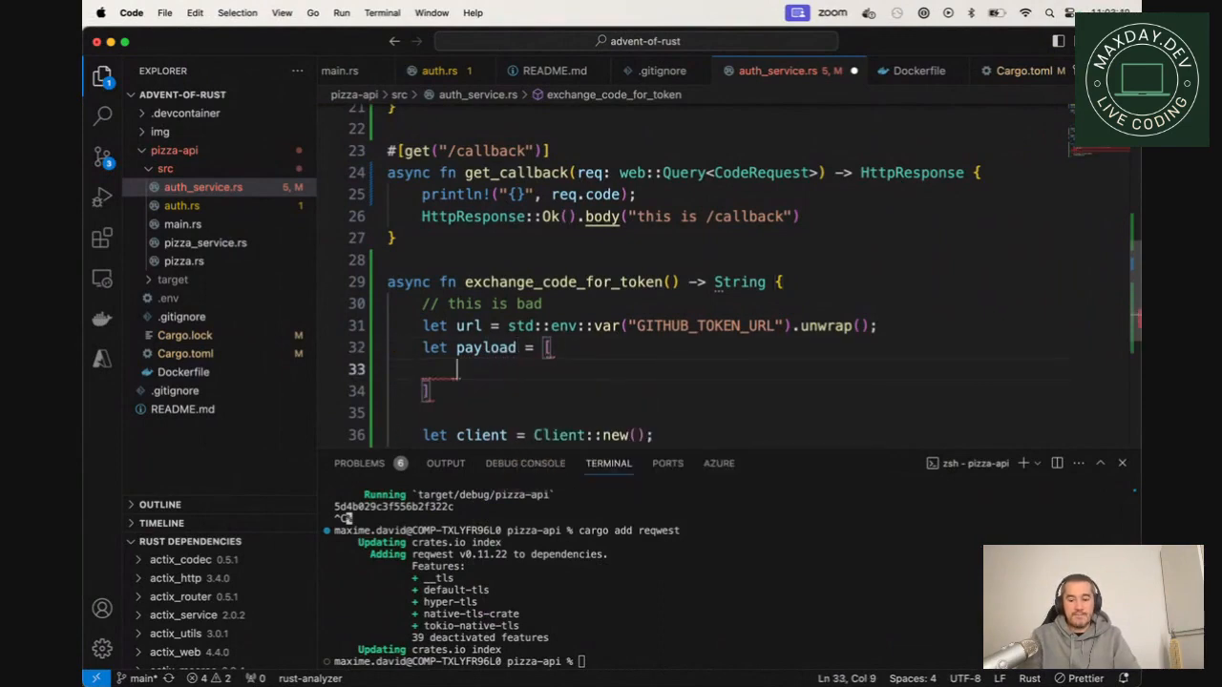
text(())
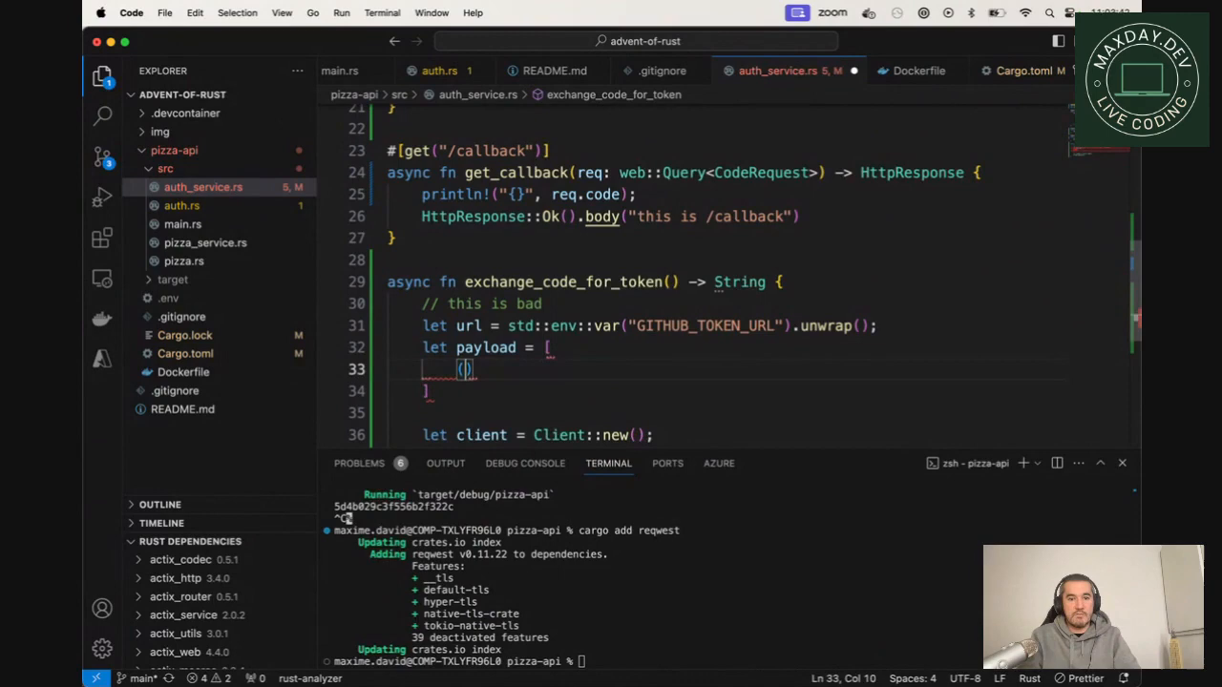
text(client_I)
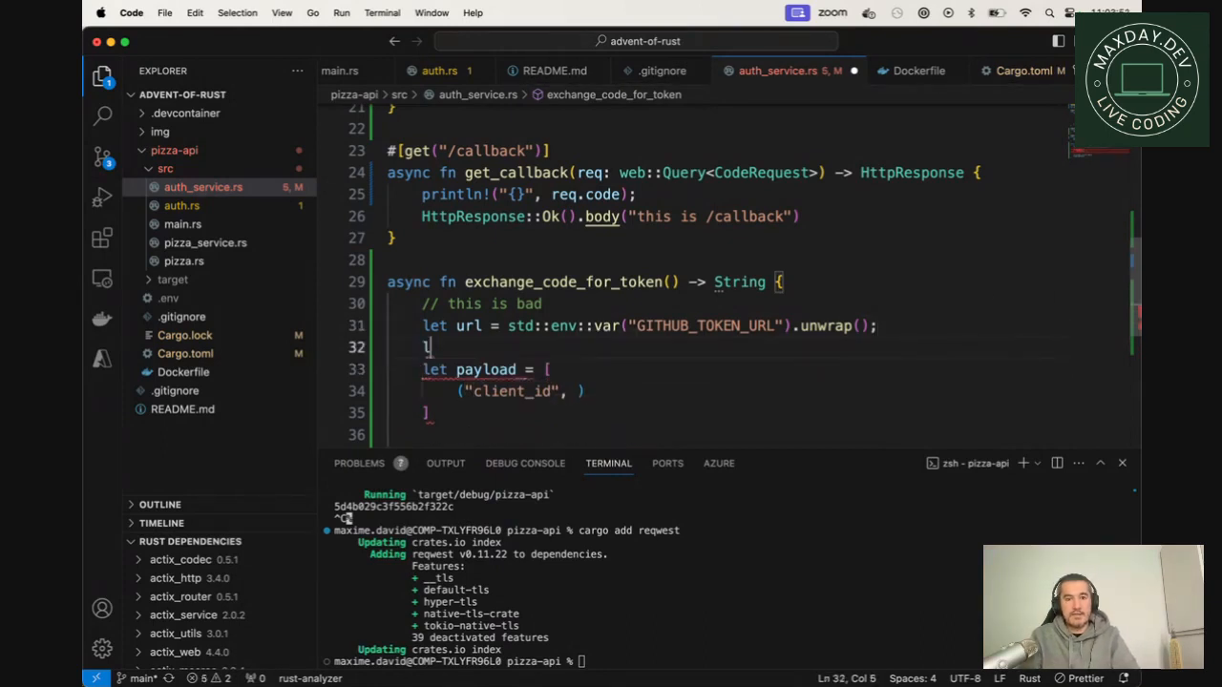
text(et)
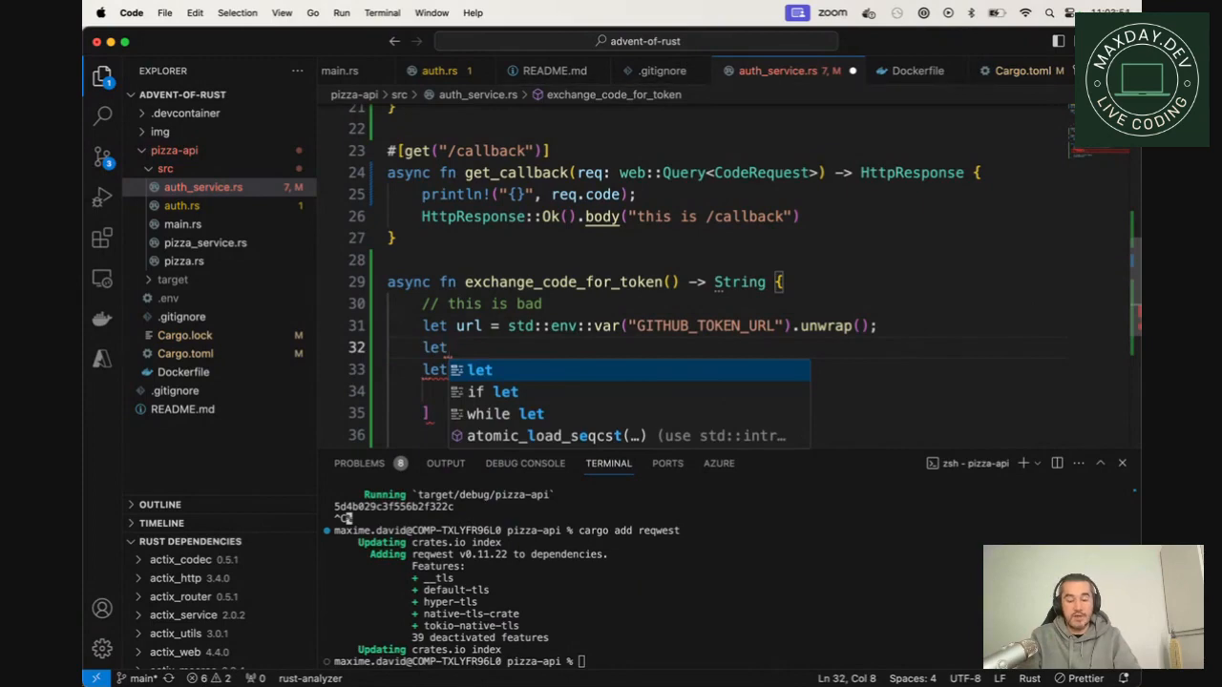
text(client = std::env::Ca)
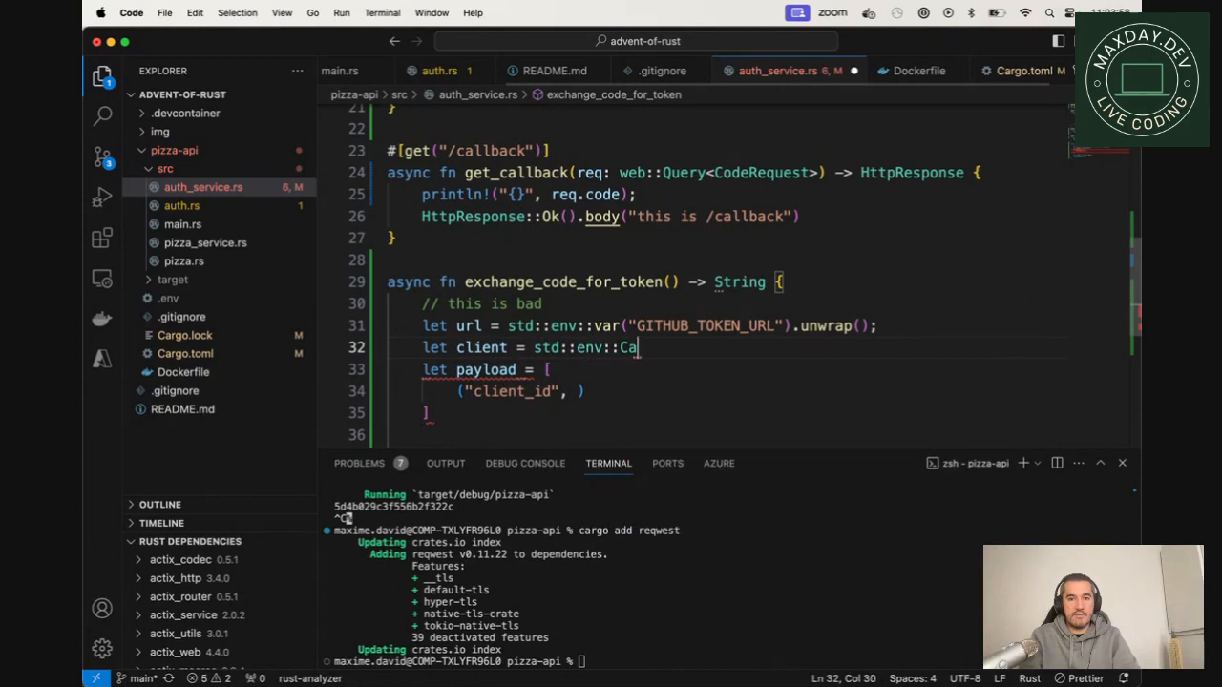
text(var(""))
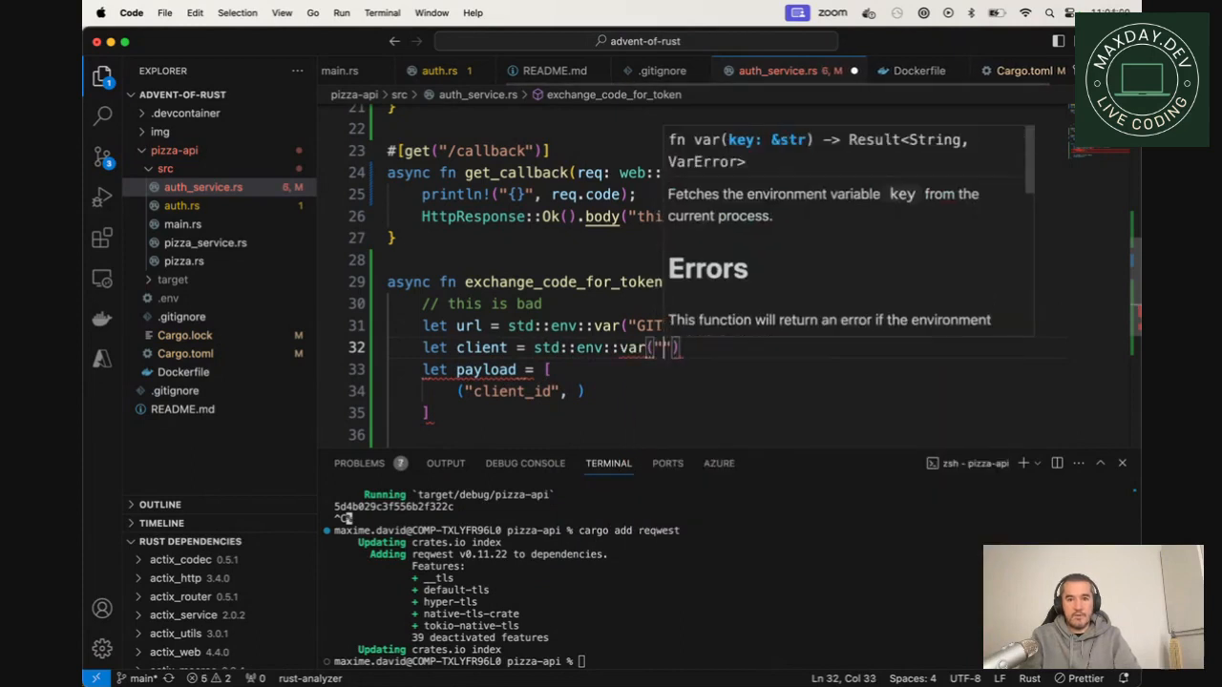
Step: Read GITHUB_CLIENT_ID with .unwrap() after checking .env, and add ("client_id", client_id) to the payload
click(168, 297)
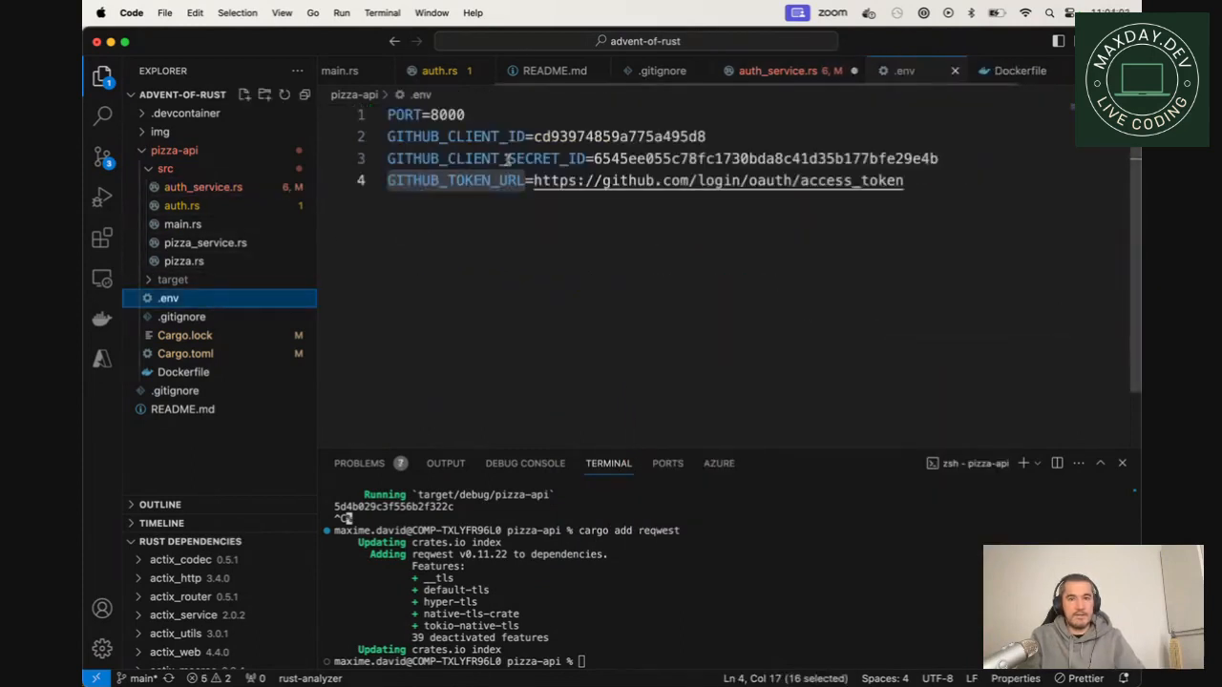
click(202, 187)
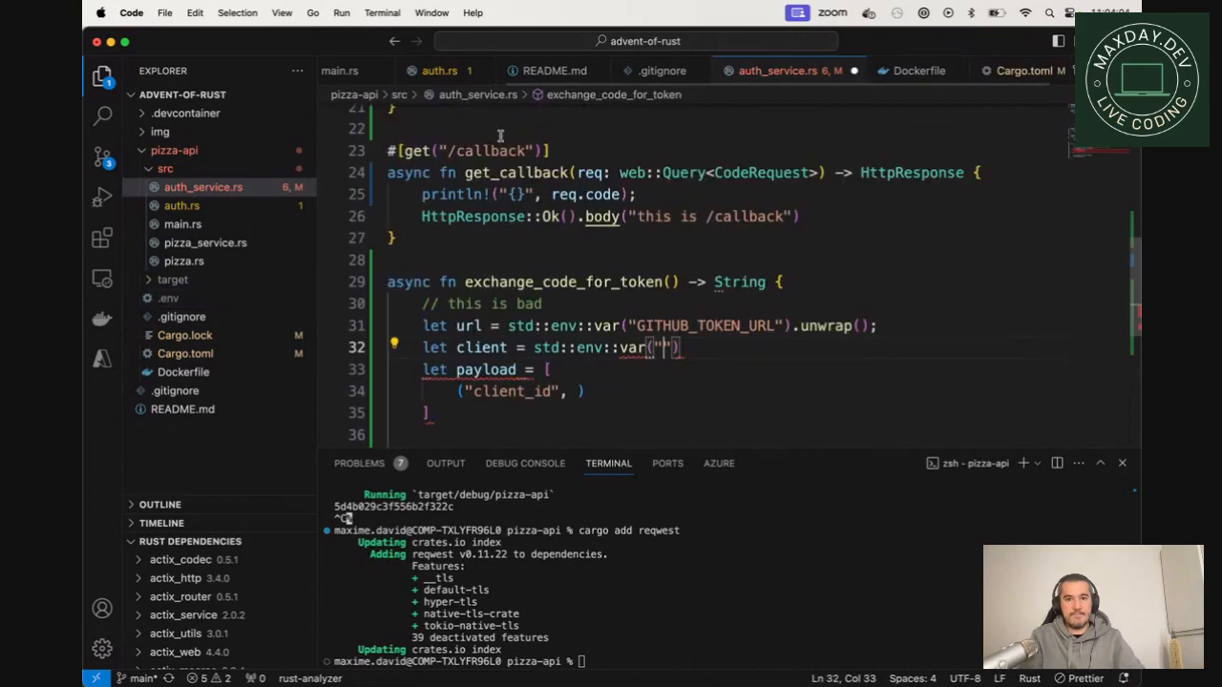
text(GITHUB_CLIENT_ID)
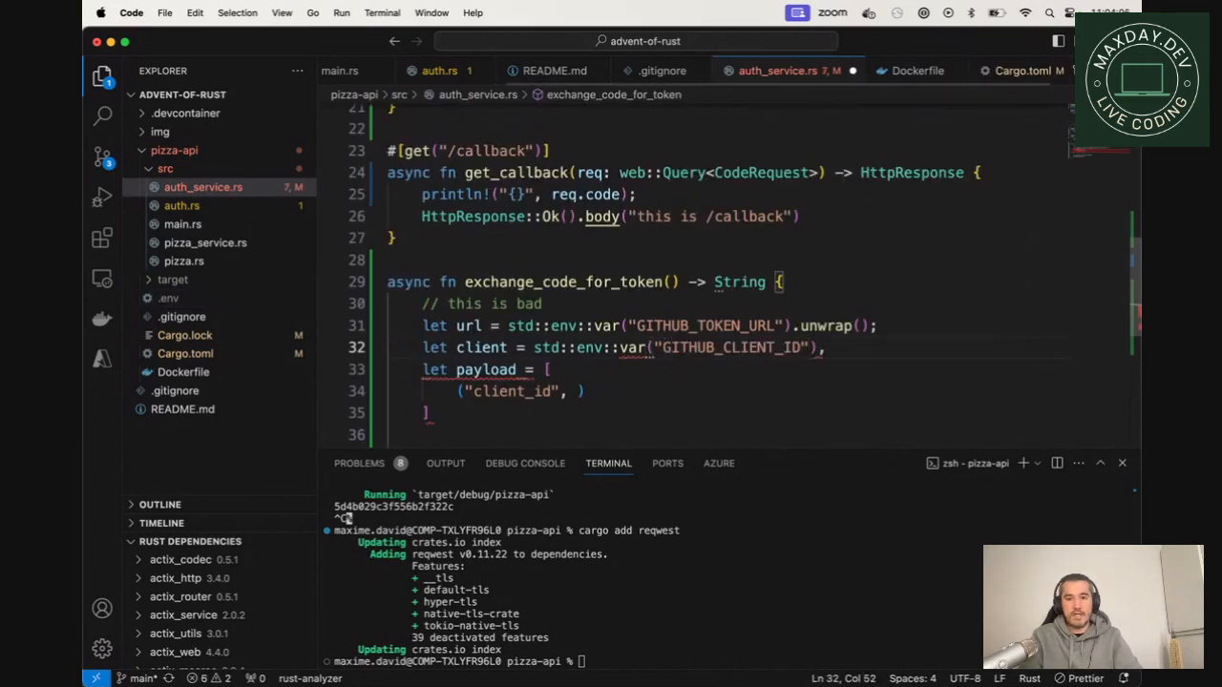
text(.unwrap();)
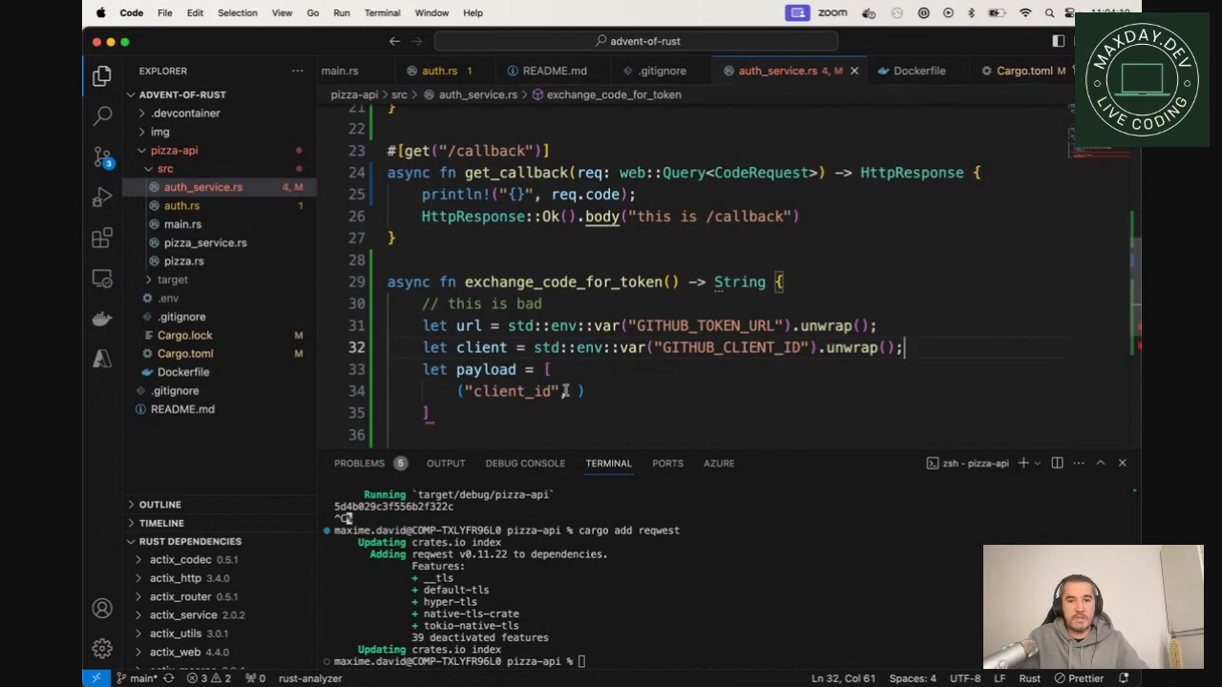
text(, client_id)
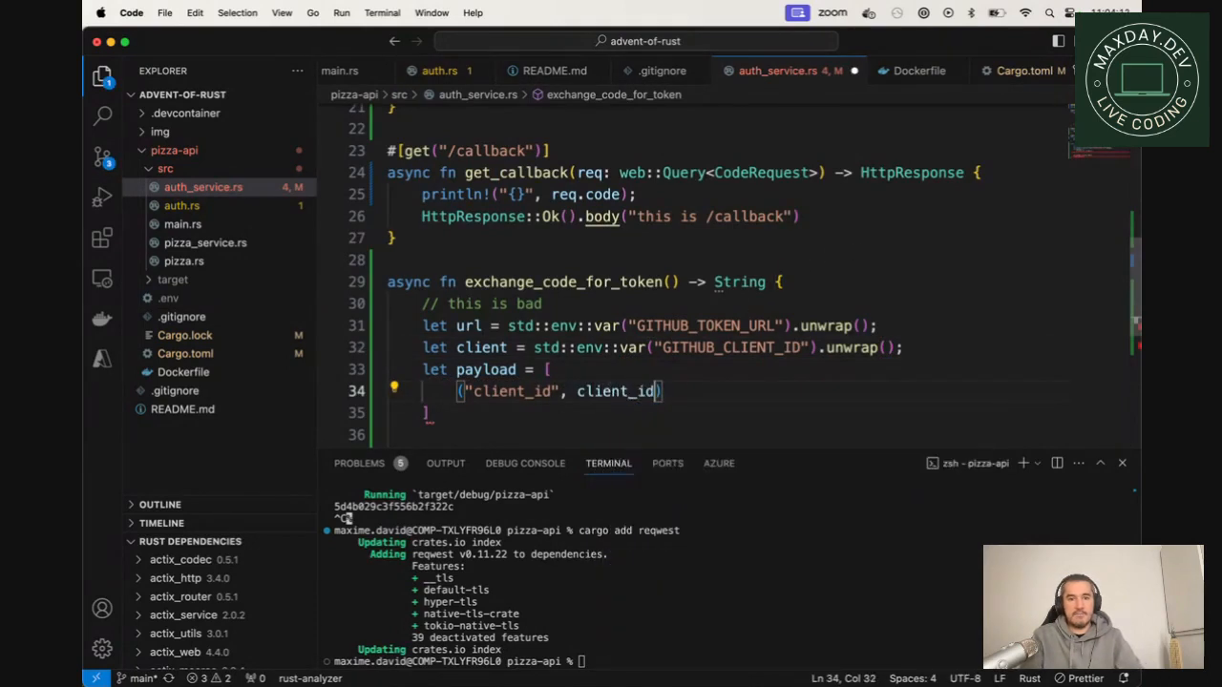
double_click(481, 347)
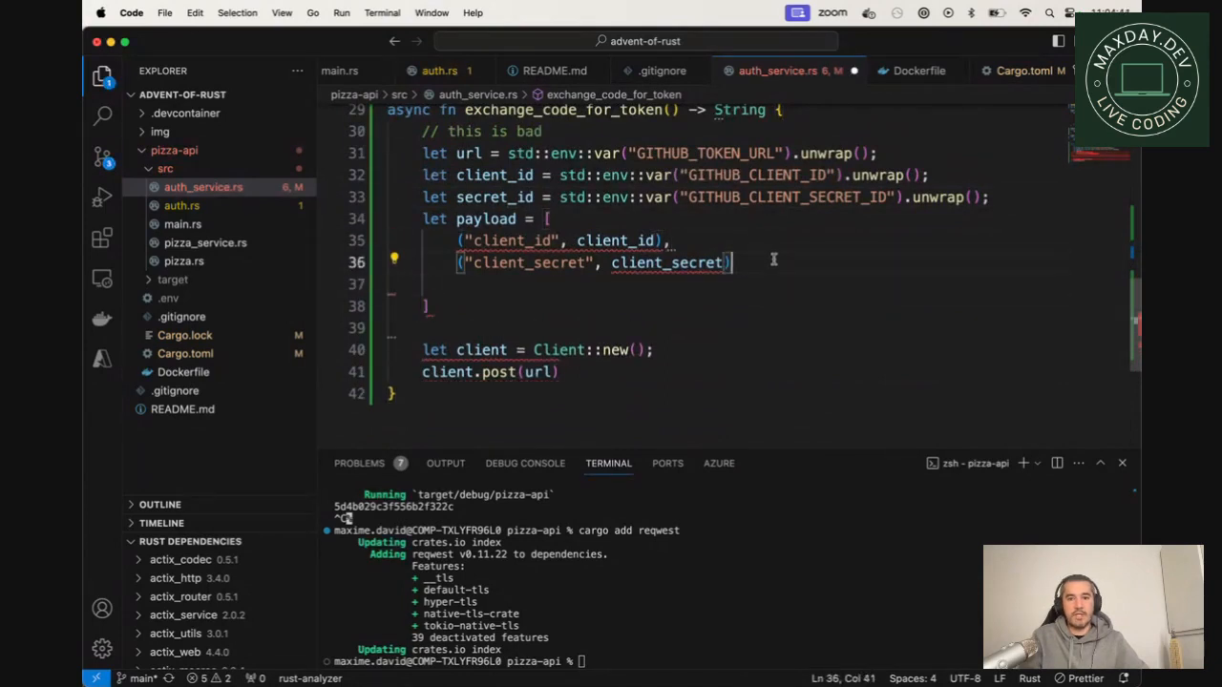
Step: Add a code: &str parameter and a ("code", String::from(code)) entry to the payload
text(("code"),)
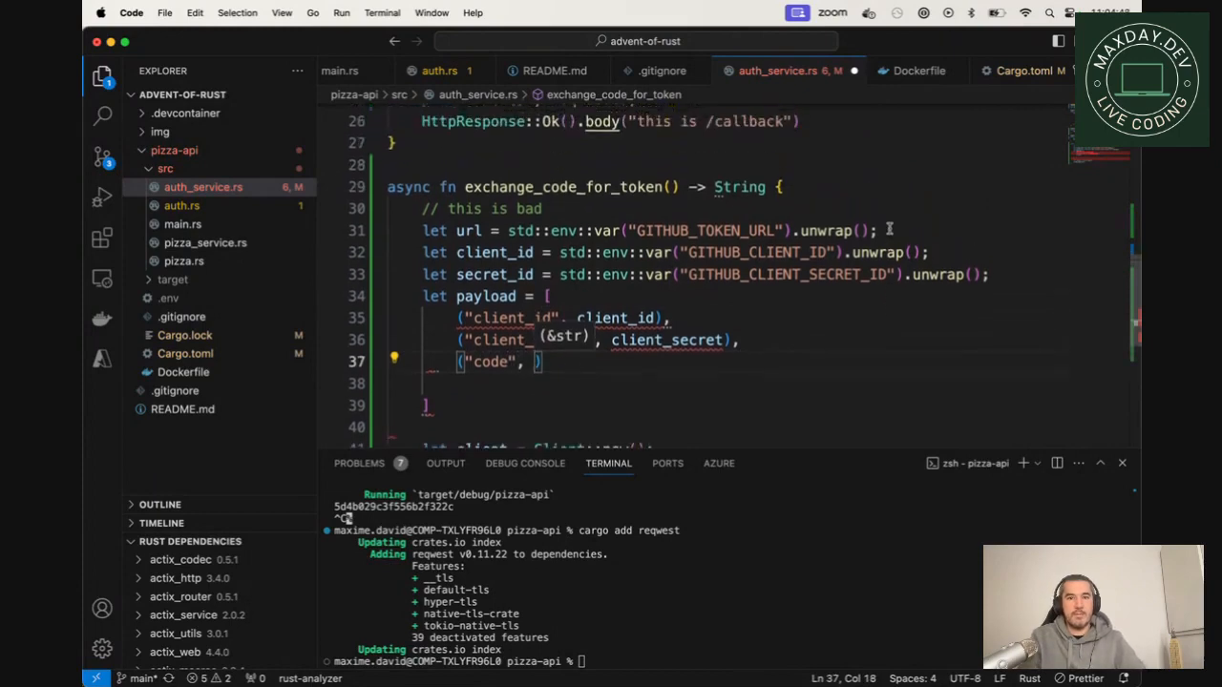
text(co)
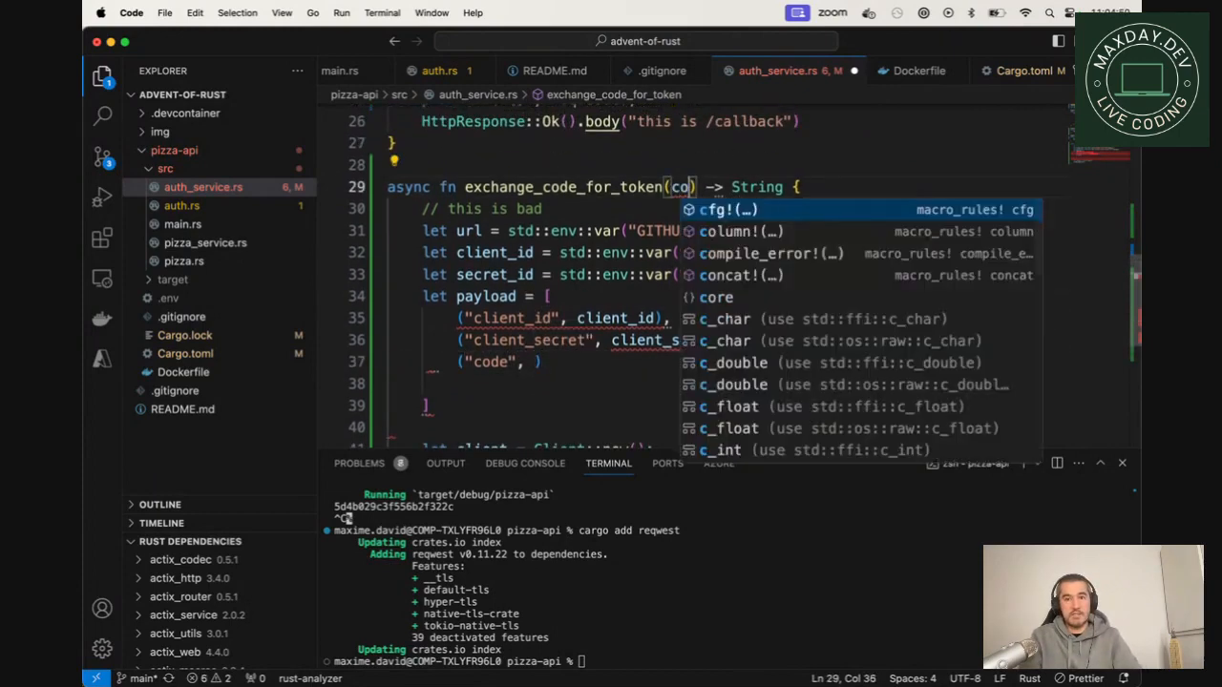
text(de: &str)
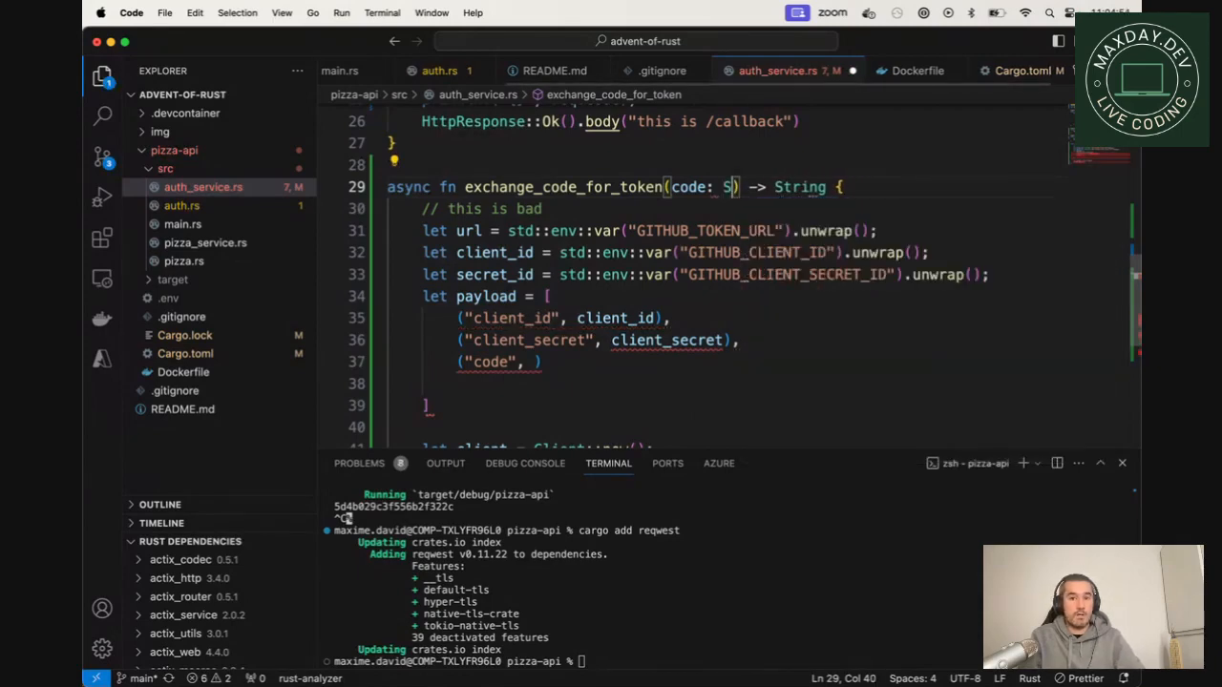
key(Backspace)
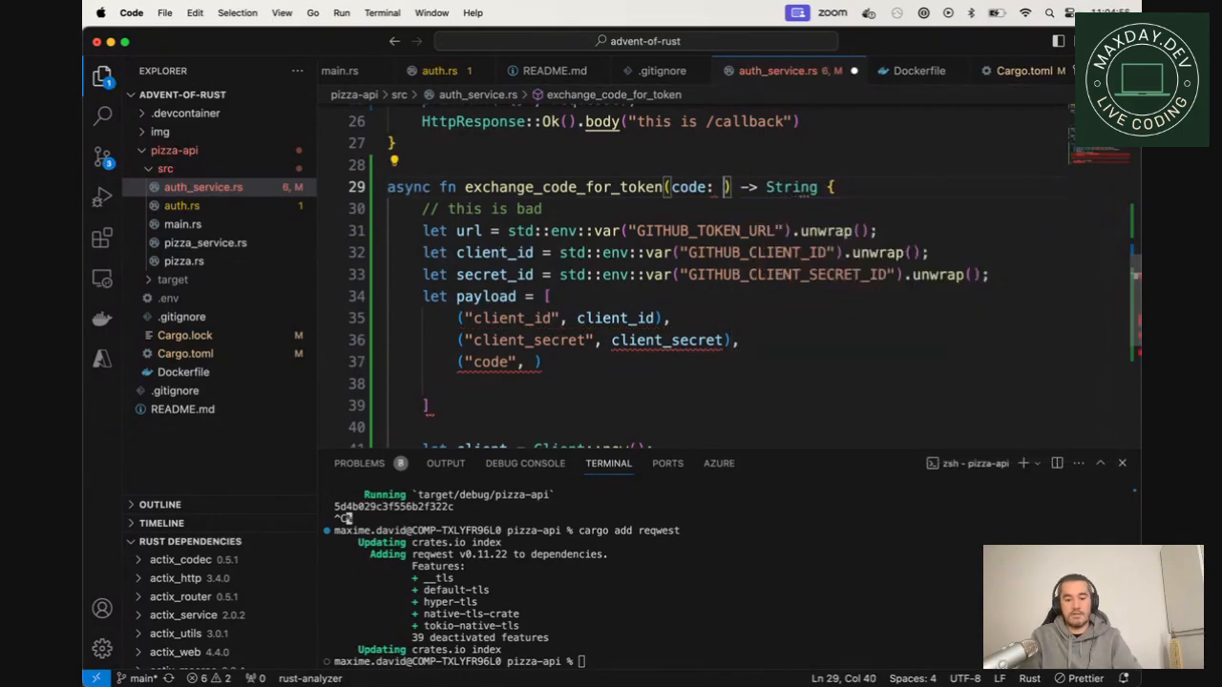
text(&str)
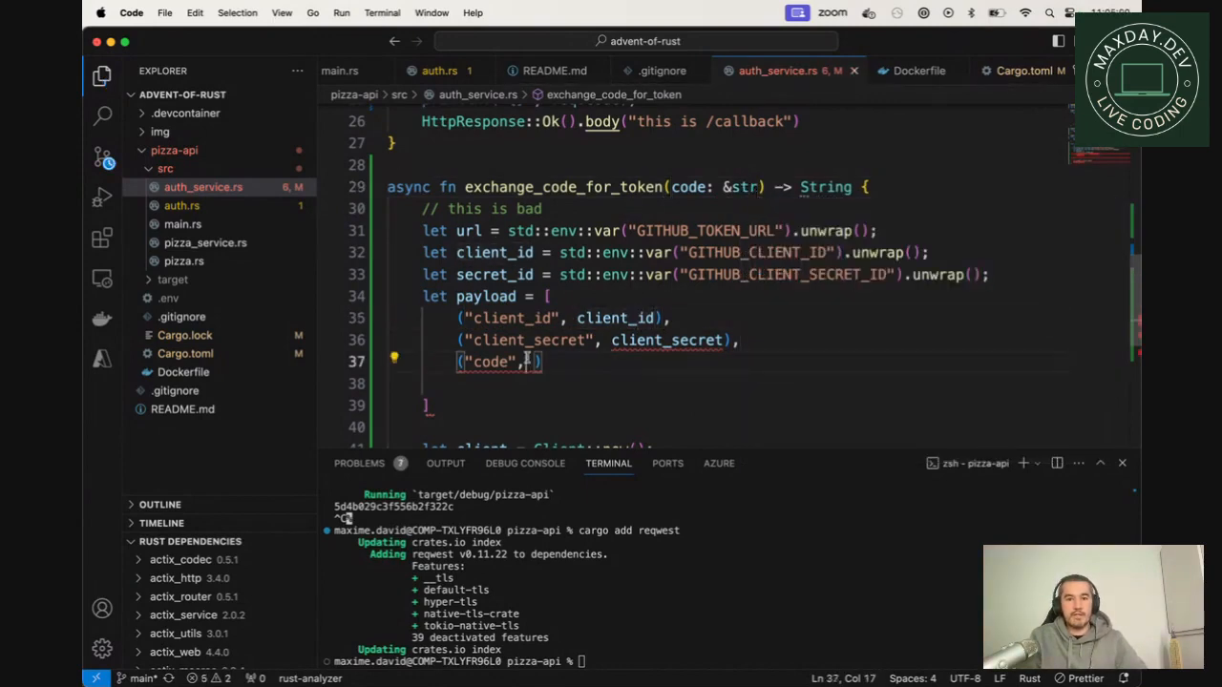
text(String::Froi)
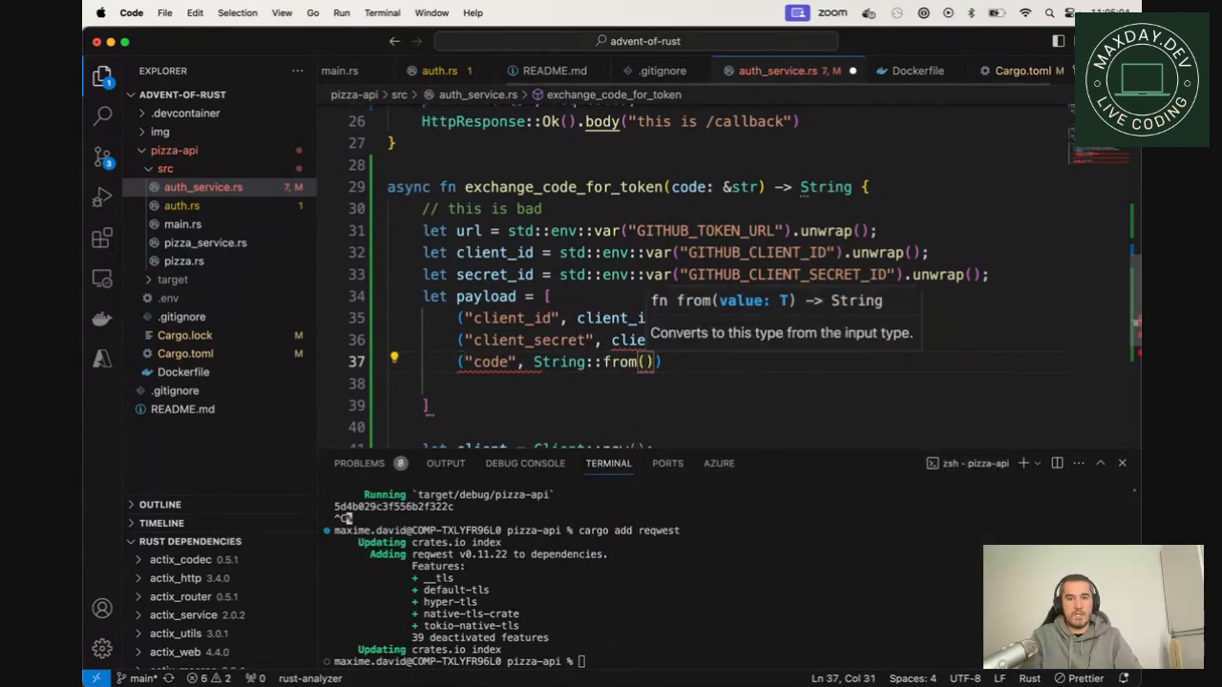
text(code)
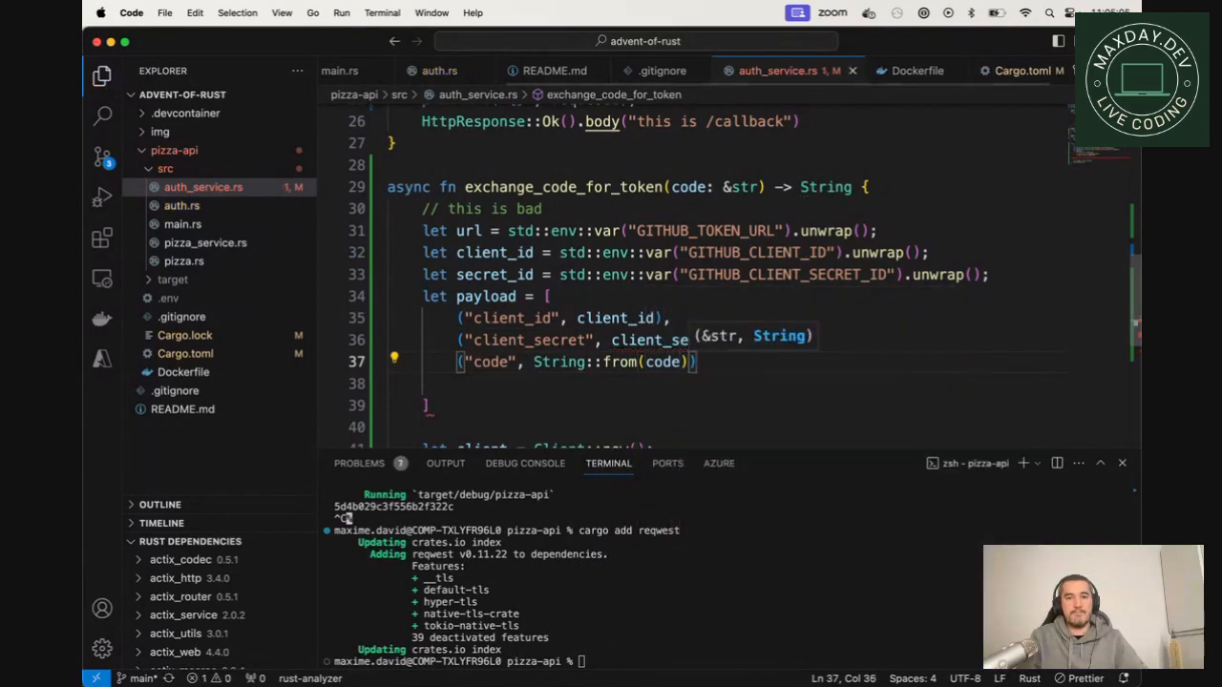
Step: Rename secret_id to client_secret_id in its declaration and in the payload
scroll(up, 3)
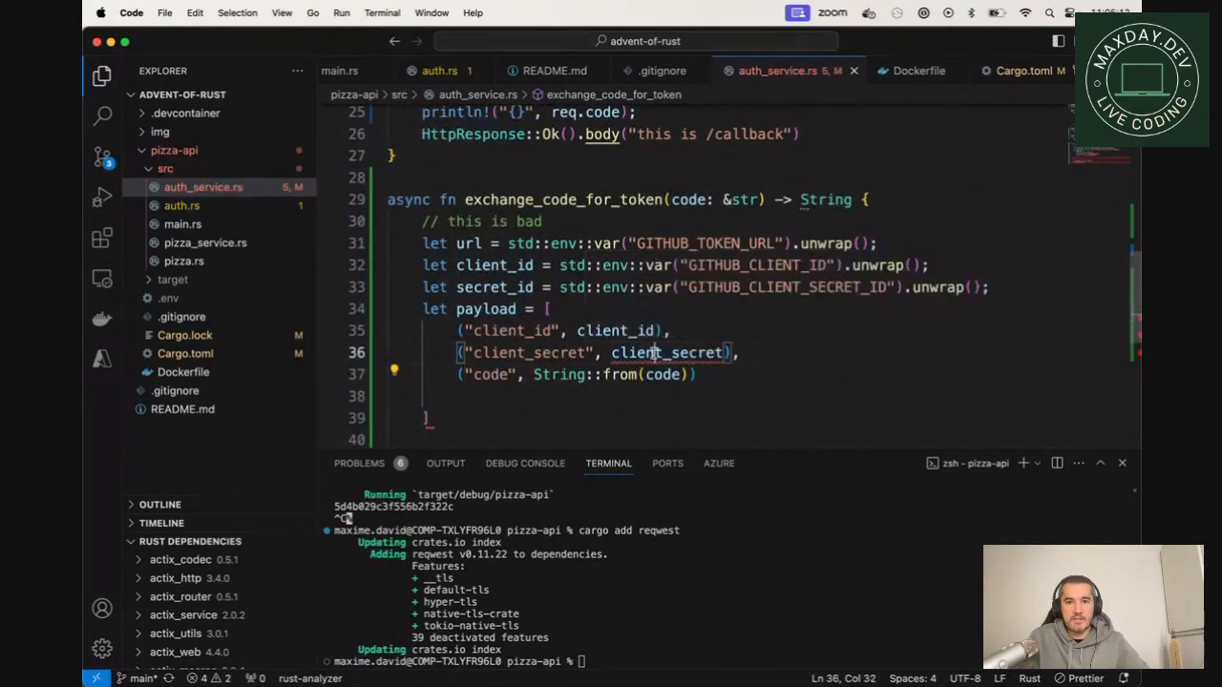
double_click(495, 287)
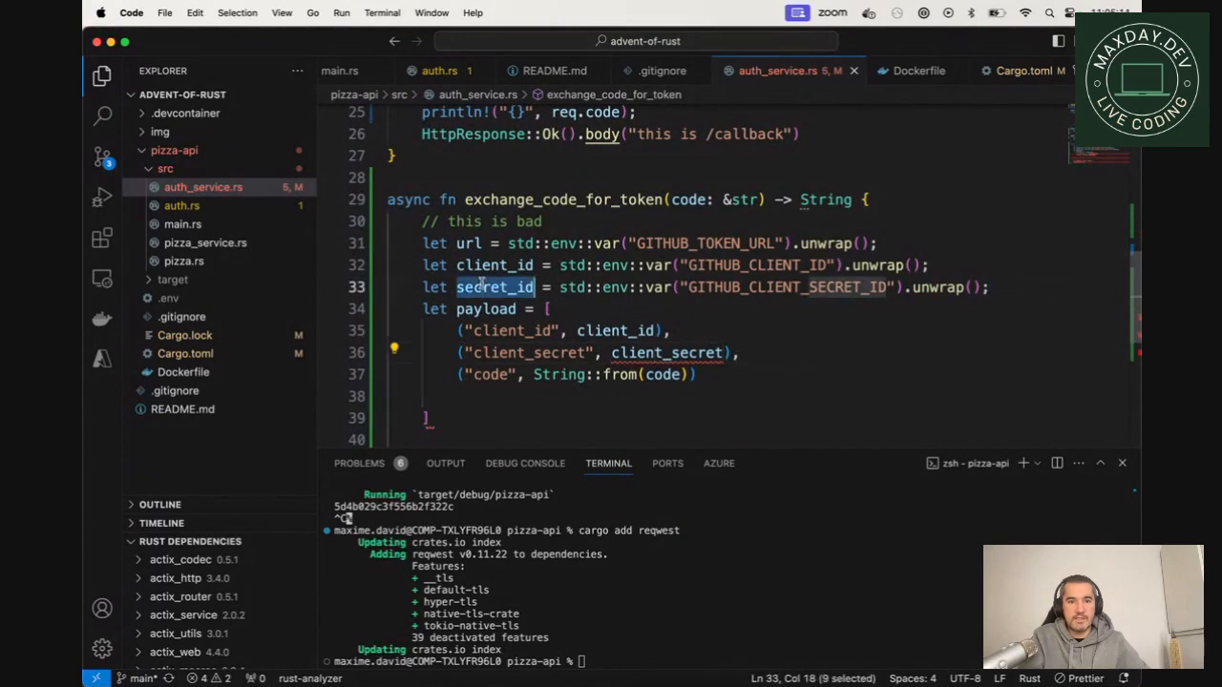
text(client)
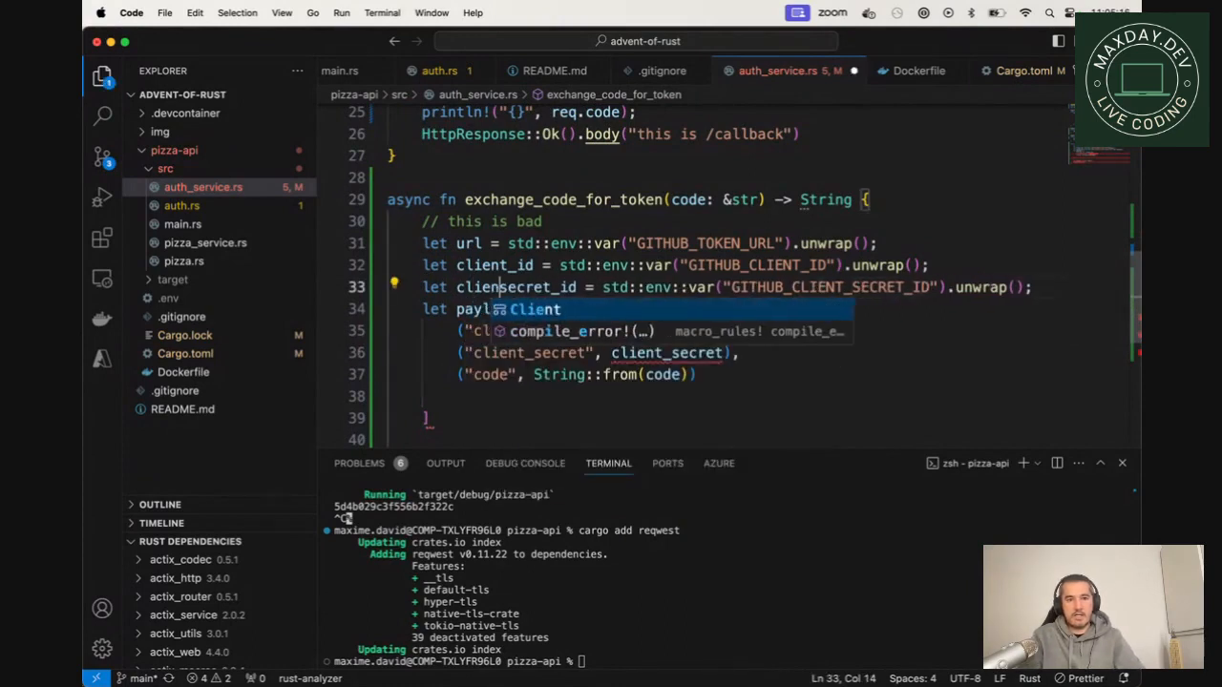
double_click(523, 286)
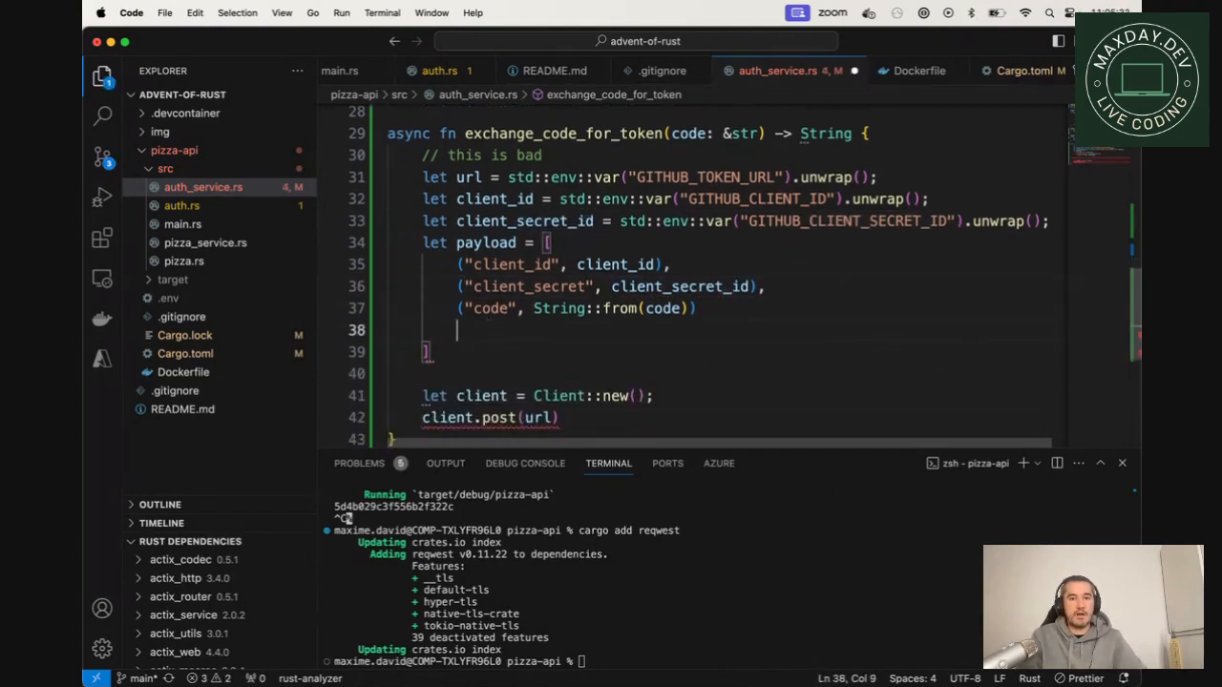
text(;)
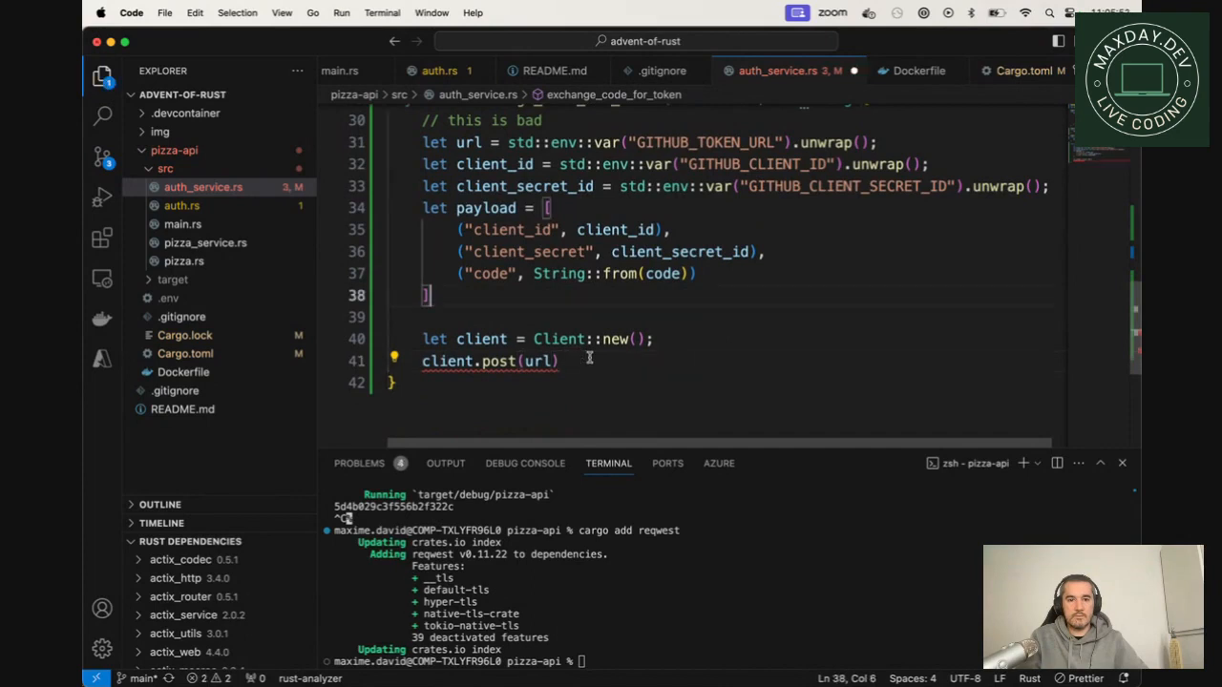
Step: Chain .form(payload) and .header(ACCEPT, "application/json") onto client.post(url)
click(557, 361)
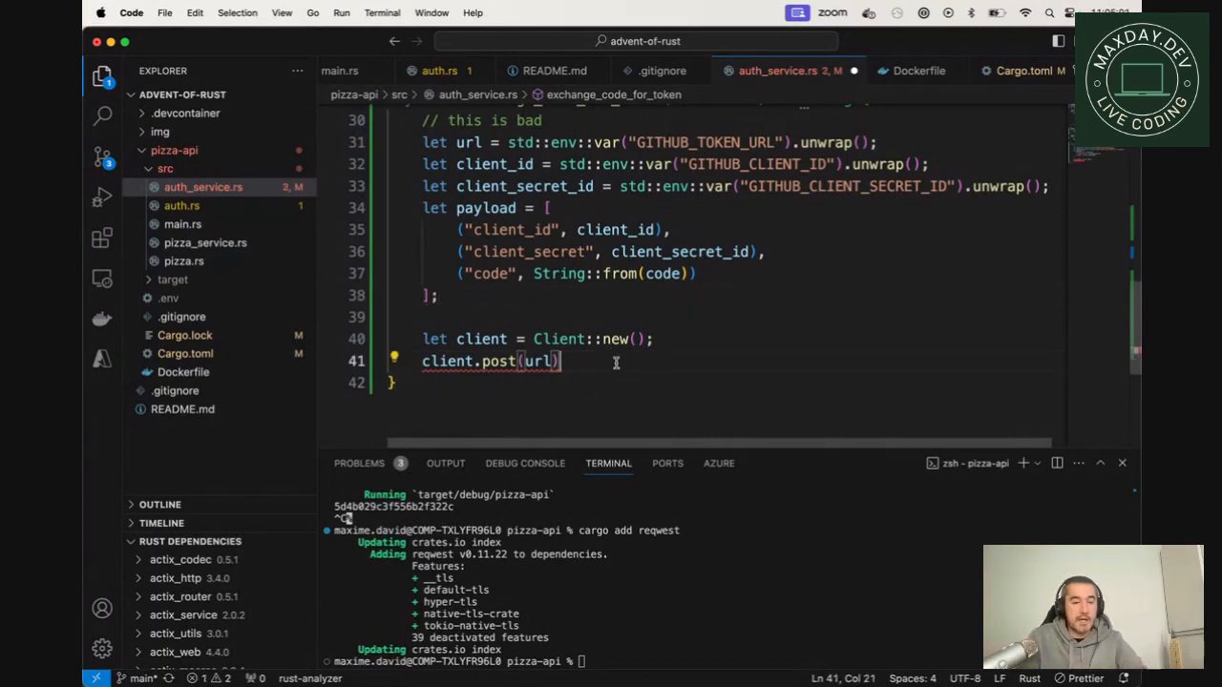
text(.form(form)
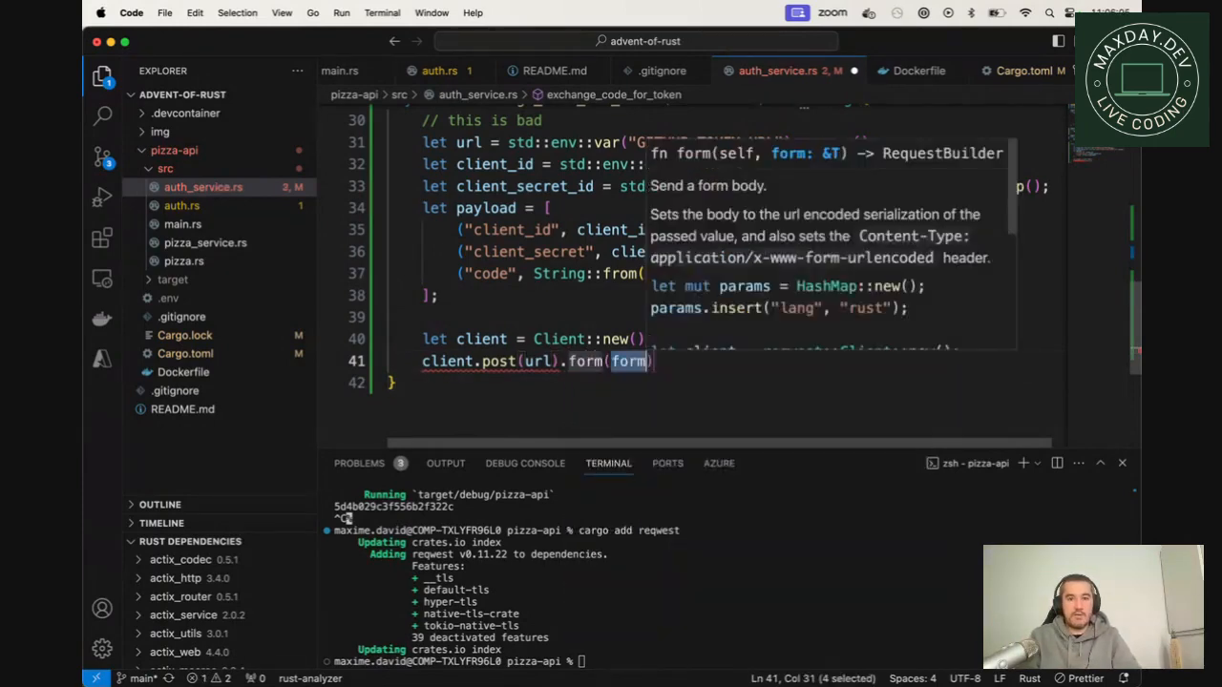
text(payload)
text(.header(key, value)
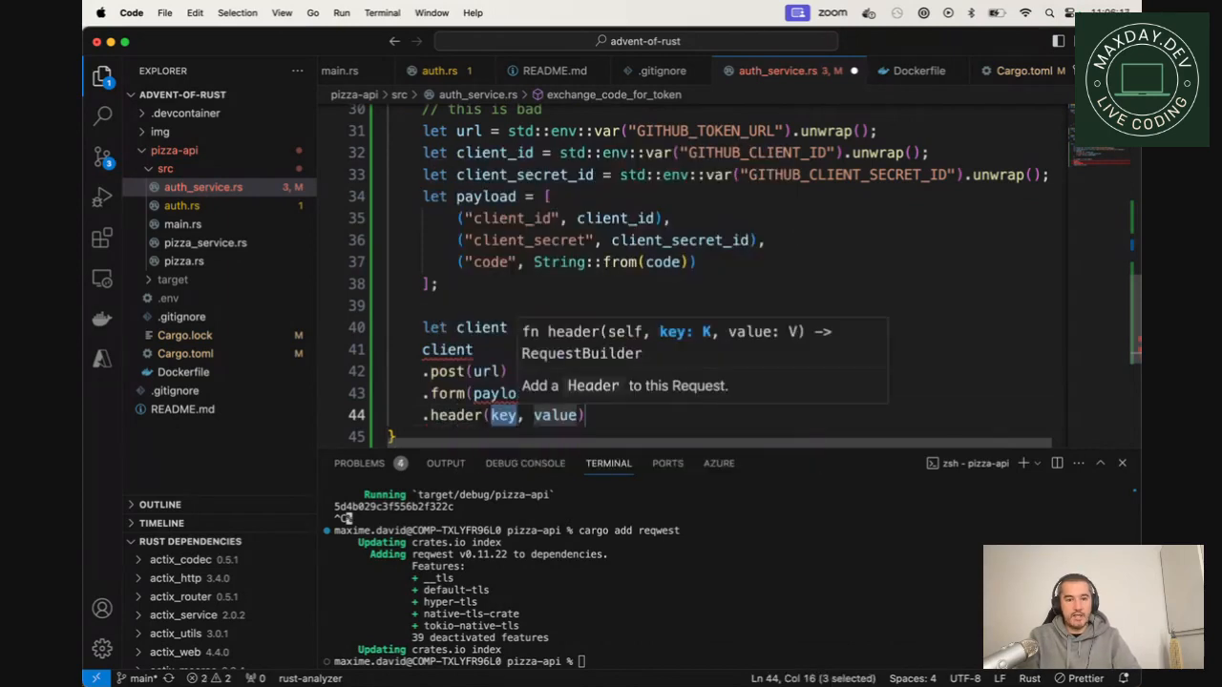
text(ACCEPT)
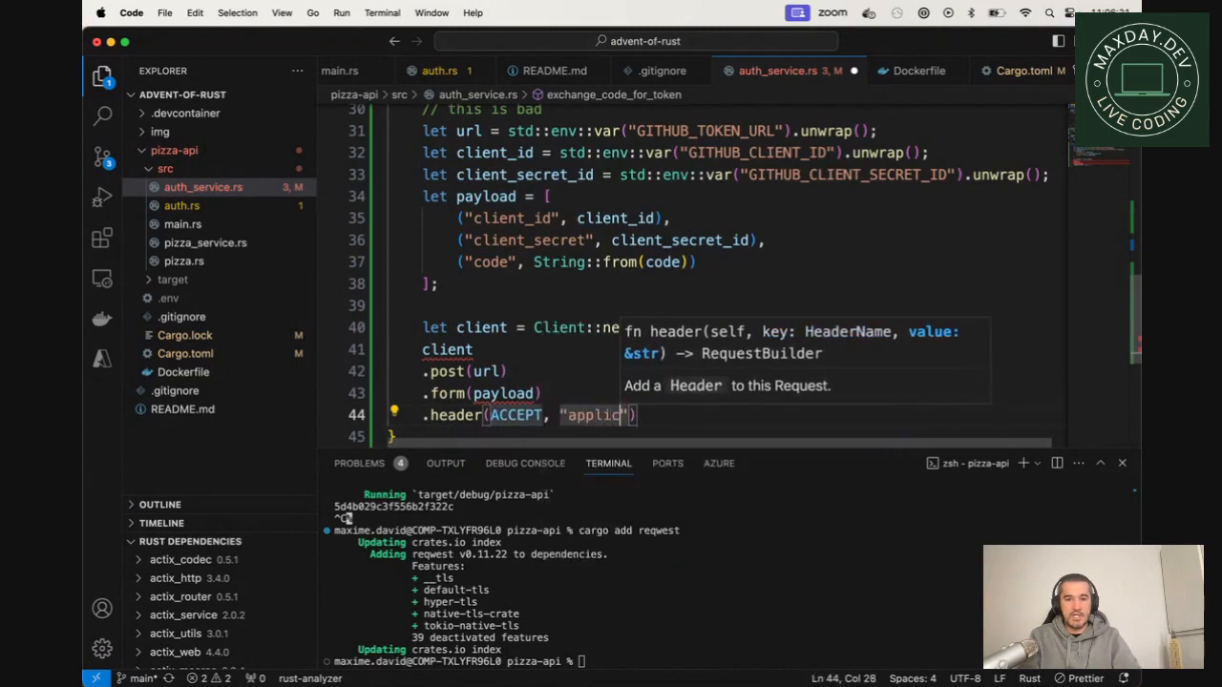
text(ation/json)
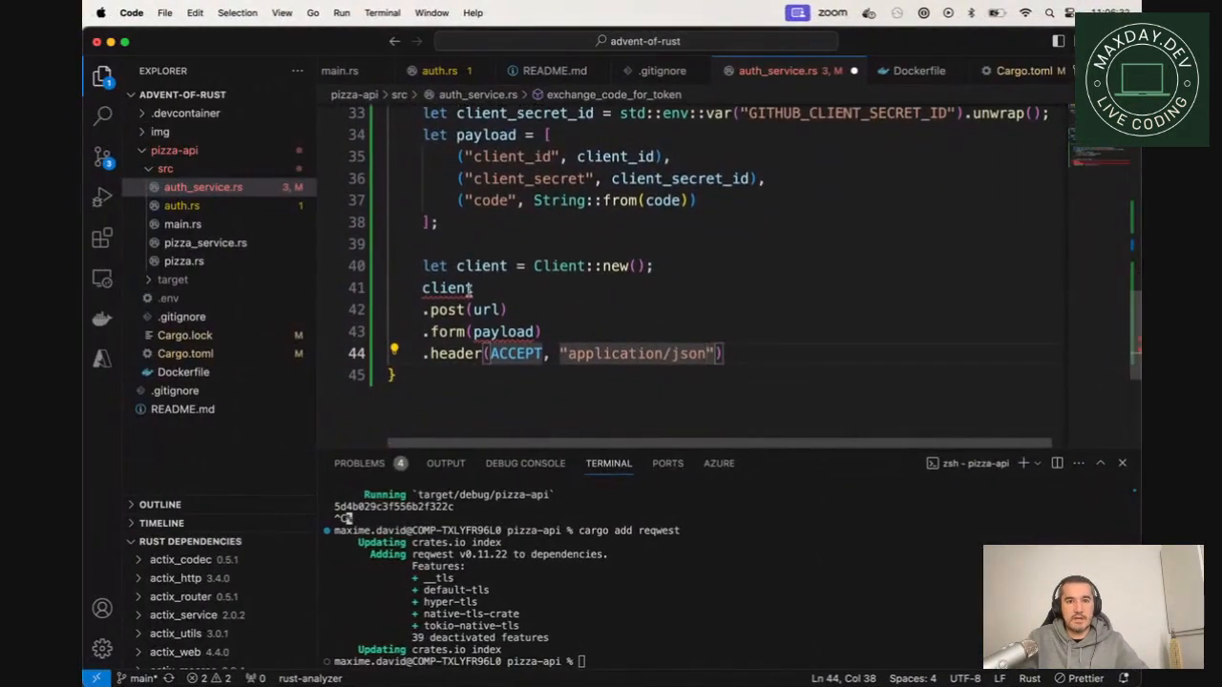
mouse_move(443, 309)
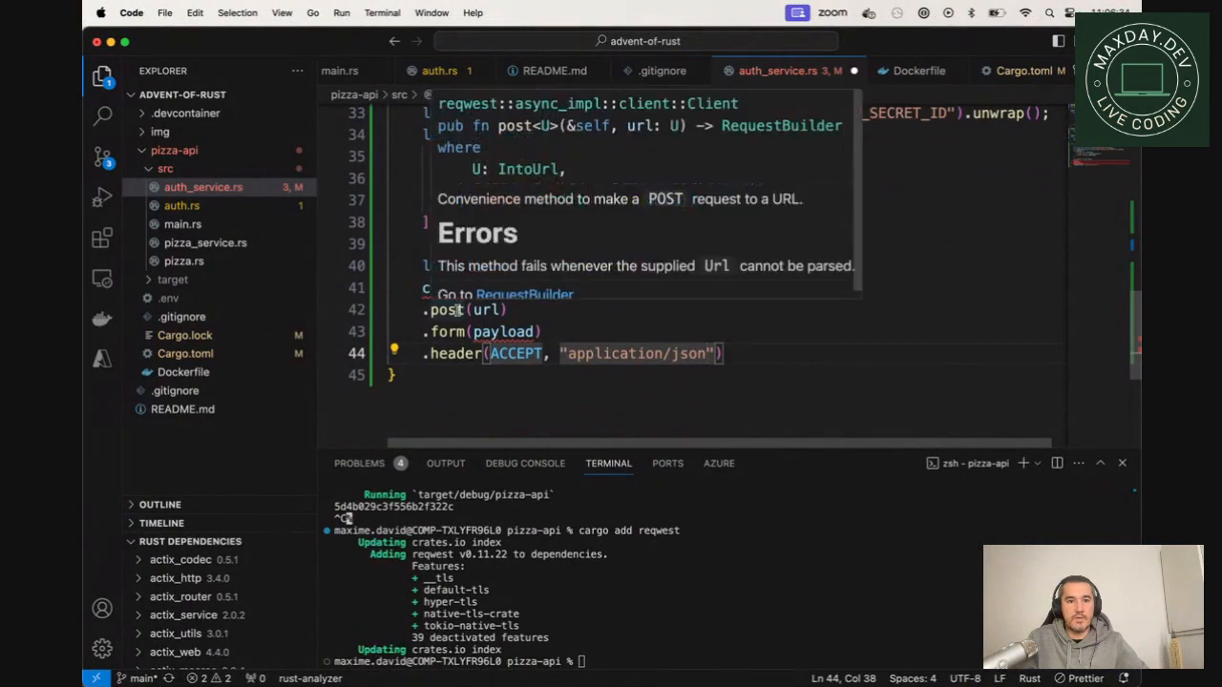
Step: End the chain with .send().await into let result, use form(&payload), and return String::from("my-token")
text(.send();)
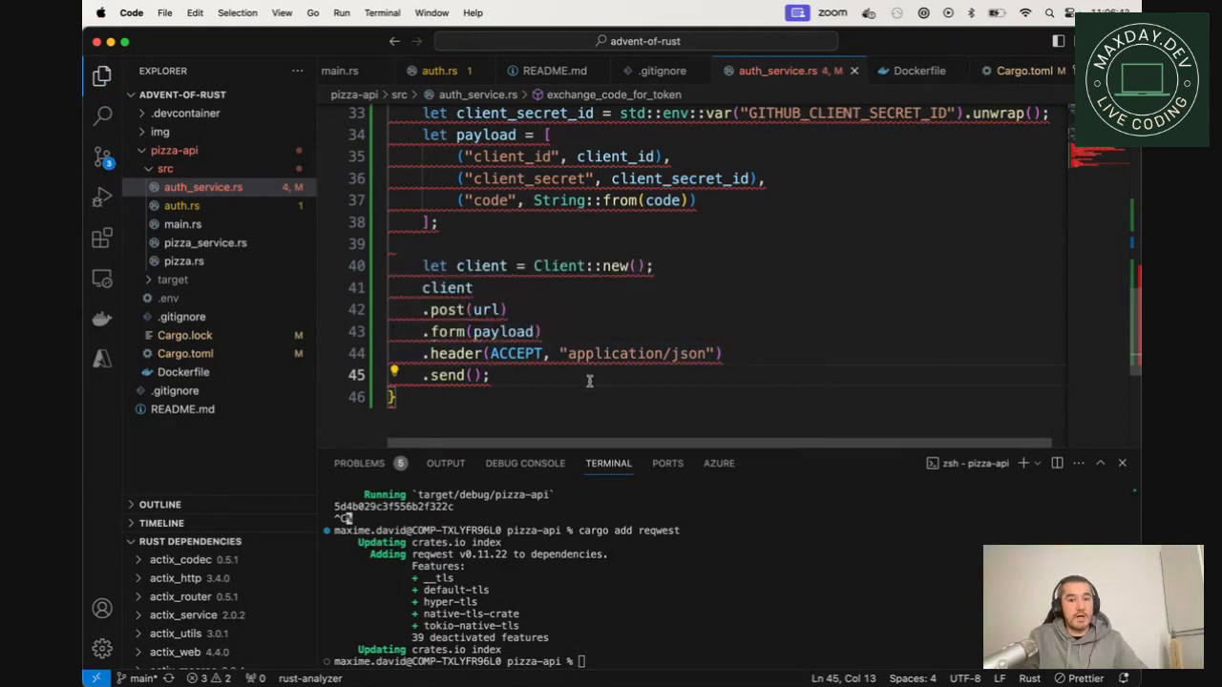
text(.await();)
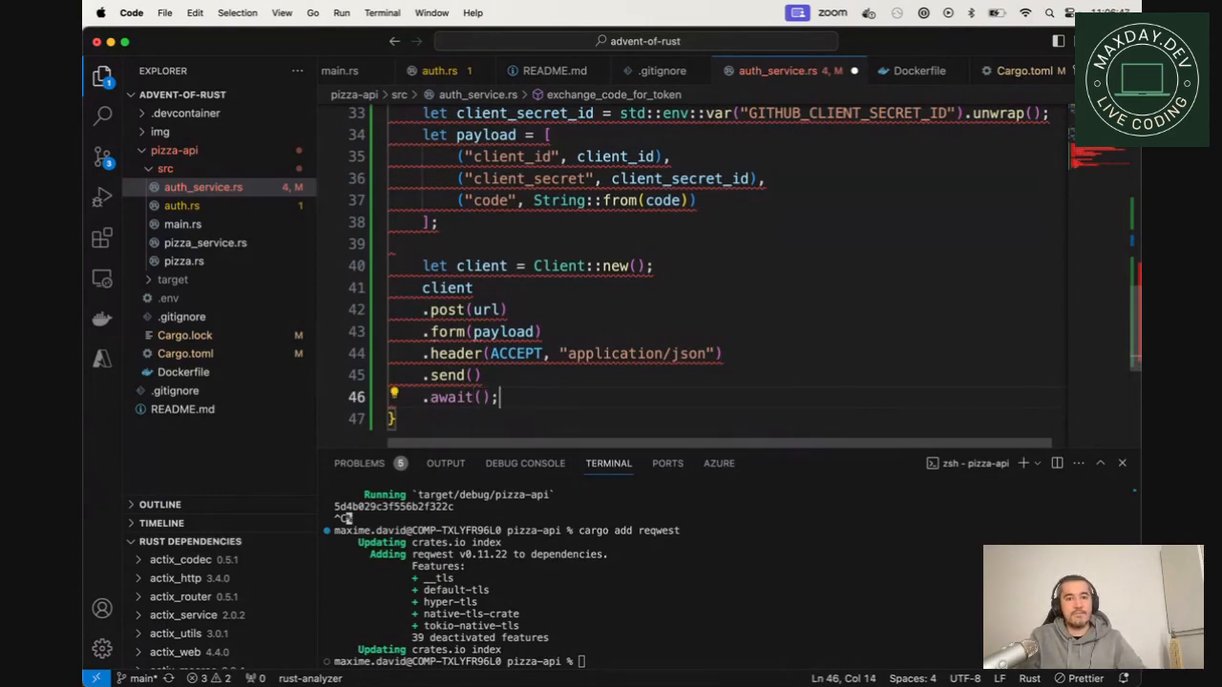
mouse_move(477, 265)
text(let result = )
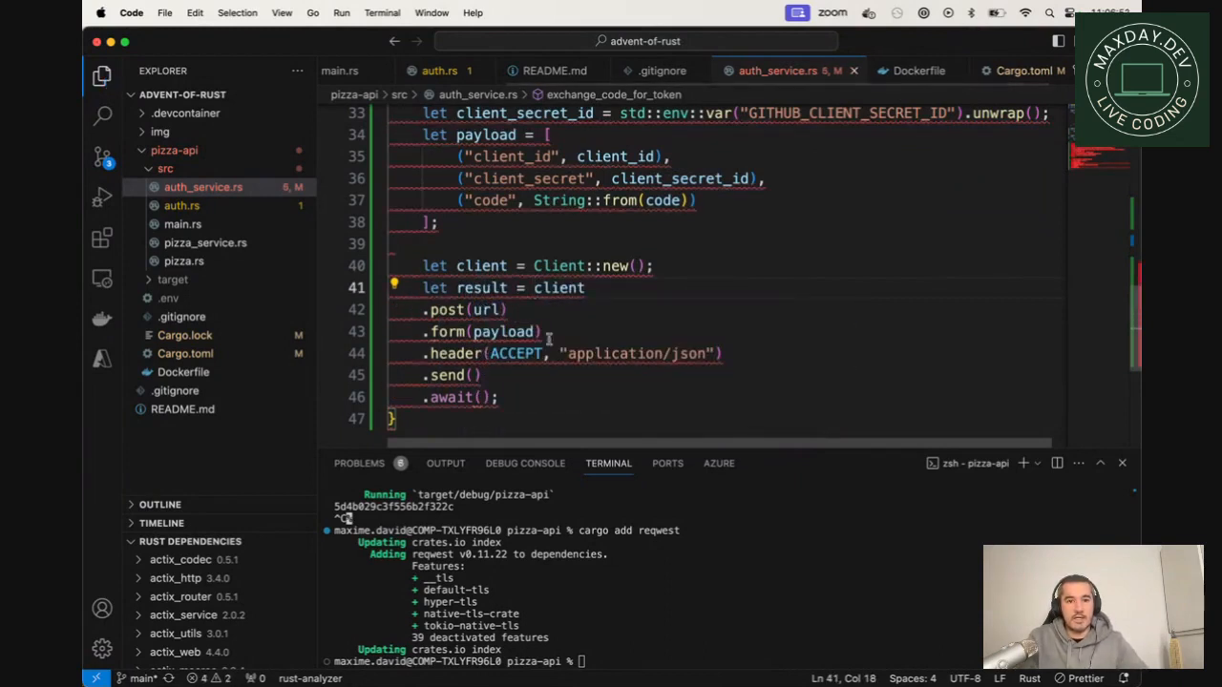
key(enter)
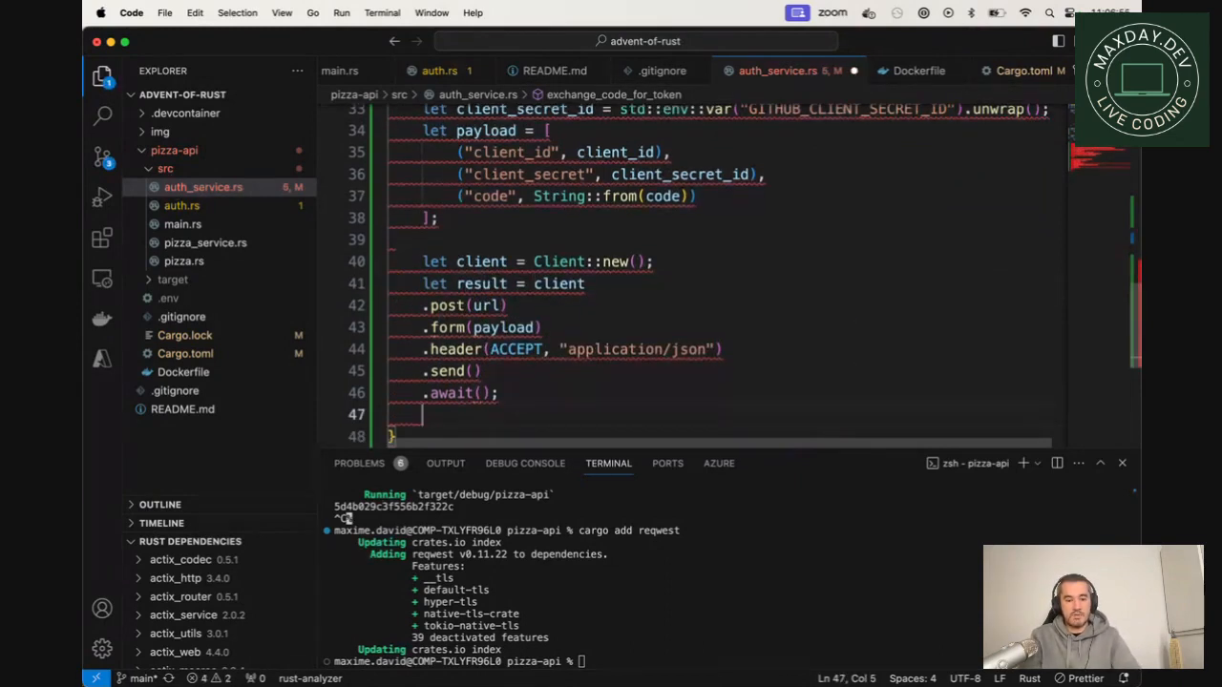
text(return String::from("my)
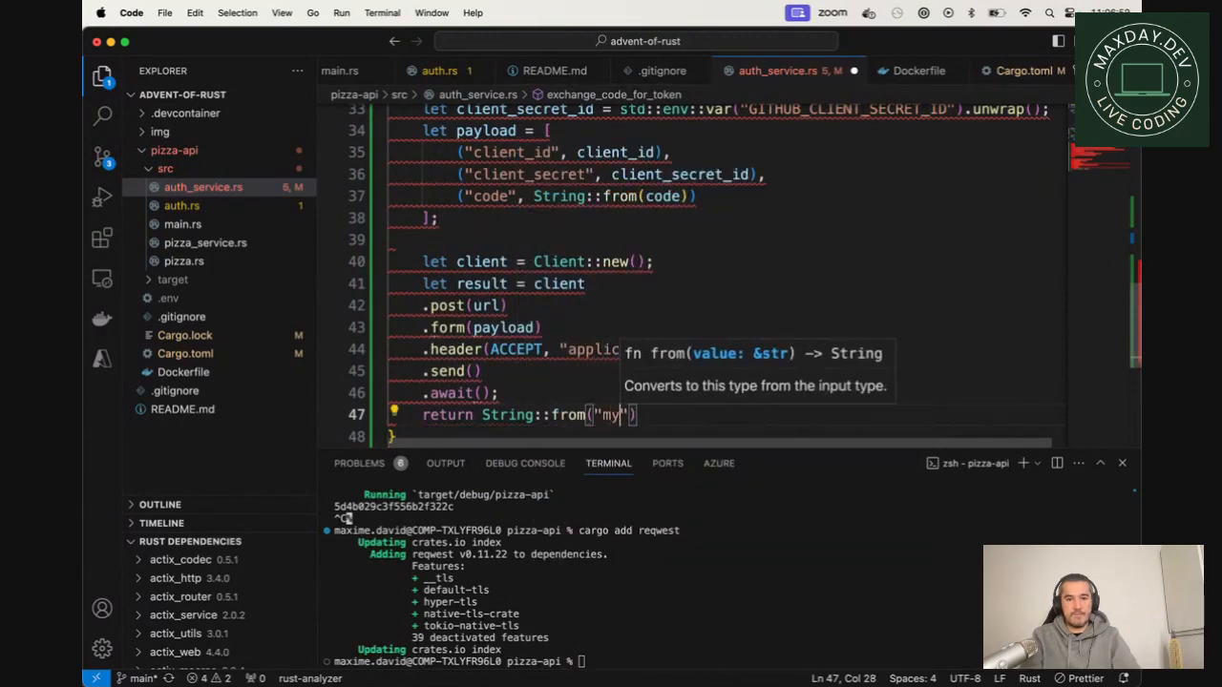
text(-token)
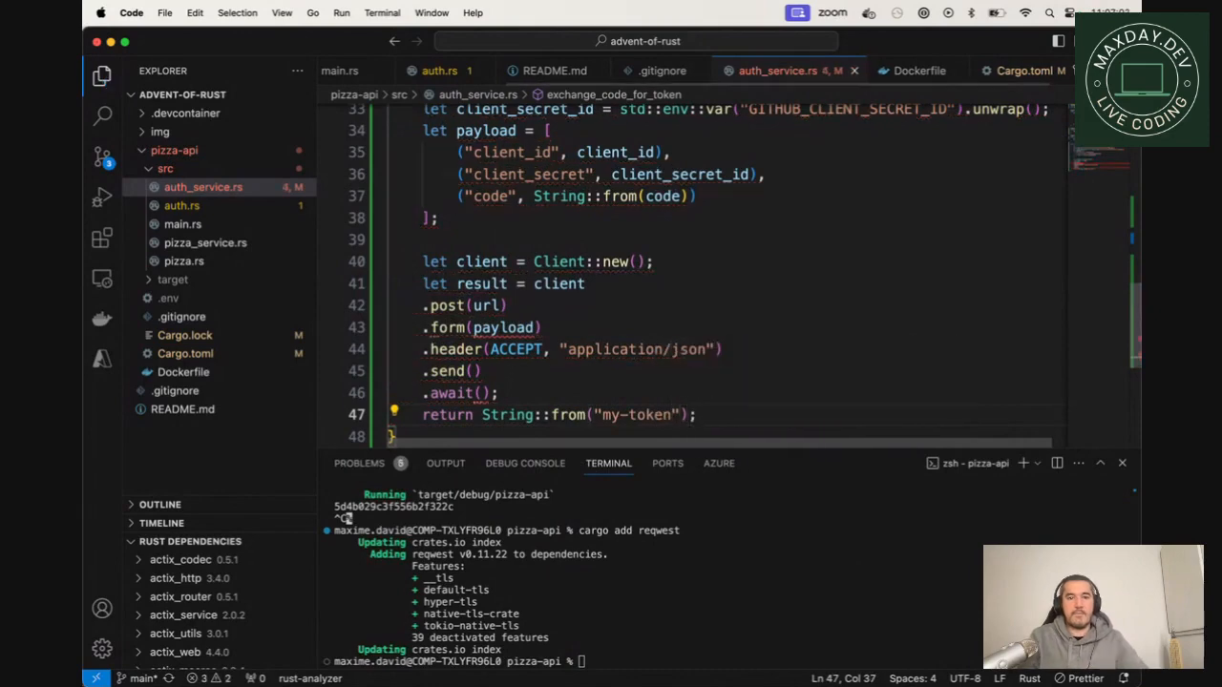
mouse_move(504, 329)
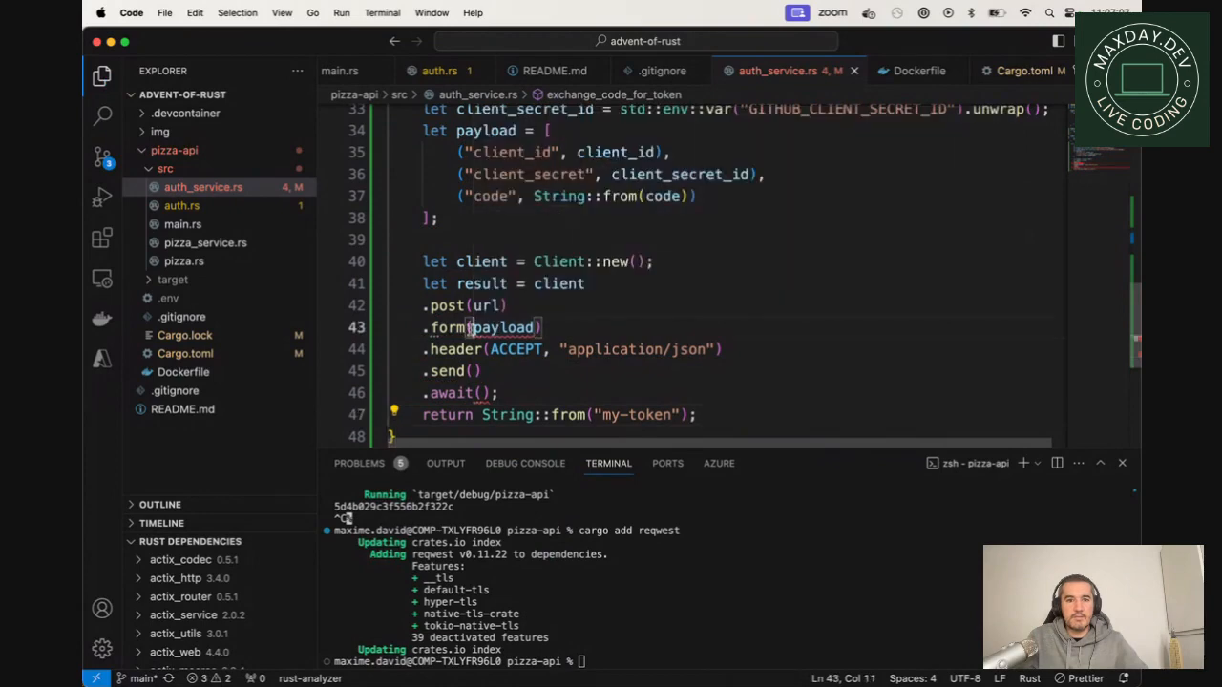
text(&)
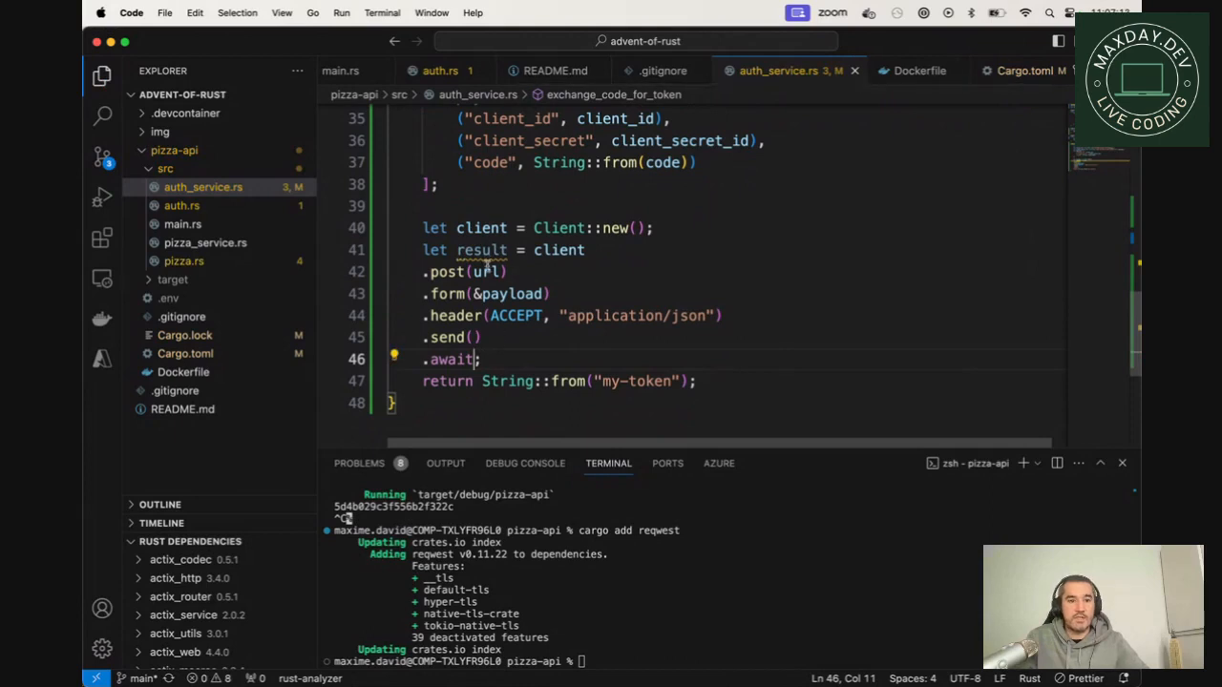
key(Return)
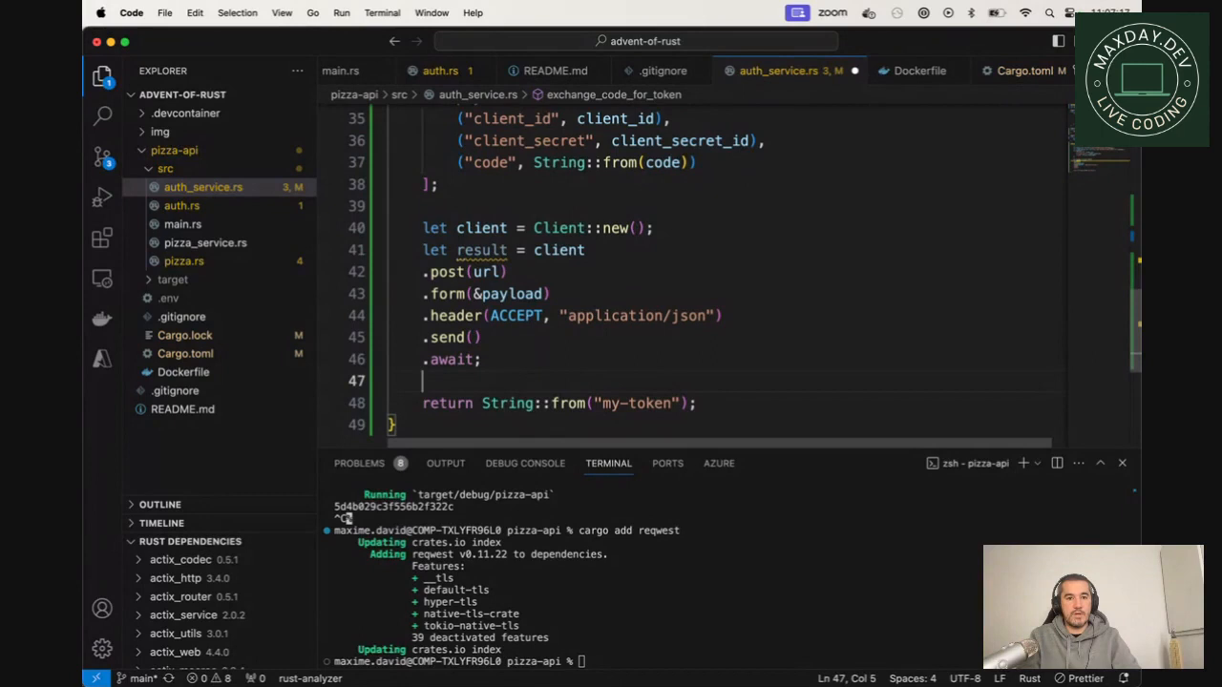
mouse_move(481, 248)
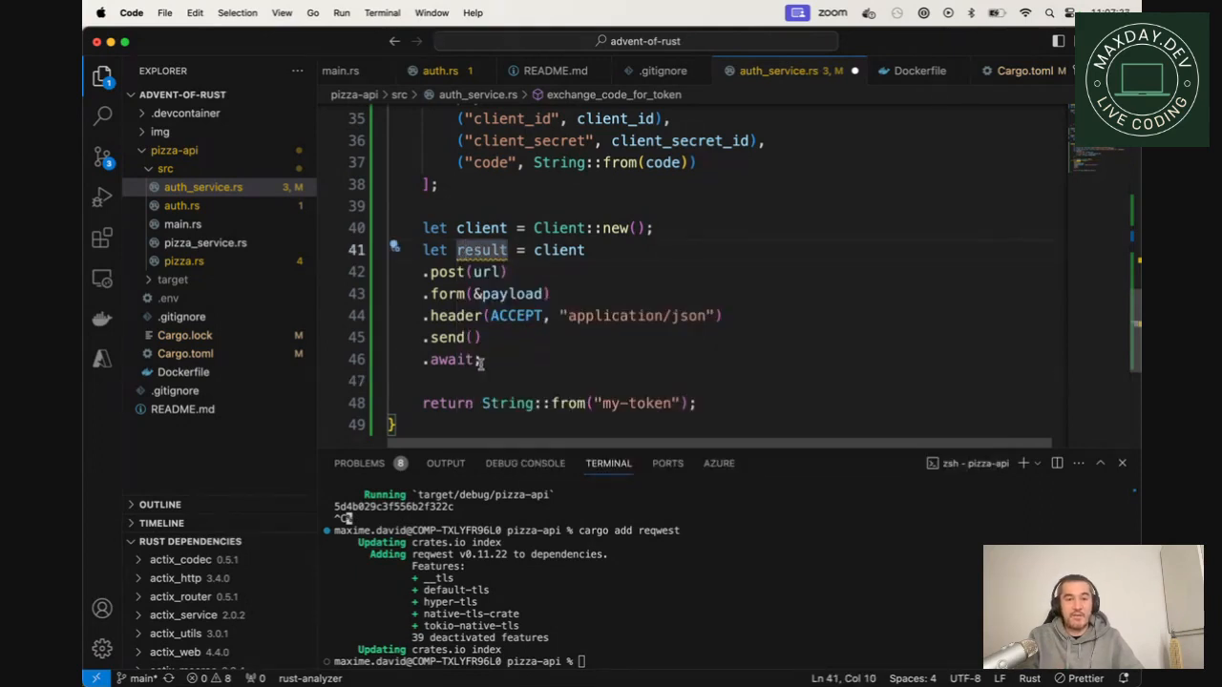
Step: Add .unwrap() after .await and the comment // this is bad, we need to refactor tomorrow!, then begin a println
click(485, 359)
text(.unwrap();)
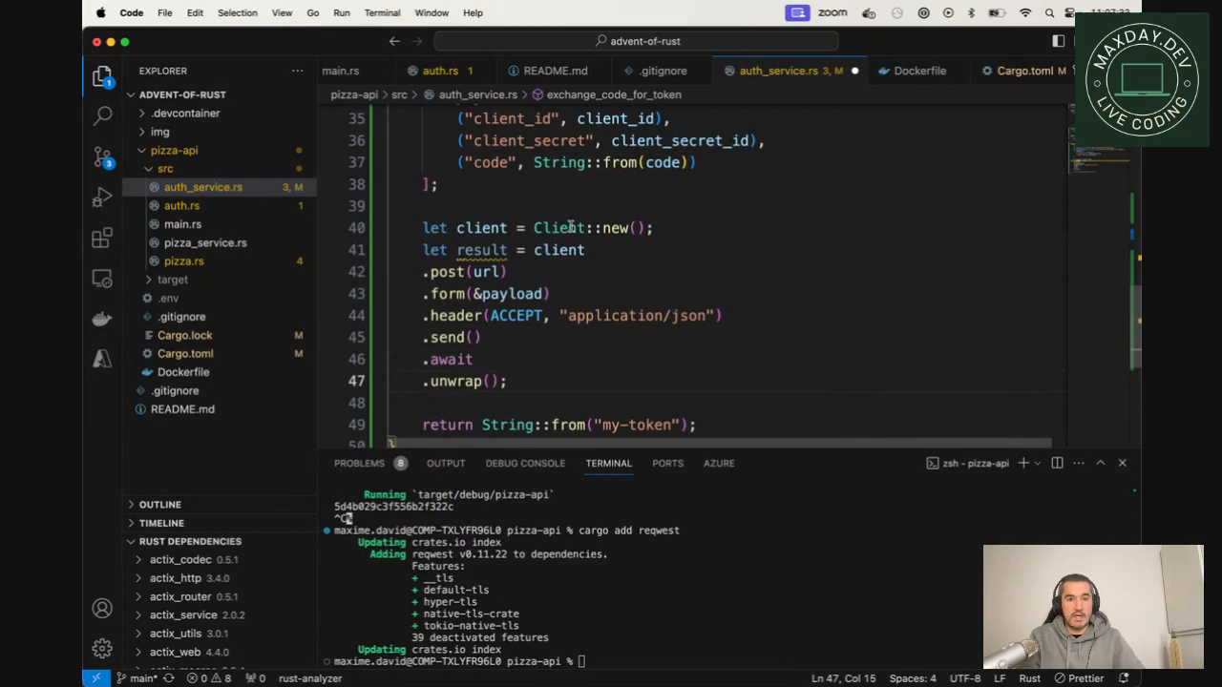
text(// thuis)
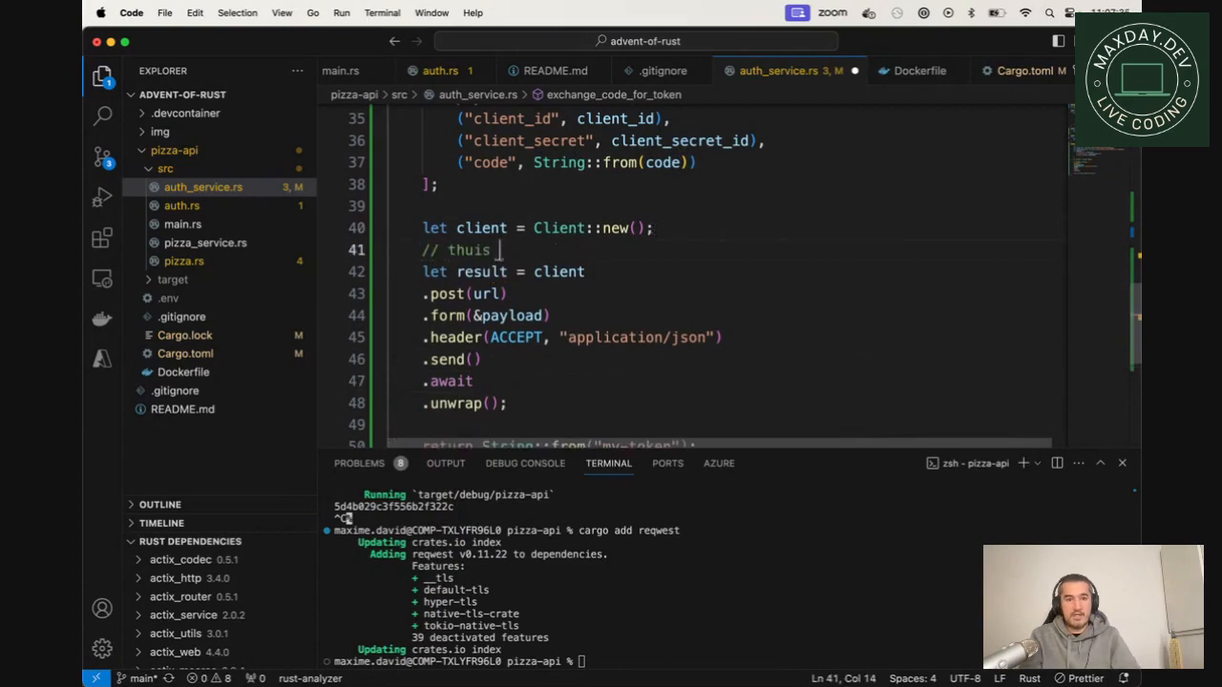
key(Backspace)
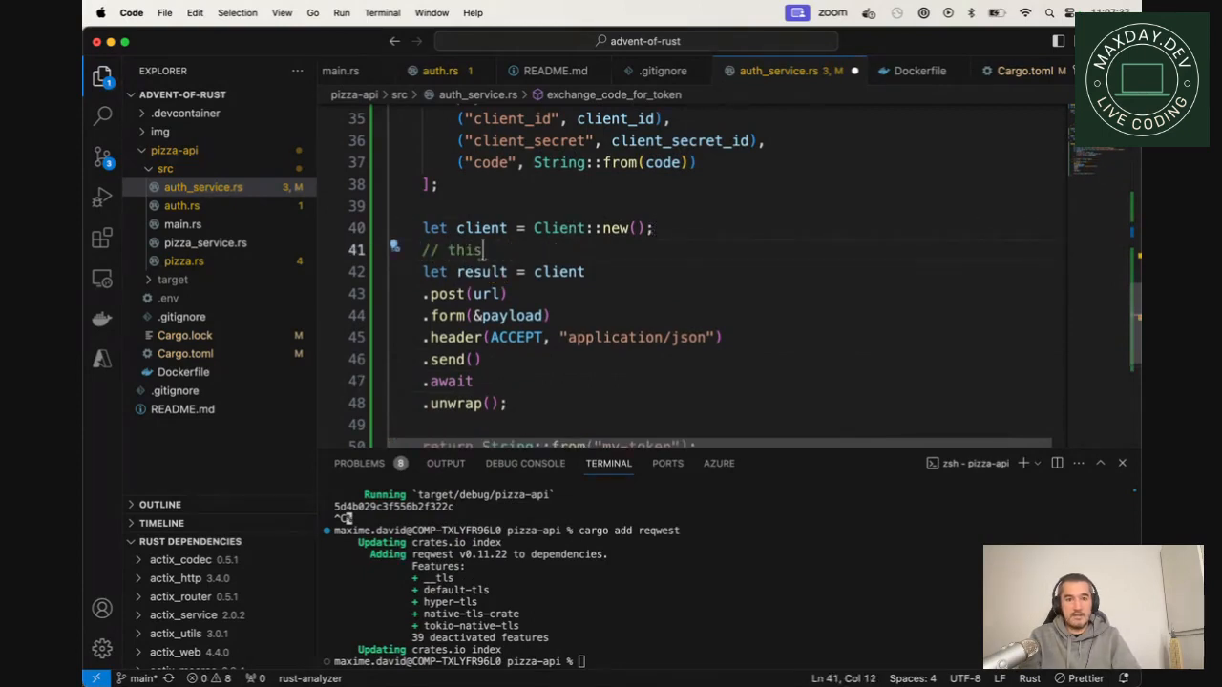
text(is bad, we need to refactor tomorrow!)
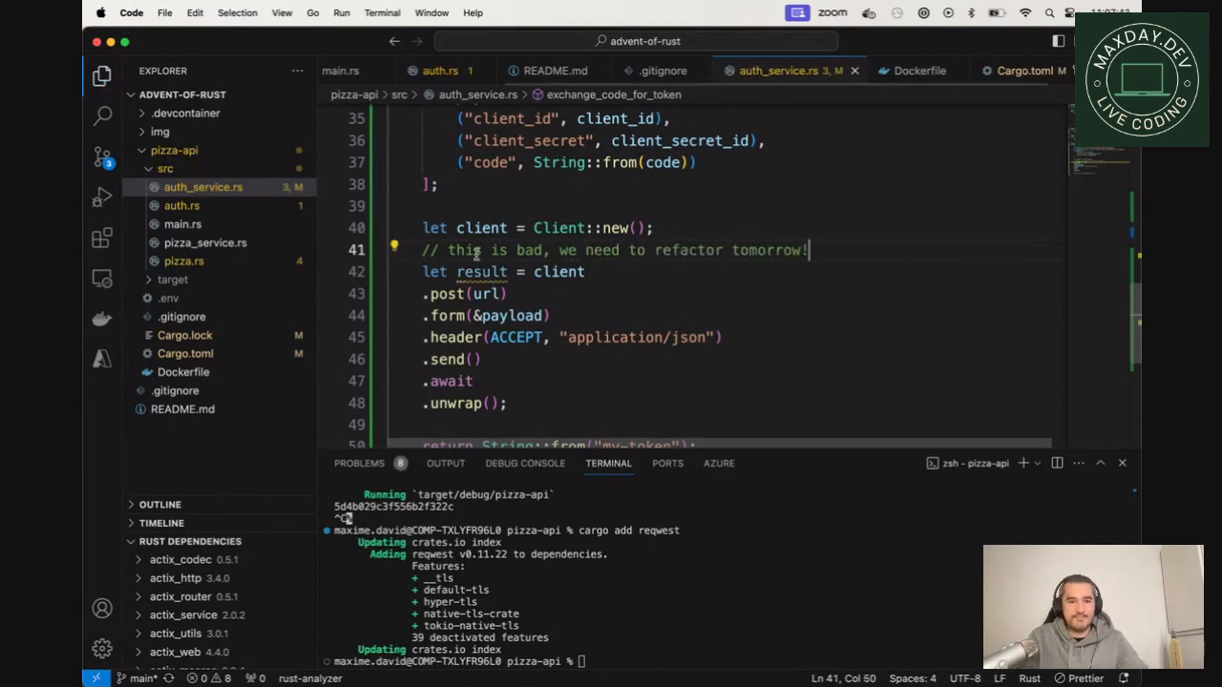
mouse_move(481, 272)
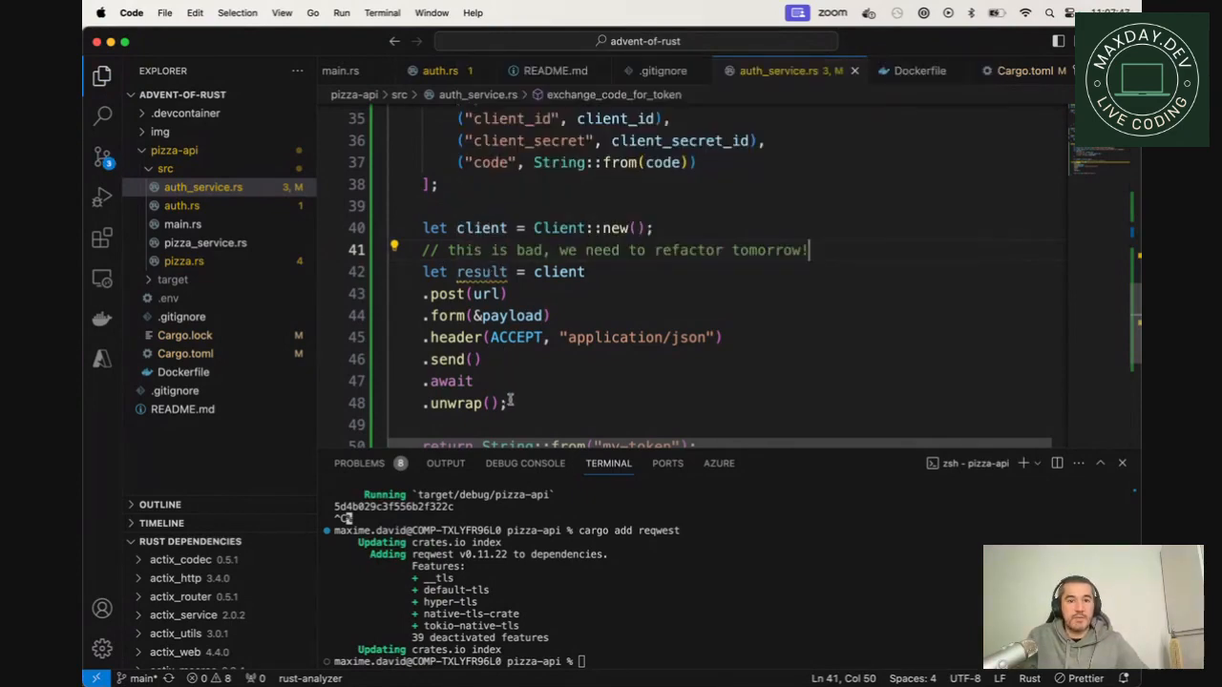
text(println!("respons)
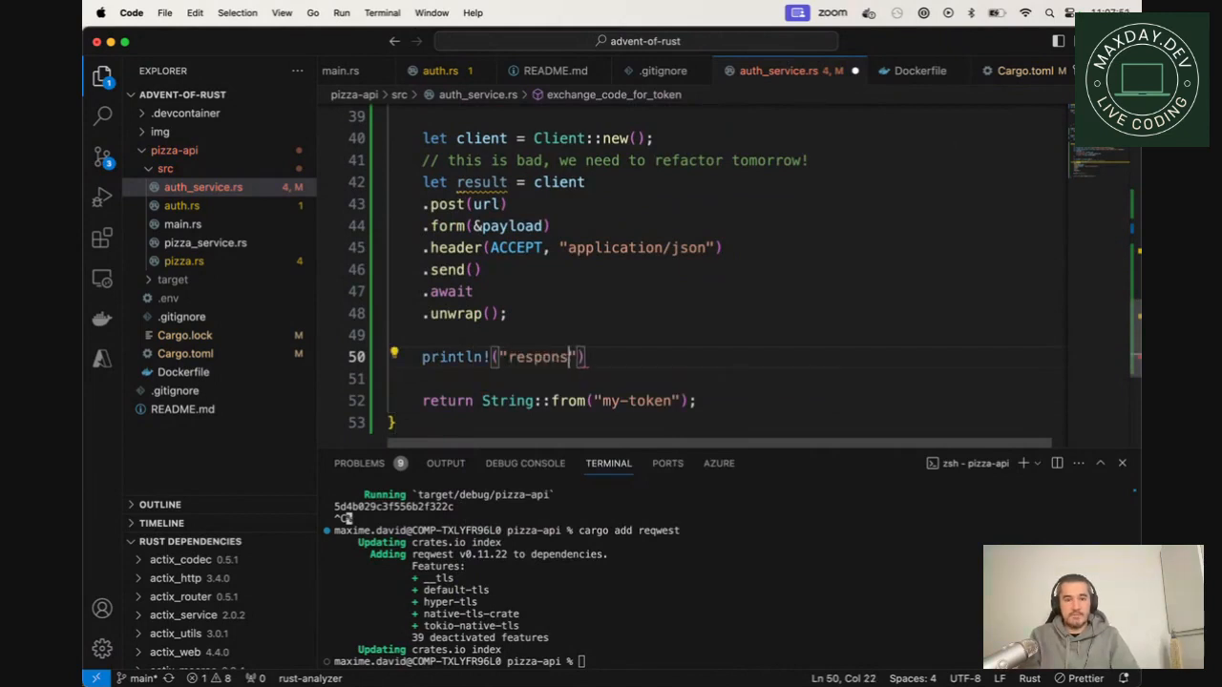
Step: Write println!("response = {:?}", response.text()) with a debug-format placeholder
text(= {}", reponse)
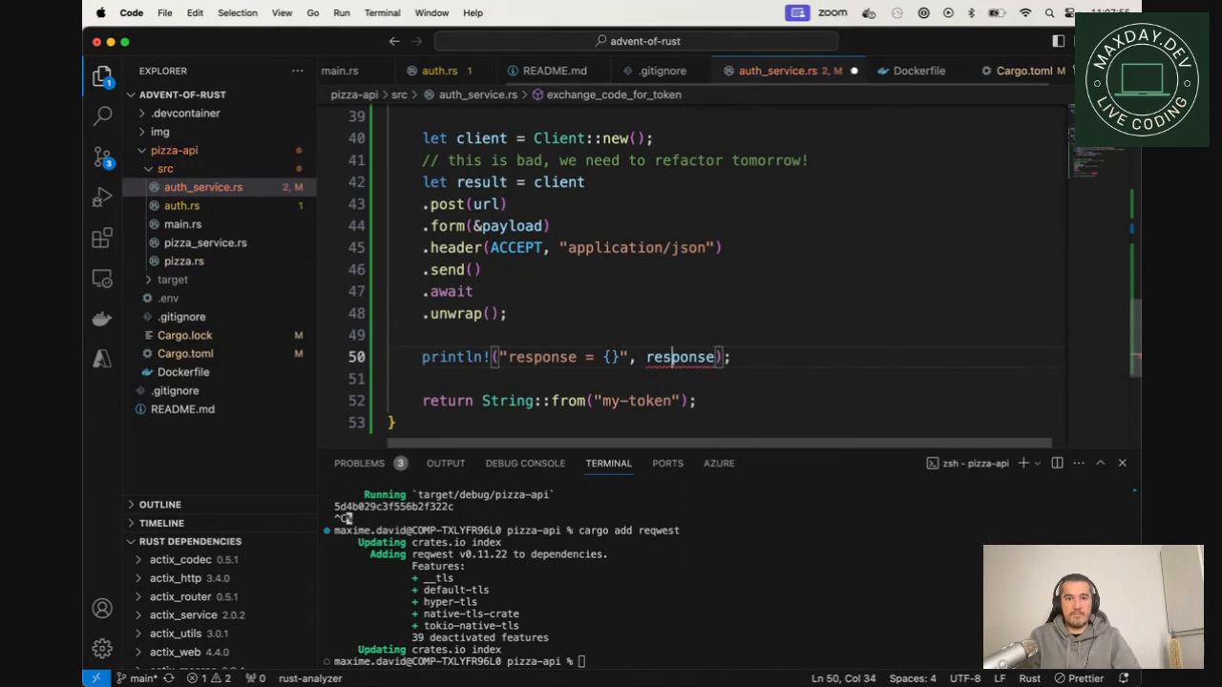
click(611, 357)
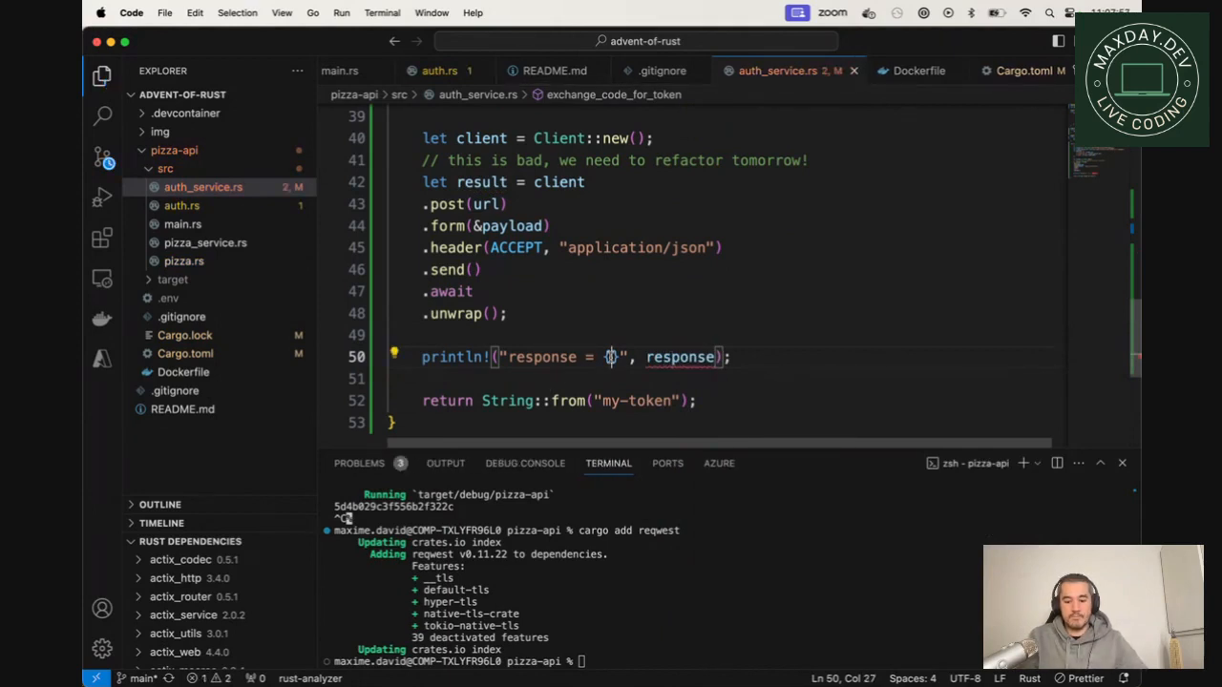
text(:?)
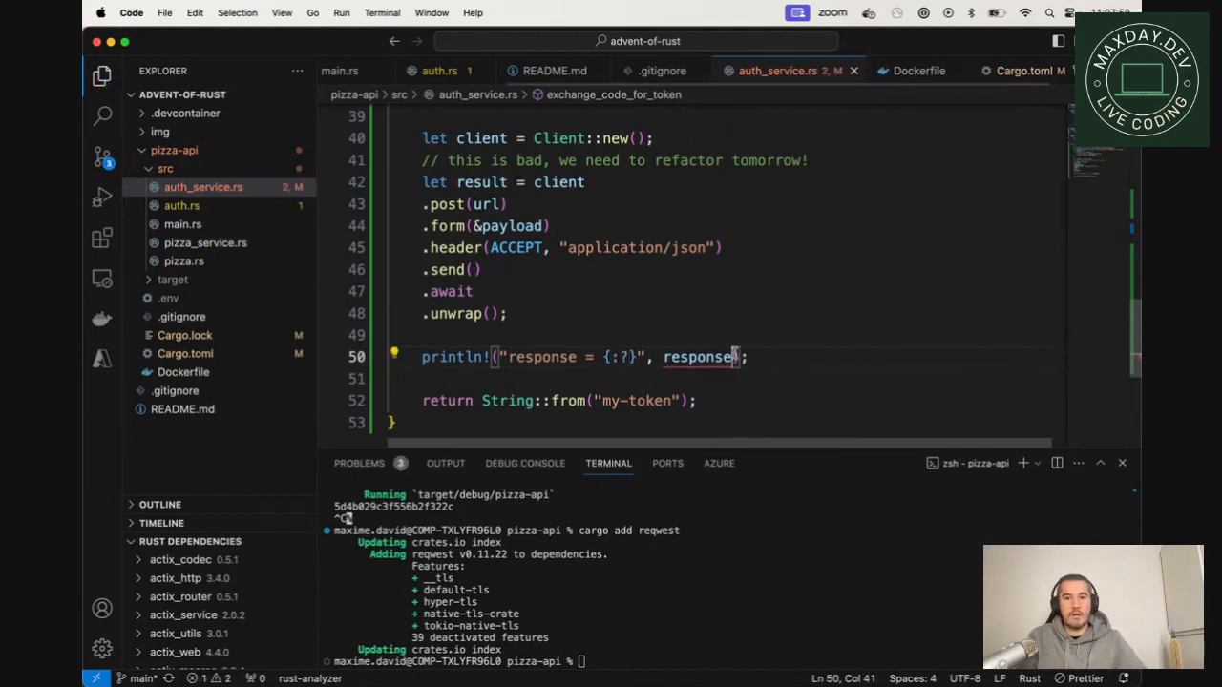
text(.text().a)
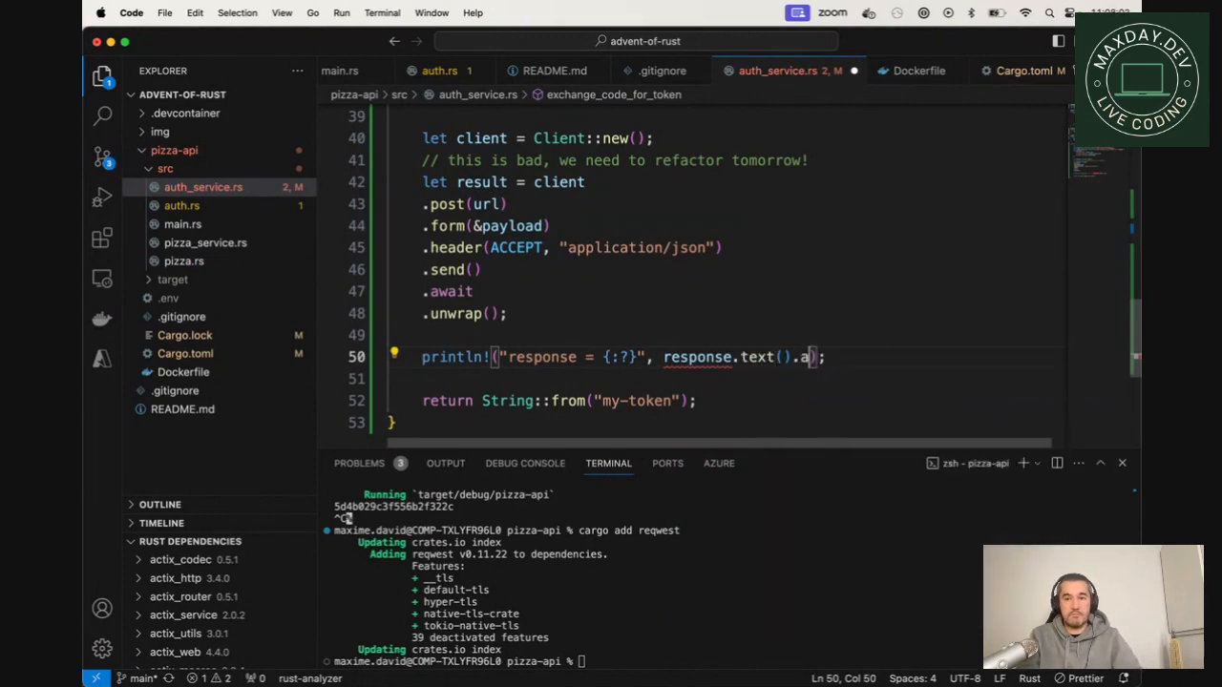
key(backspace)
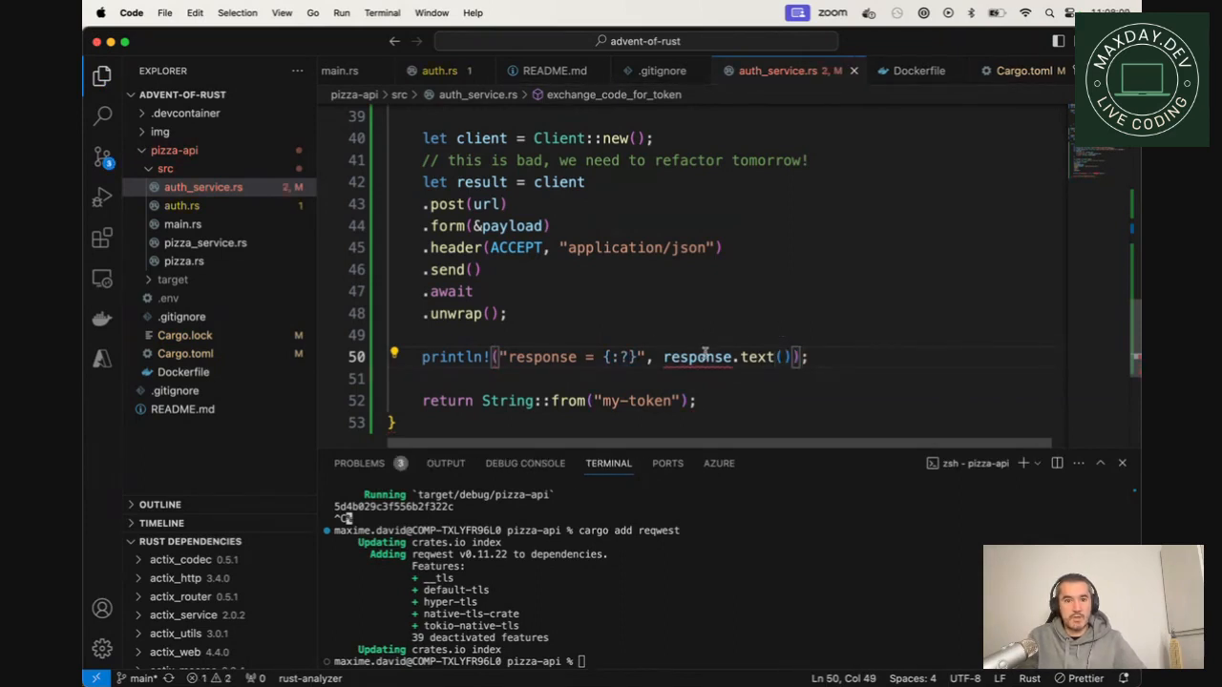
Step: Rename result to response and await response.text() inside the println
double_click(481, 183)
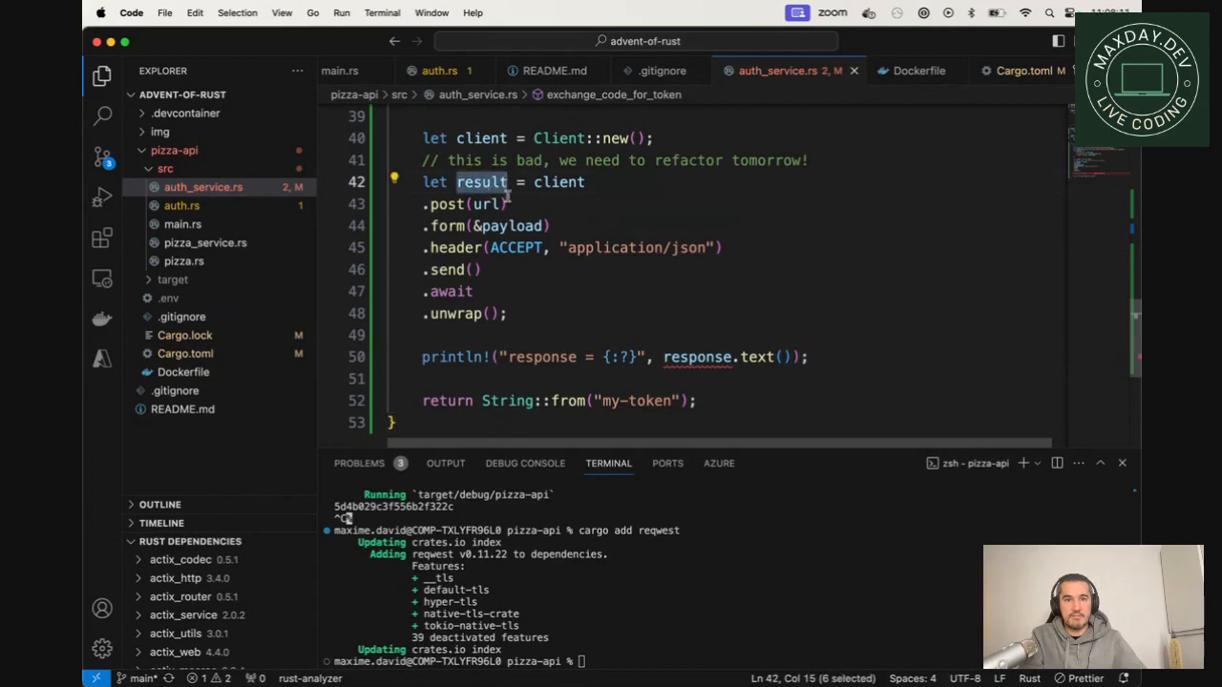
text(reponse)
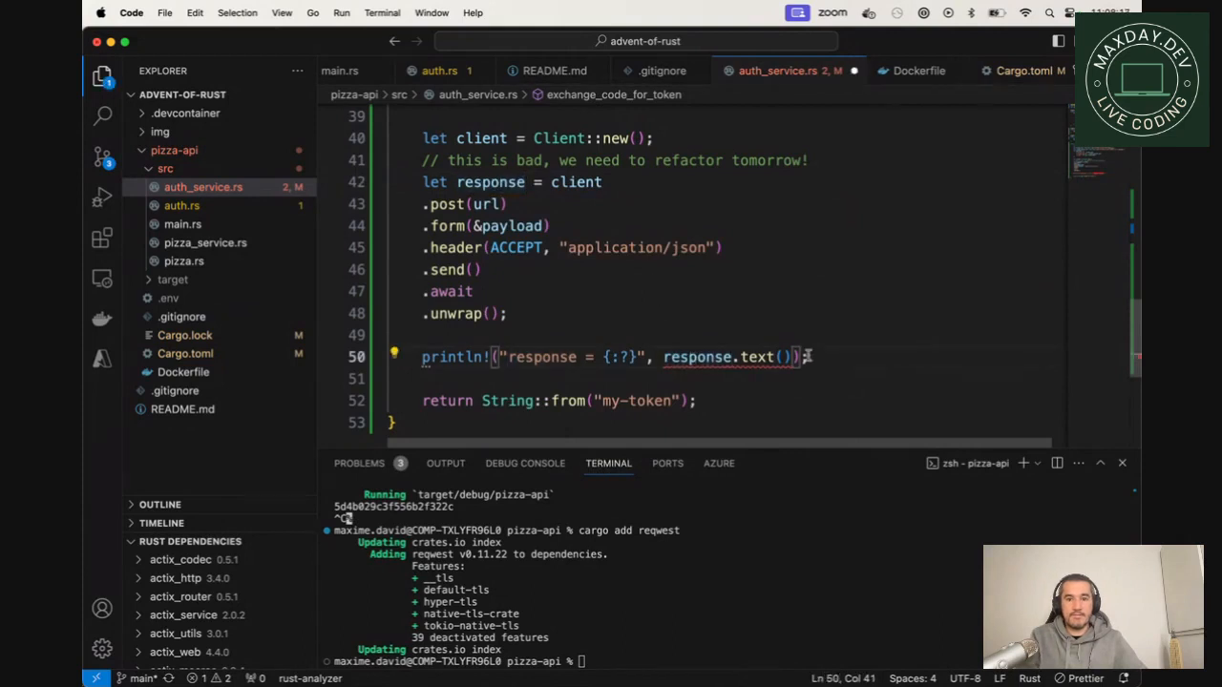
text(.await)
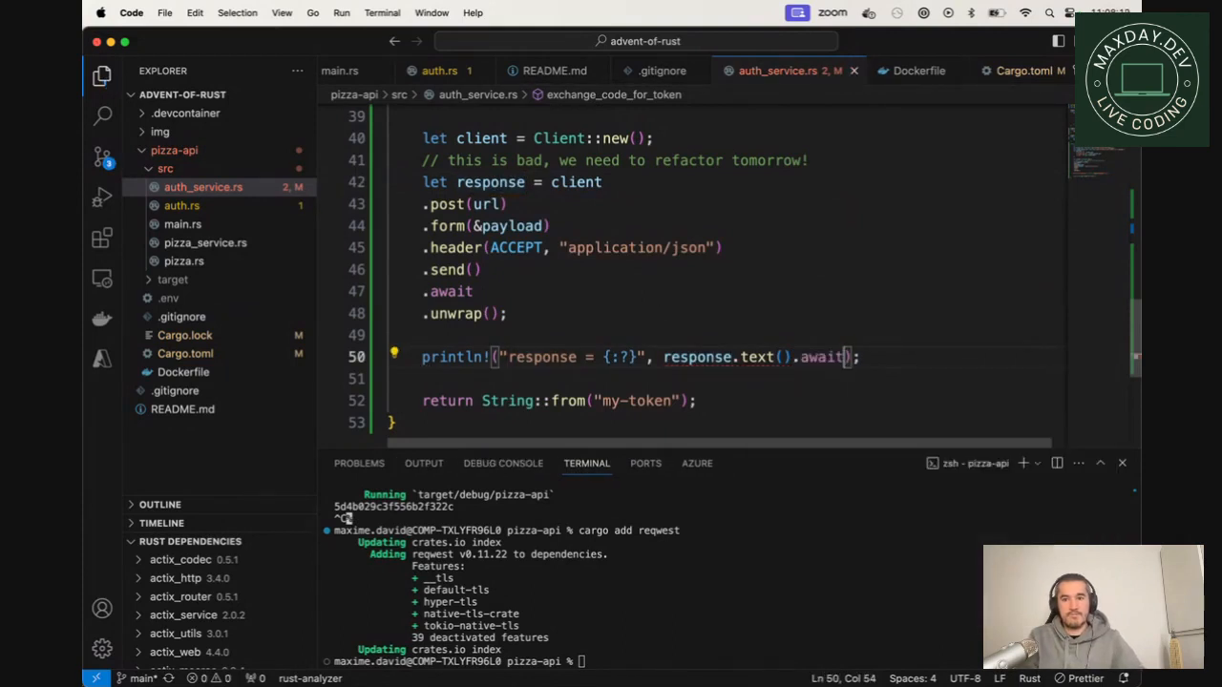
click(790, 332)
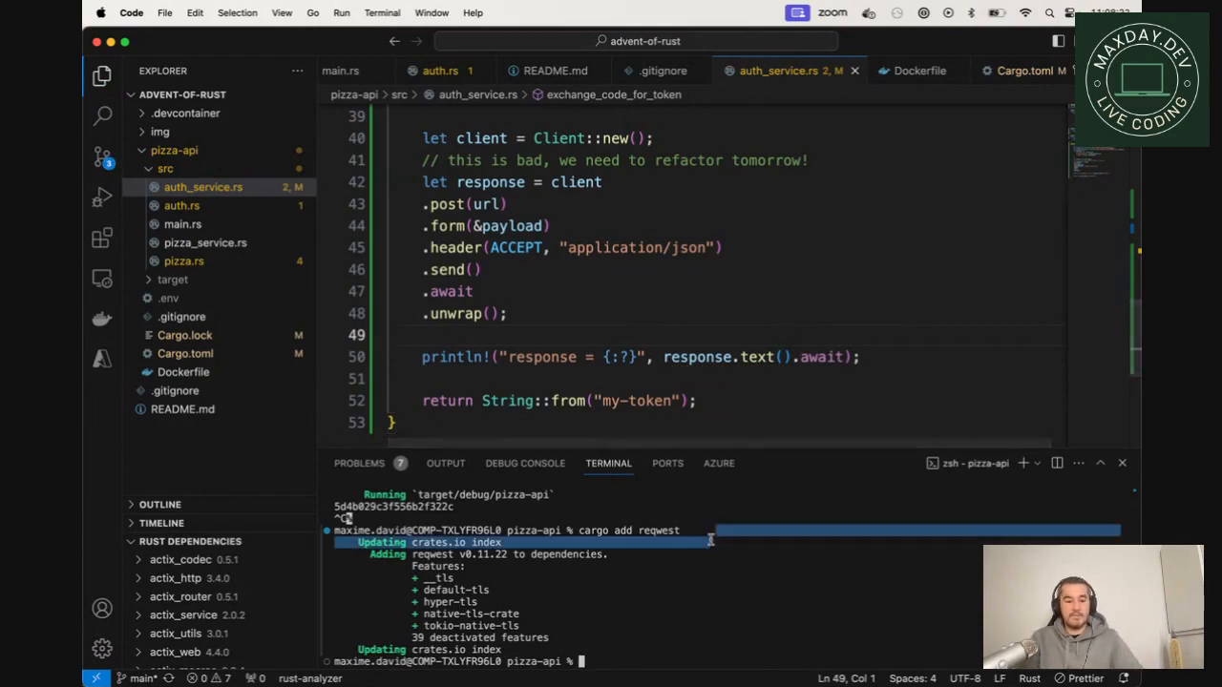
Step: Call exchange_code_for_token(req.code).await; in get_callback after printing the code
scroll(up, 3)
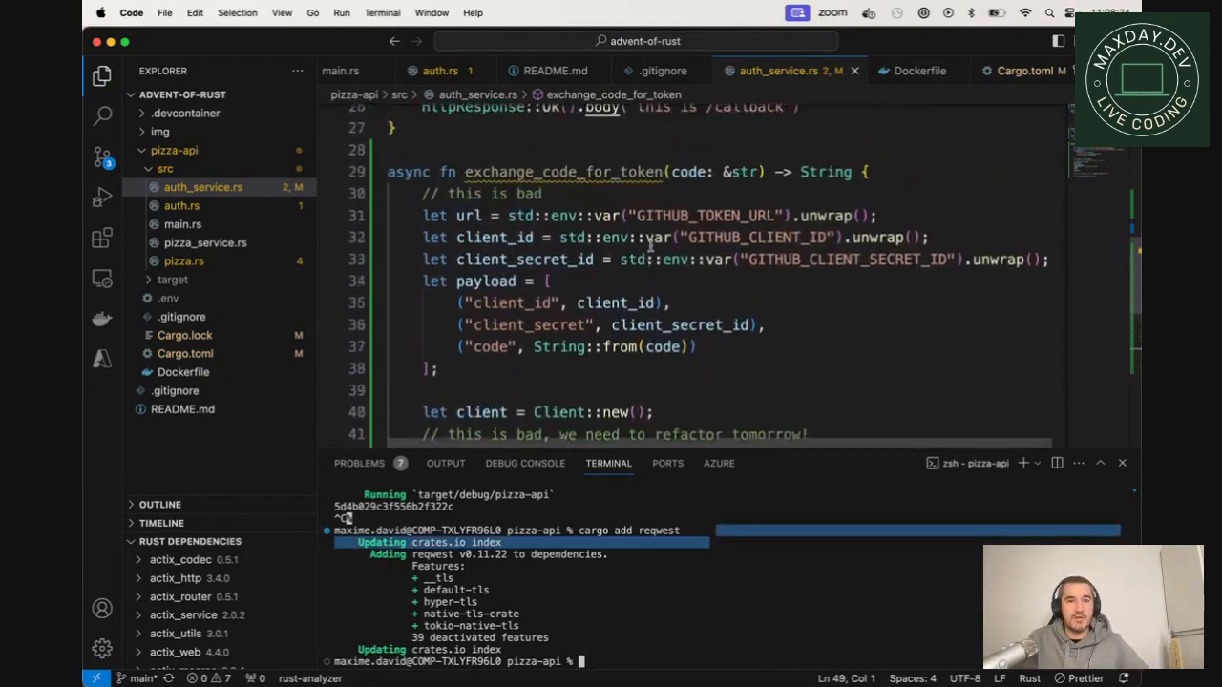
scroll(up, 3)
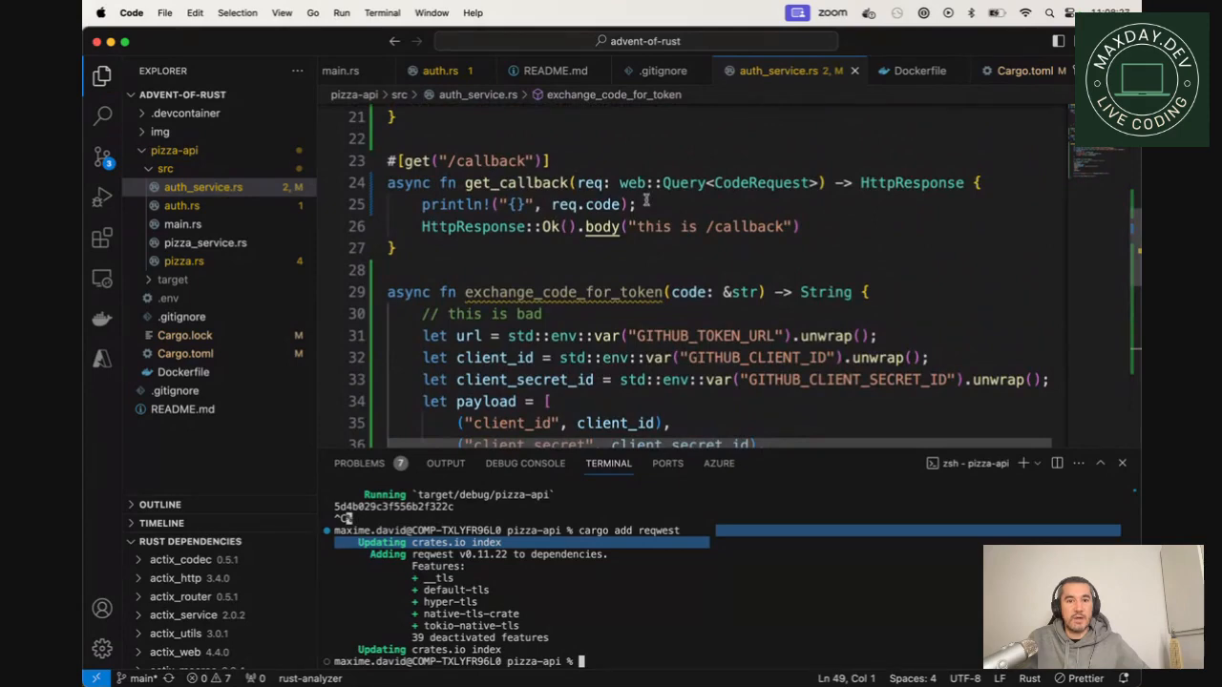
text(ex)
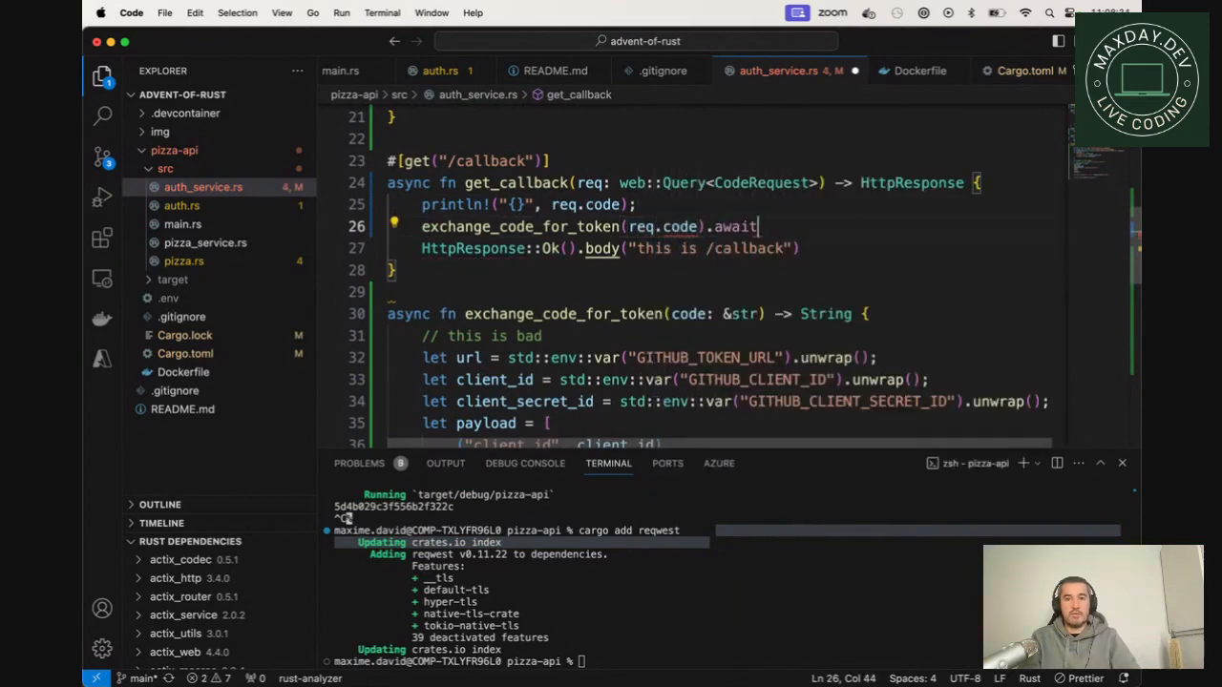
text(;)
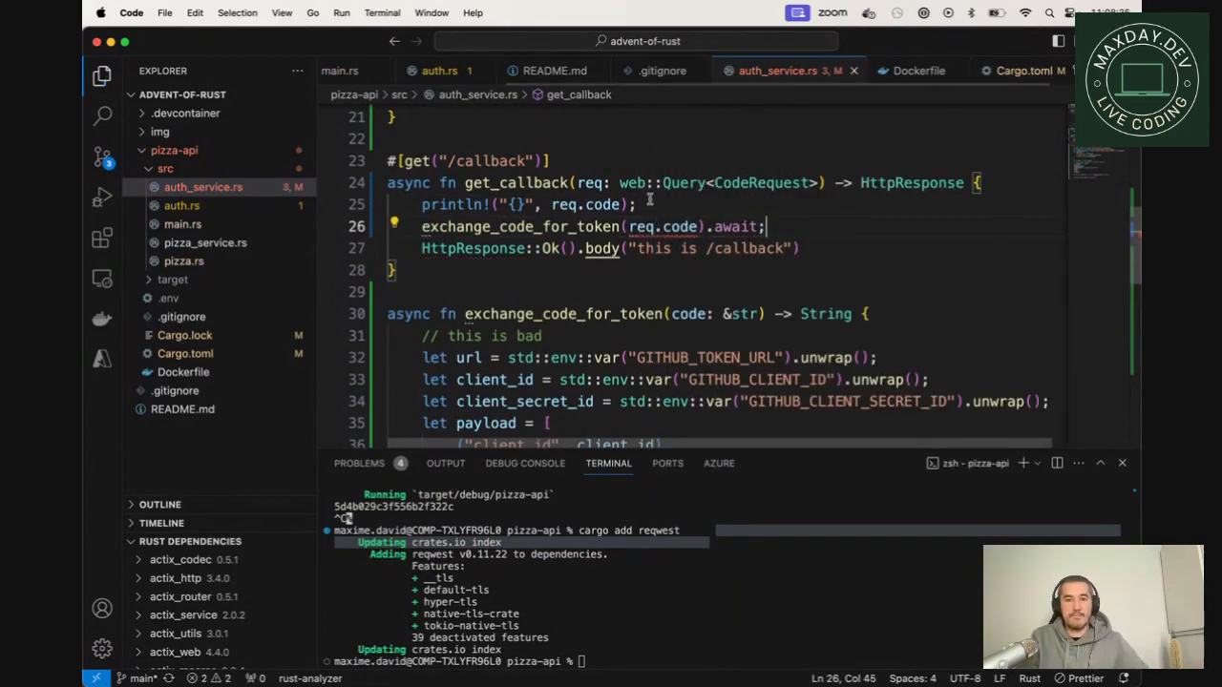